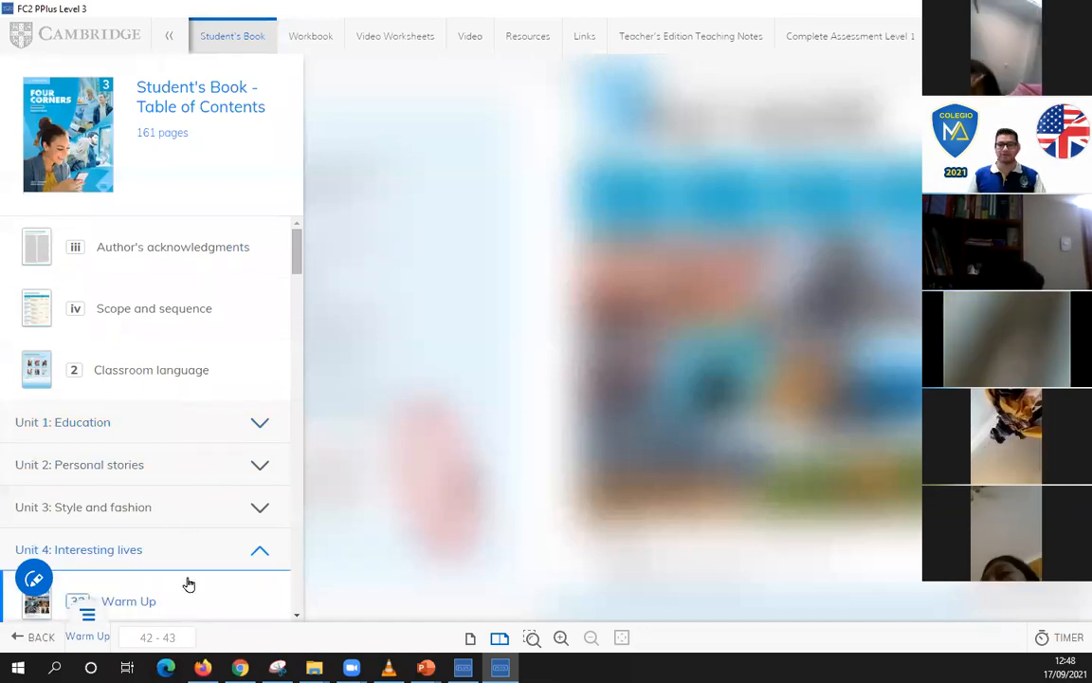
Step: Jump to the Unit 4 Wrap-up pages and hide the second example answer beside Lesson A
left_click(129, 599)
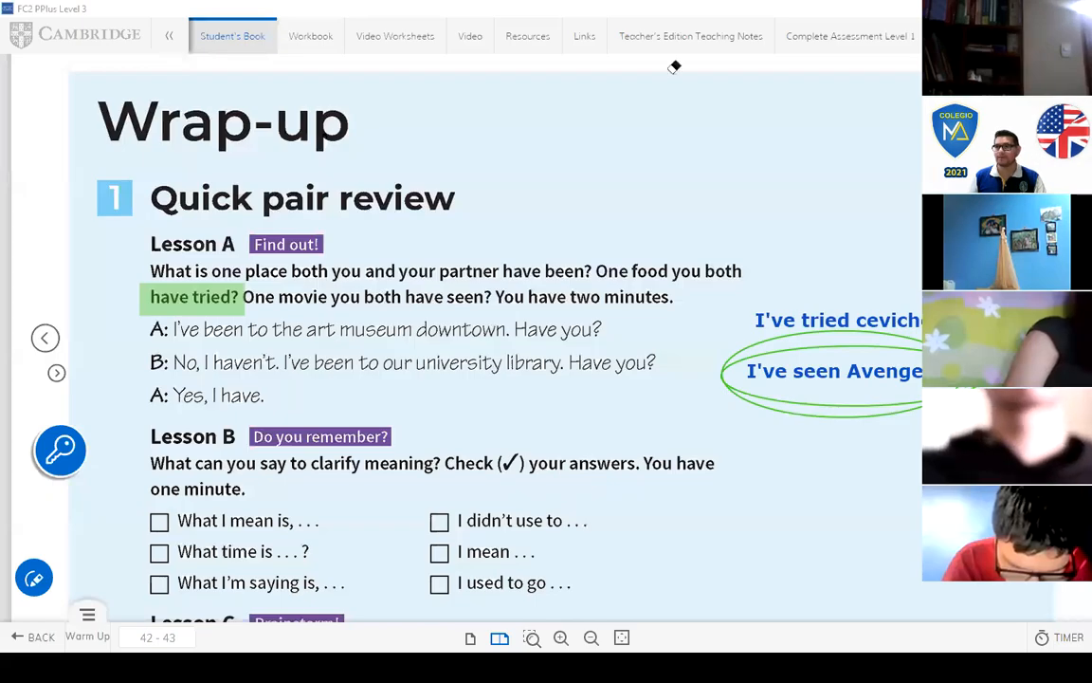
mouse_move(720, 84)
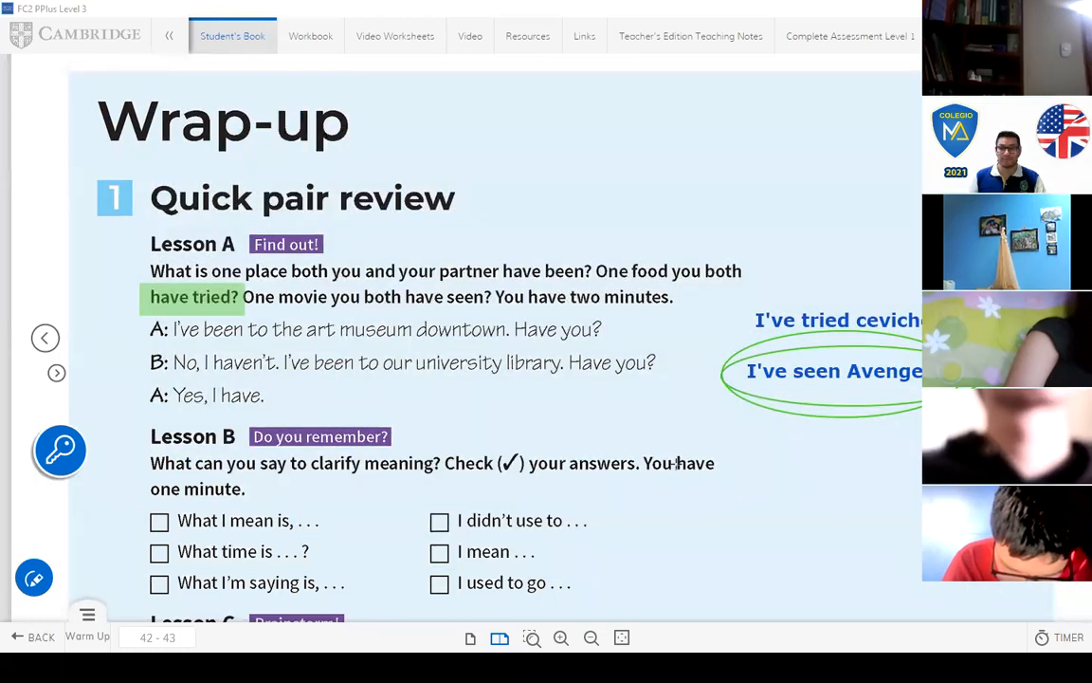
mouse_move(600, 432)
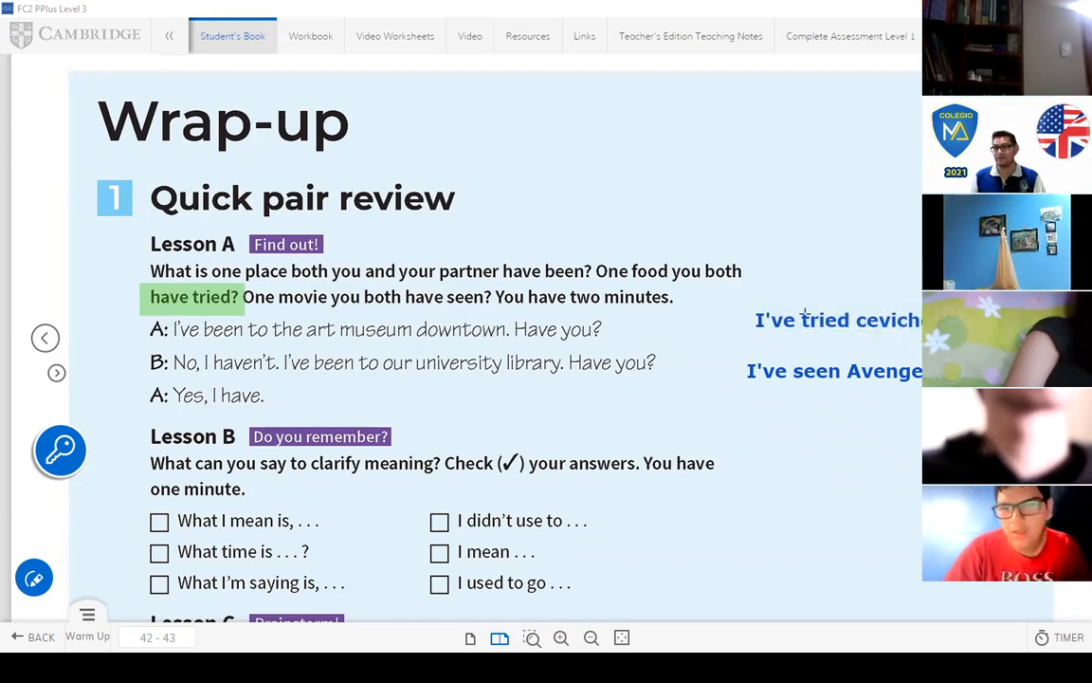
left_click(834, 319)
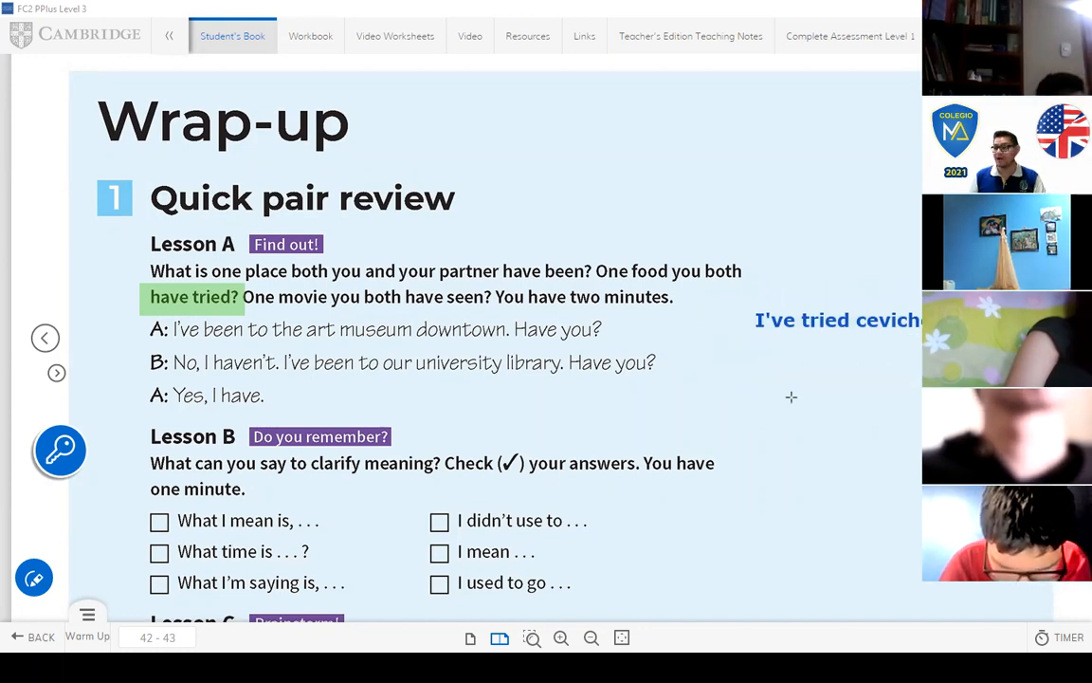
mouse_move(773, 91)
type("I've seen Avenge")
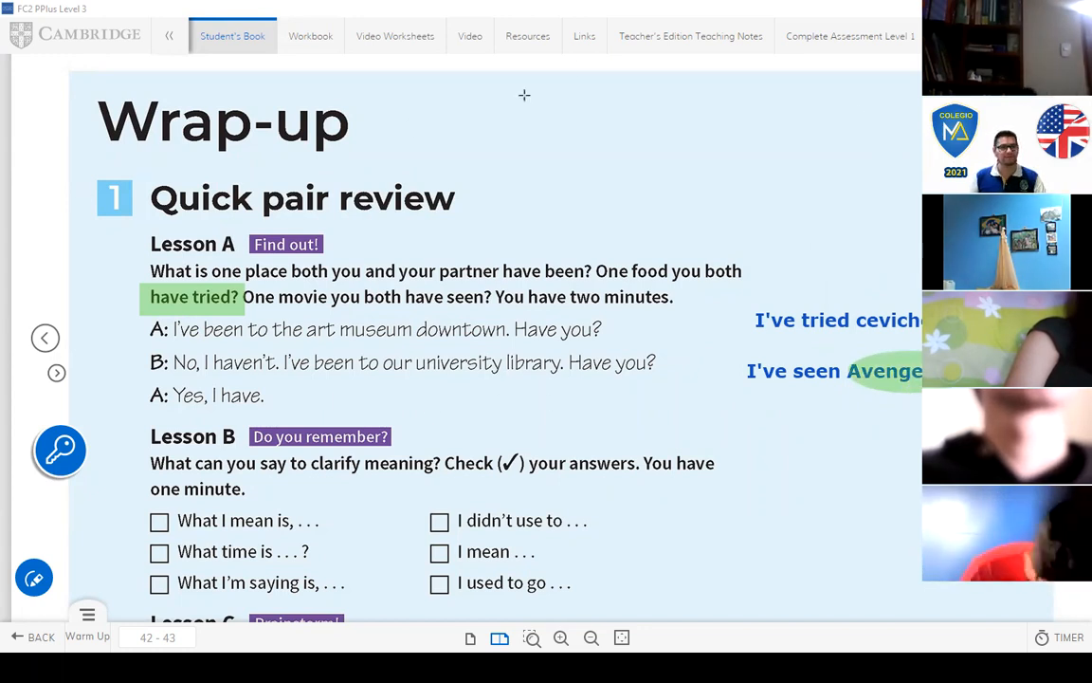
mouse_move(553, 406)
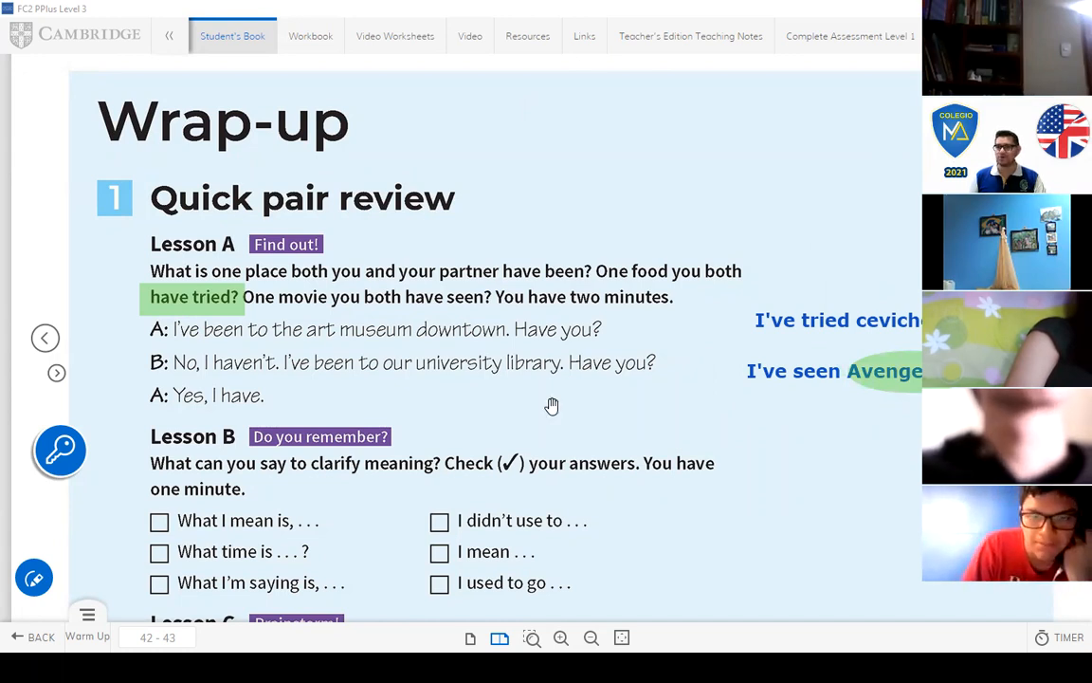
Step: Scroll to Lesson B and tick a clarifying phrase in its checklist
scroll("down", 3)
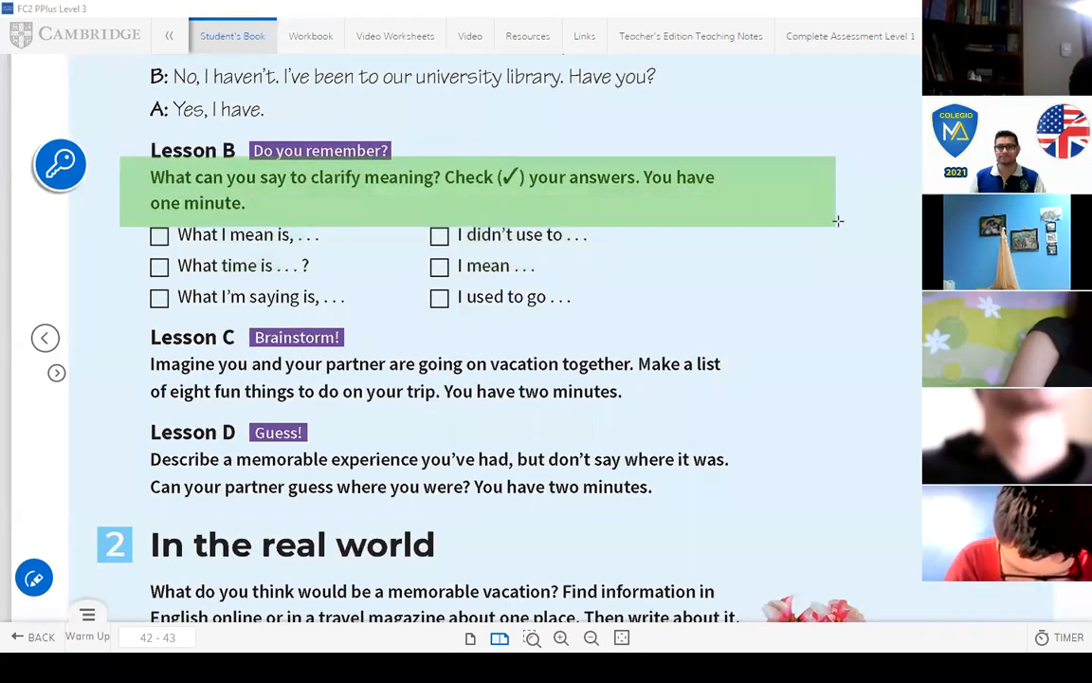
left_click(838, 220)
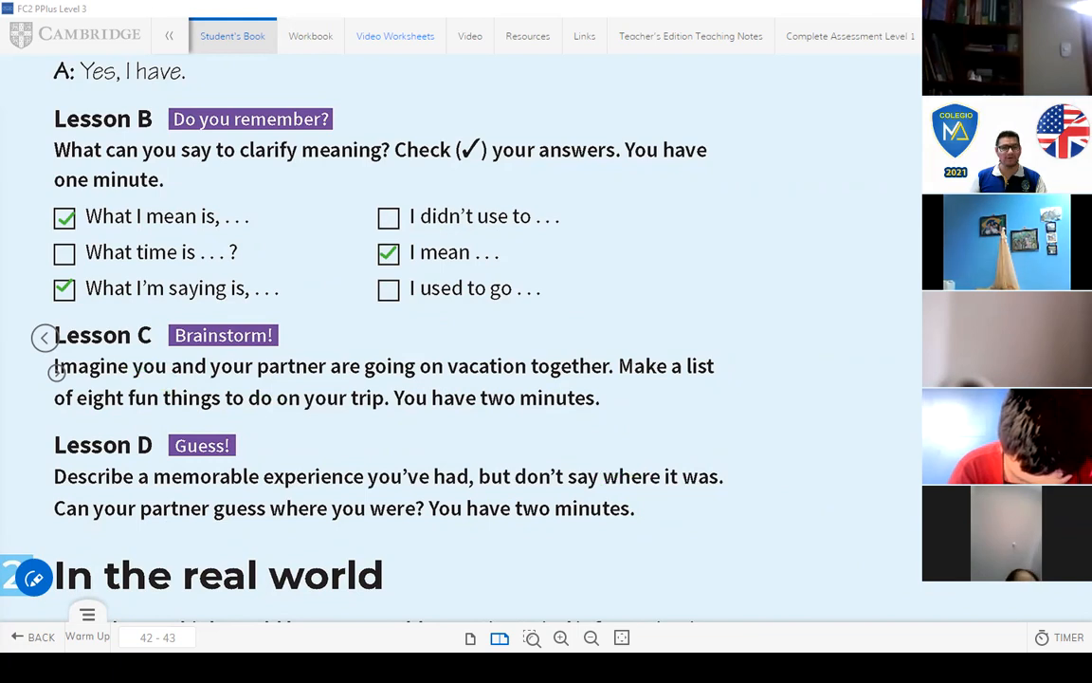
Step: Scroll down to bring the Lesson C brainstorm and Lesson D tasks into view
scroll("down", 3)
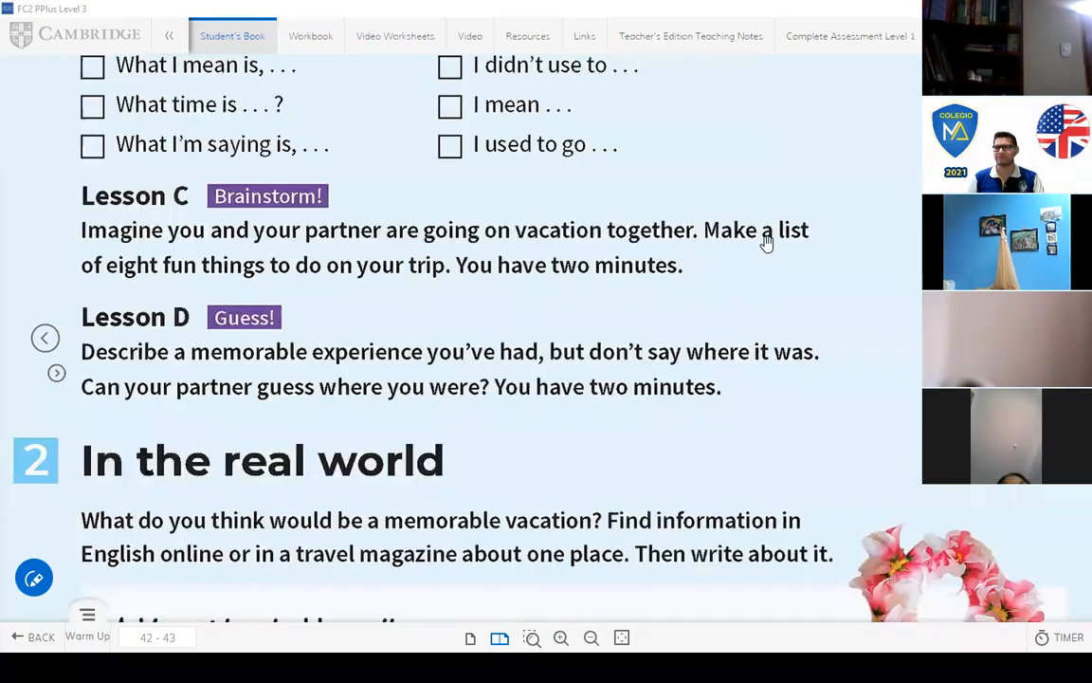
mouse_move(889, 224)
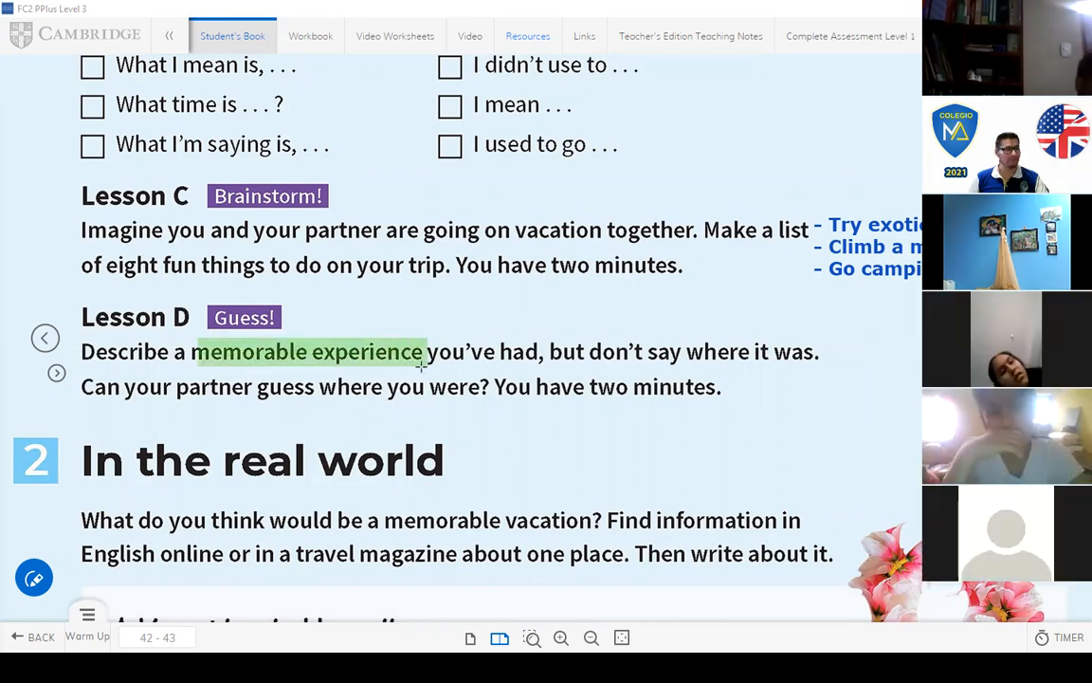
mouse_move(353, 370)
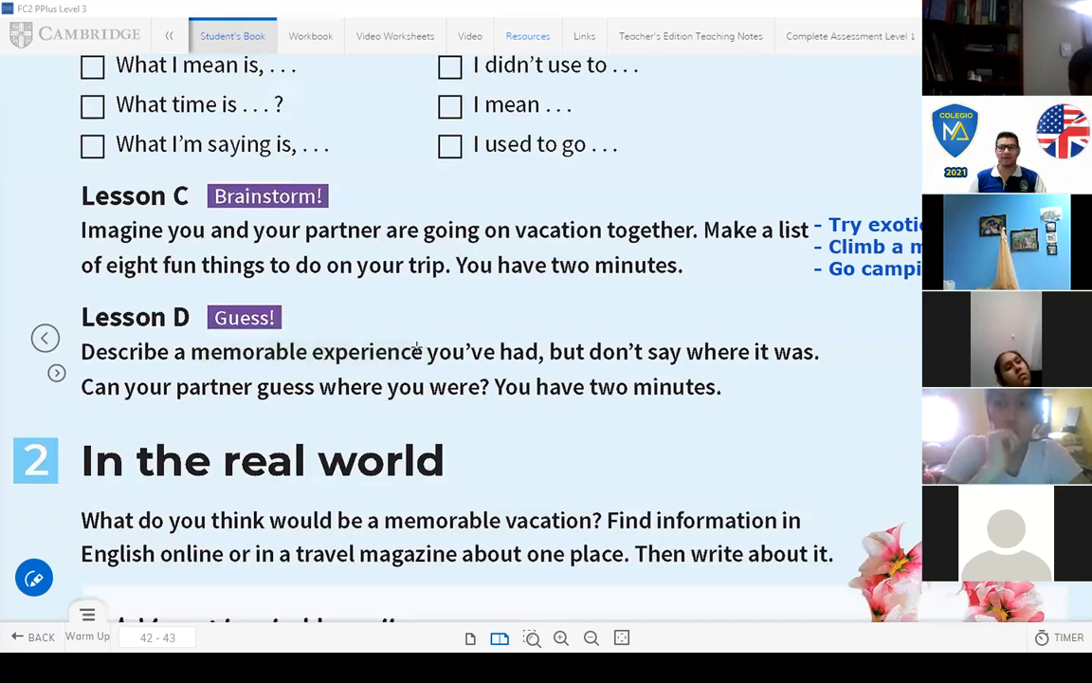
mouse_move(843, 356)
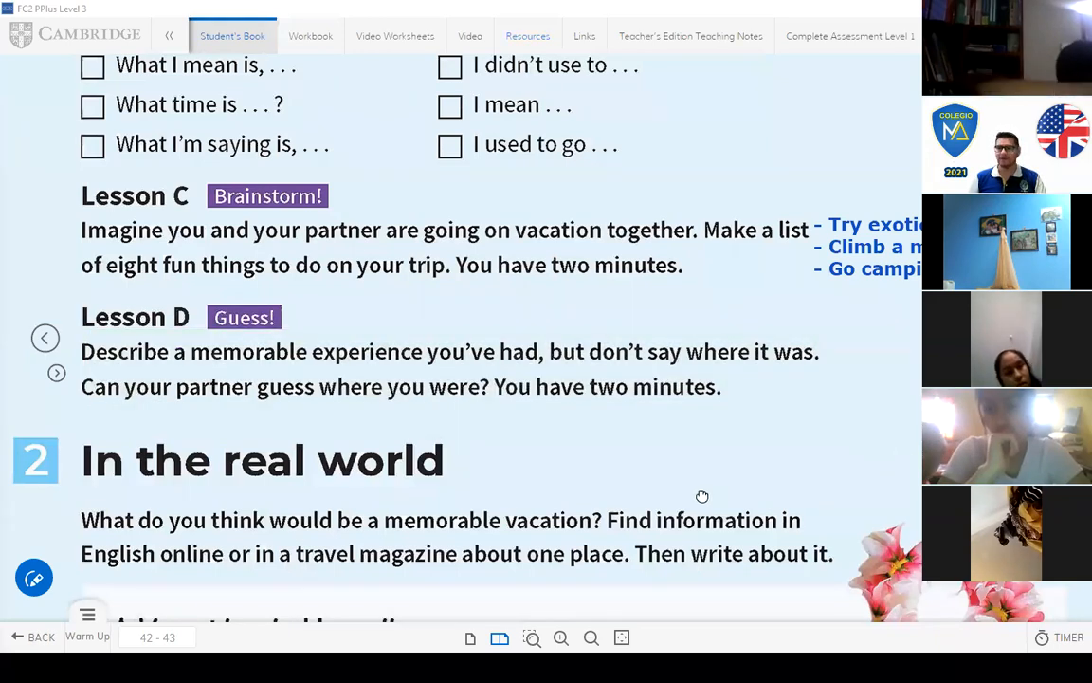
Step: Scroll to the In the real world section and the A Vacation in Hawaii text
scroll("down", 3)
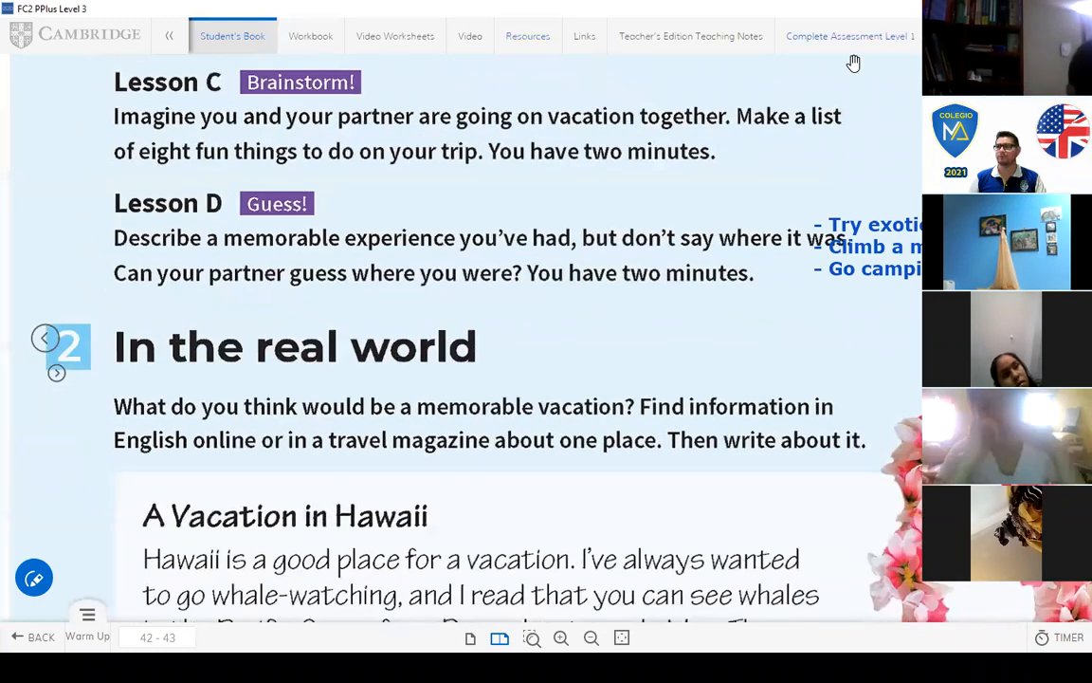
scroll("down", 3)
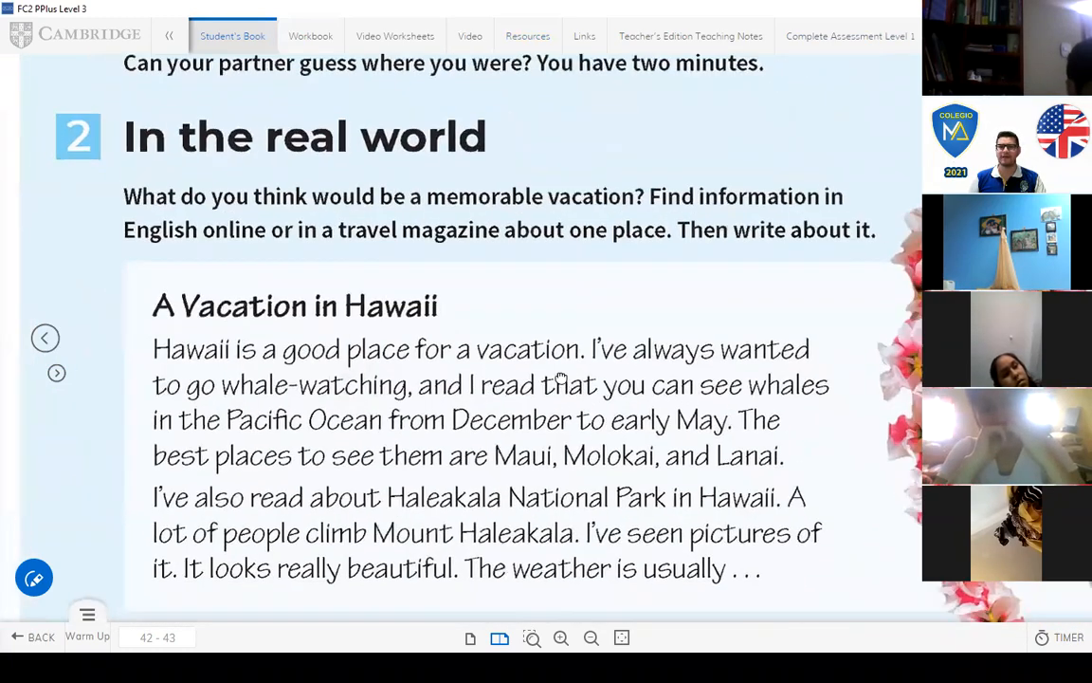
scroll("up", 3)
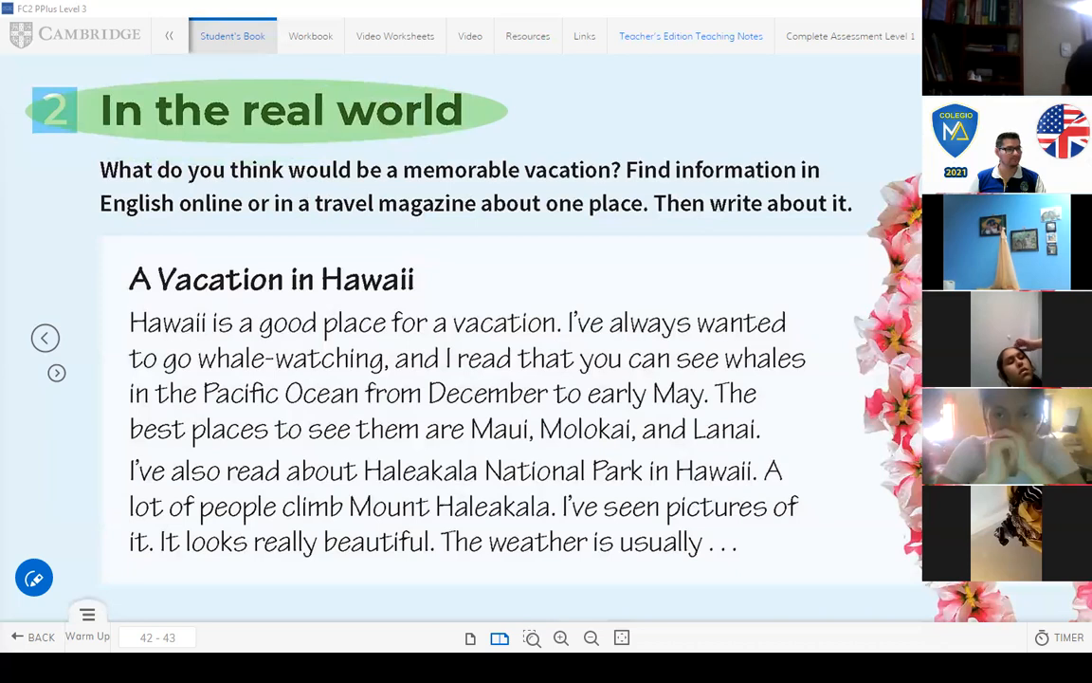
mouse_move(716, 273)
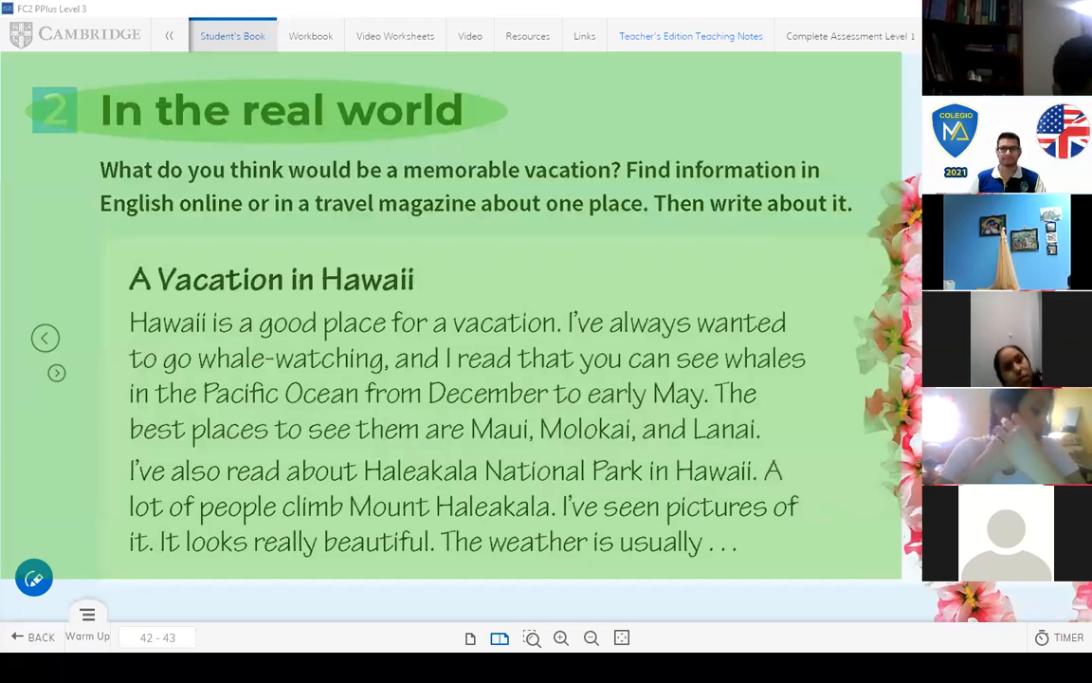
mouse_move(849, 447)
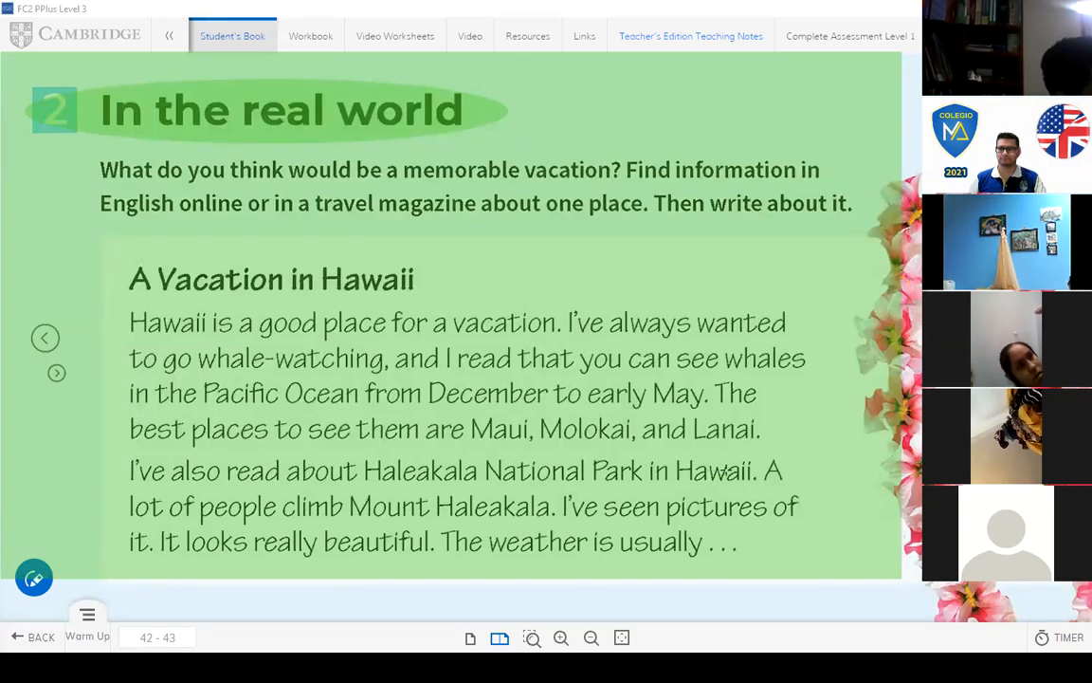
mouse_move(806, 19)
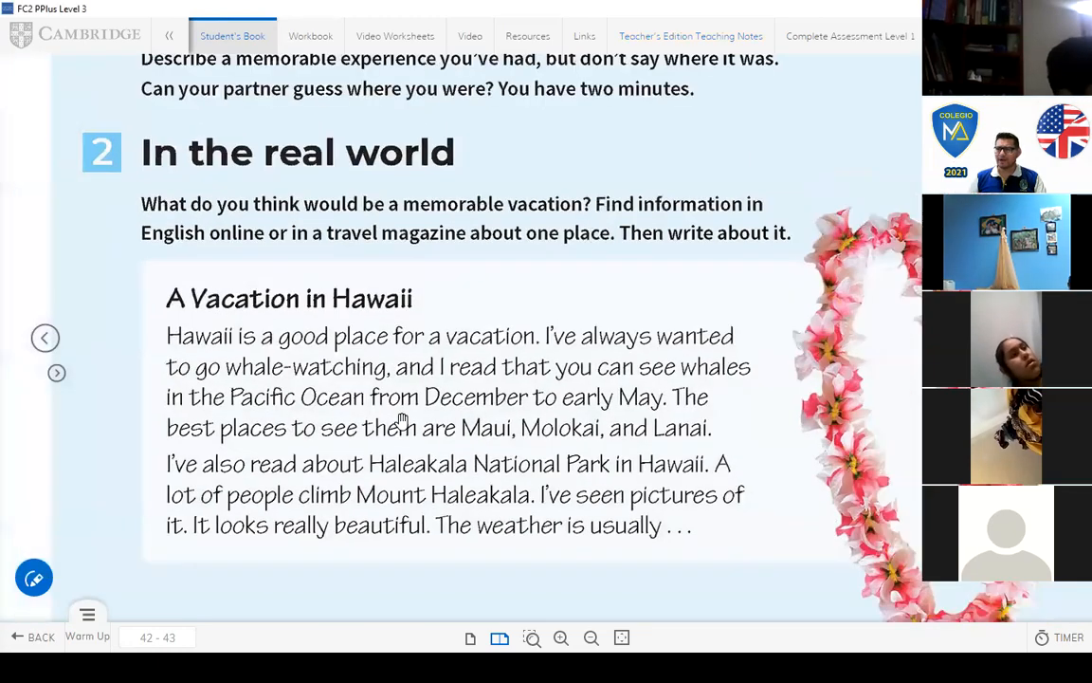
Step: Scroll up the Hawaii reading before leaving the e-book for a new Firefox tab
scroll("up", 3)
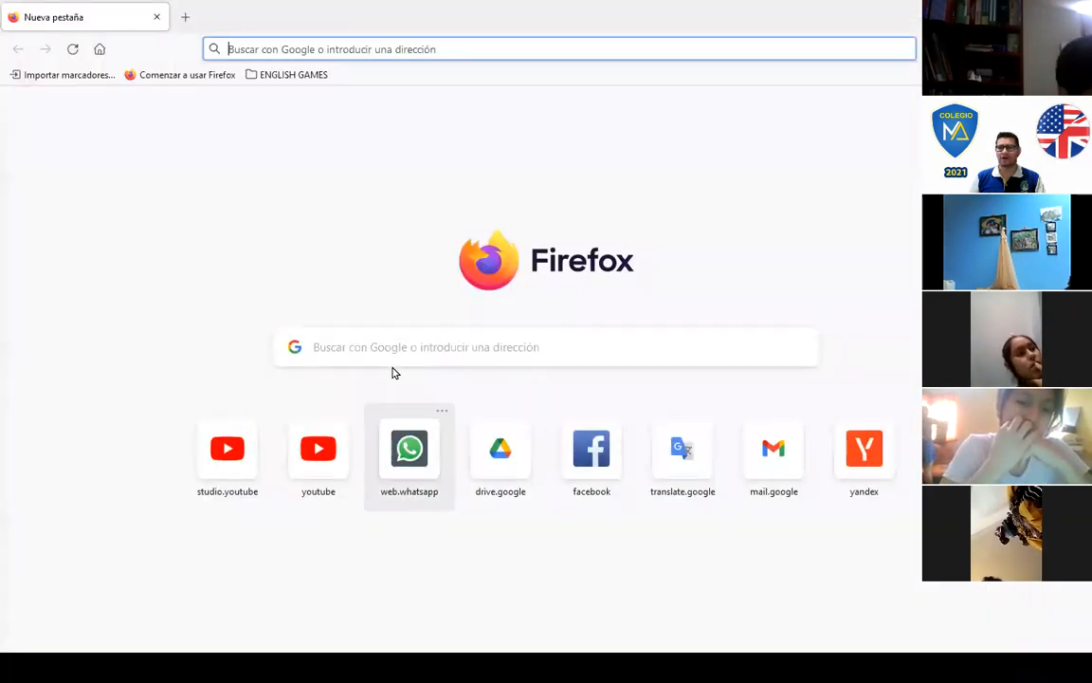
Step: Search Google for 'vacation on hawaii' from the address bar
type("v")
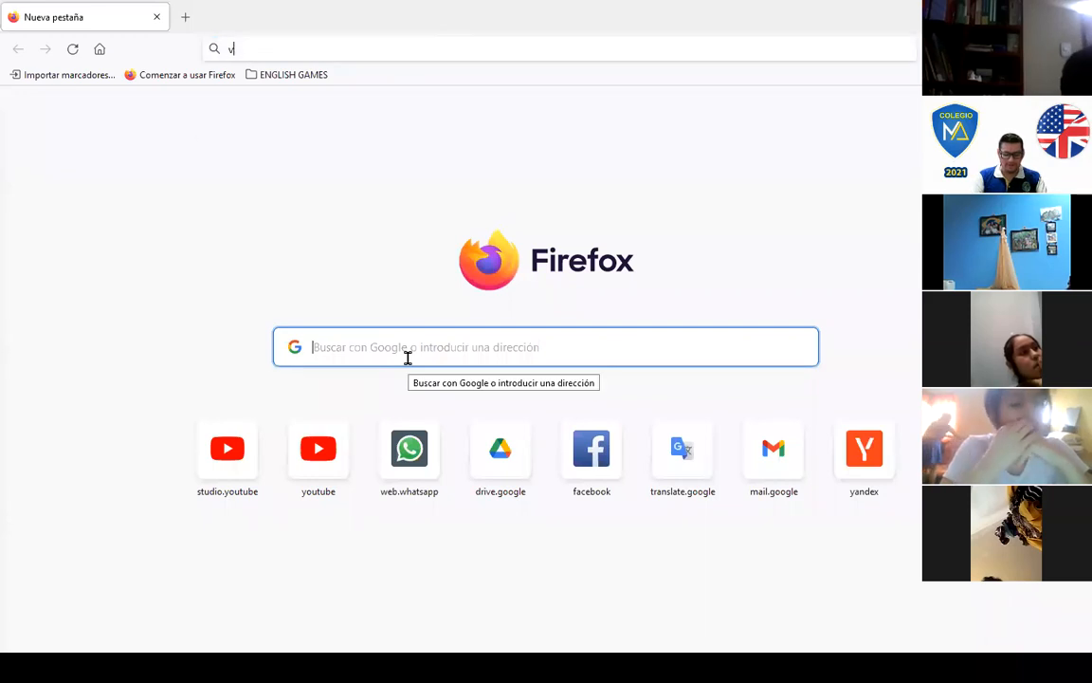
type("acation on")
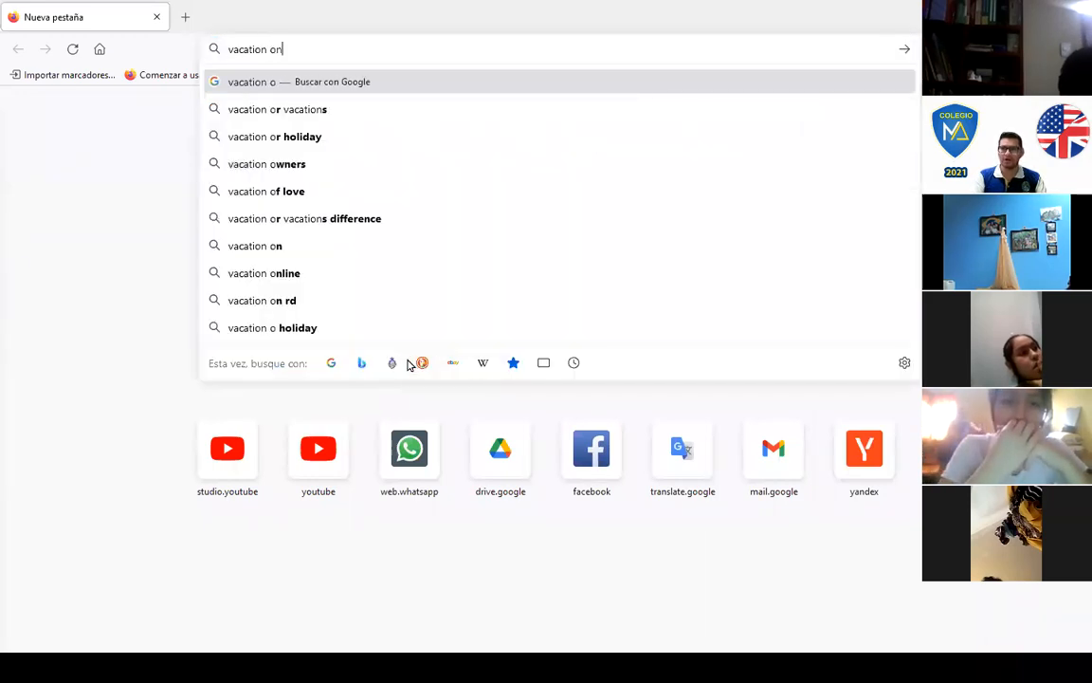
type("hawaii")
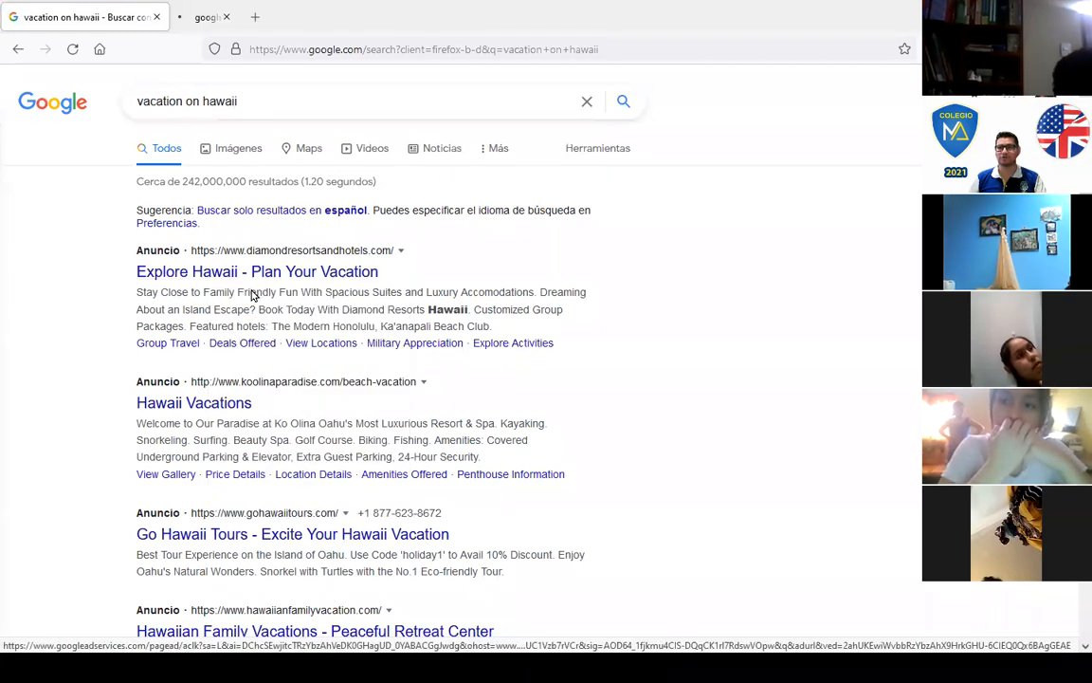
Step: Open the Explore Hawaii result and then the Ko Olina Hawaii vacation site
left_click(256, 271)
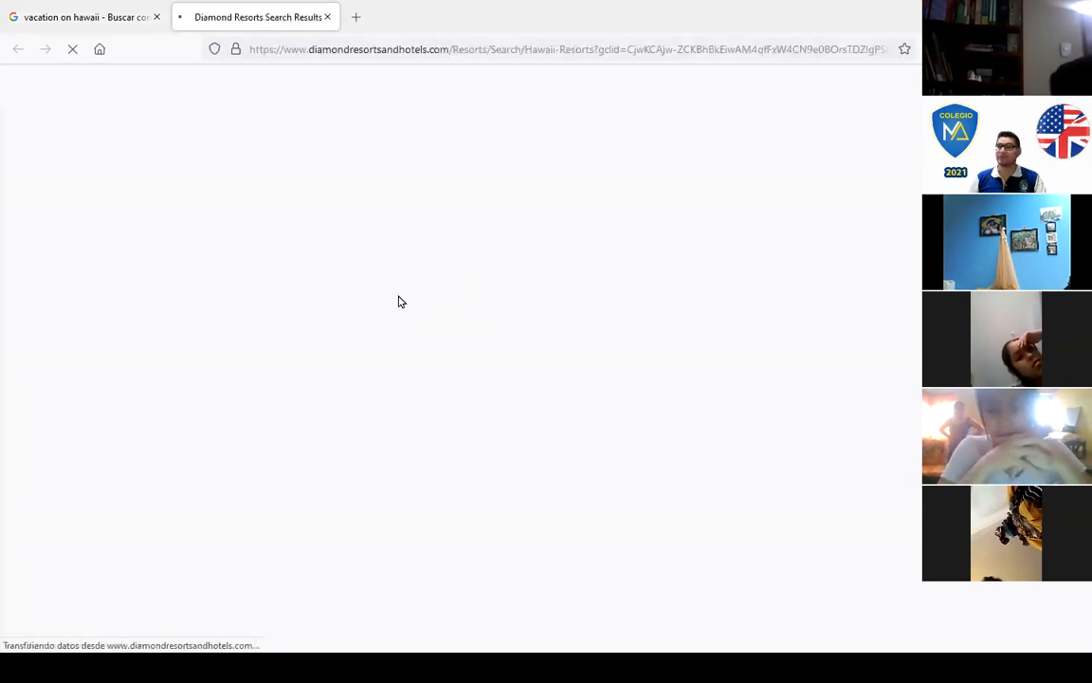
mouse_move(368, 318)
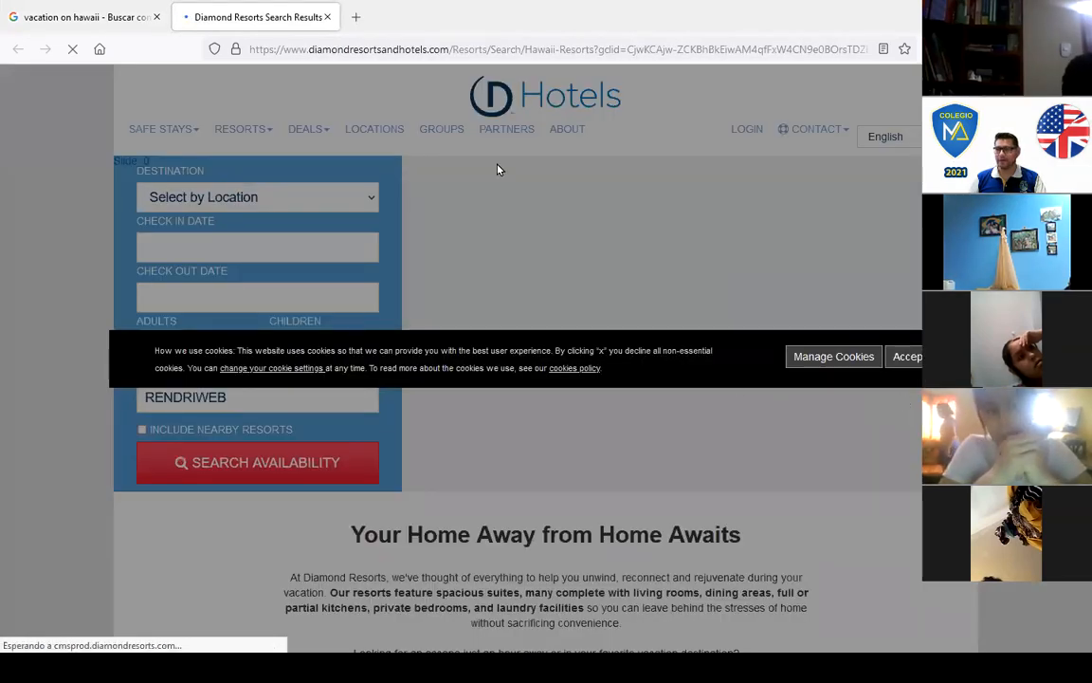
left_click(79, 17)
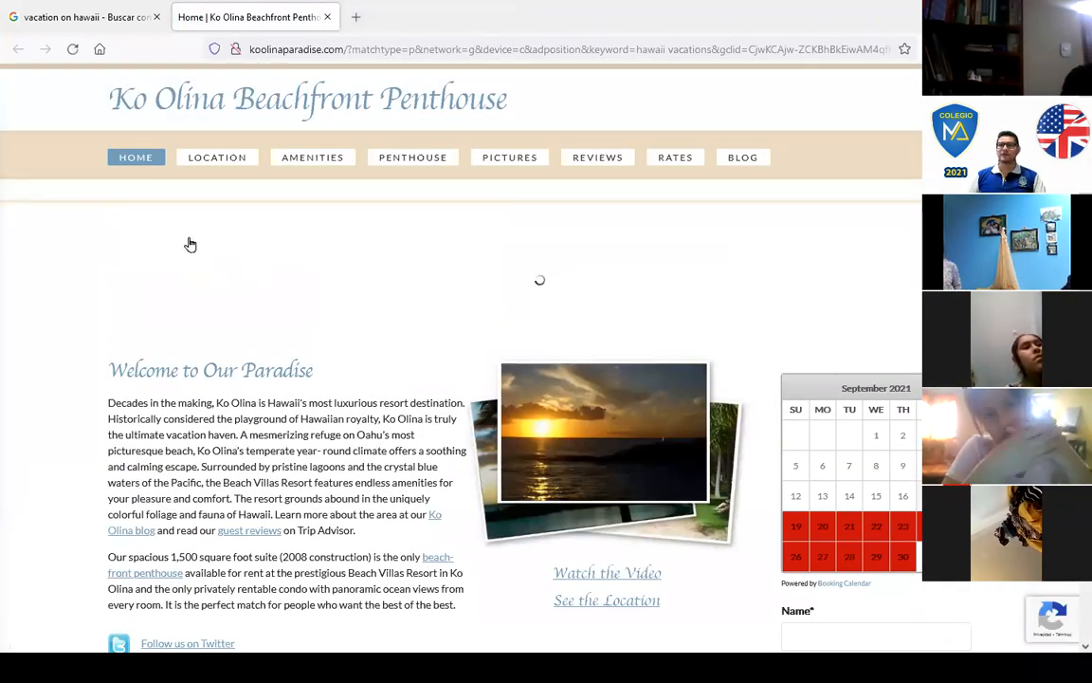
mouse_move(363, 271)
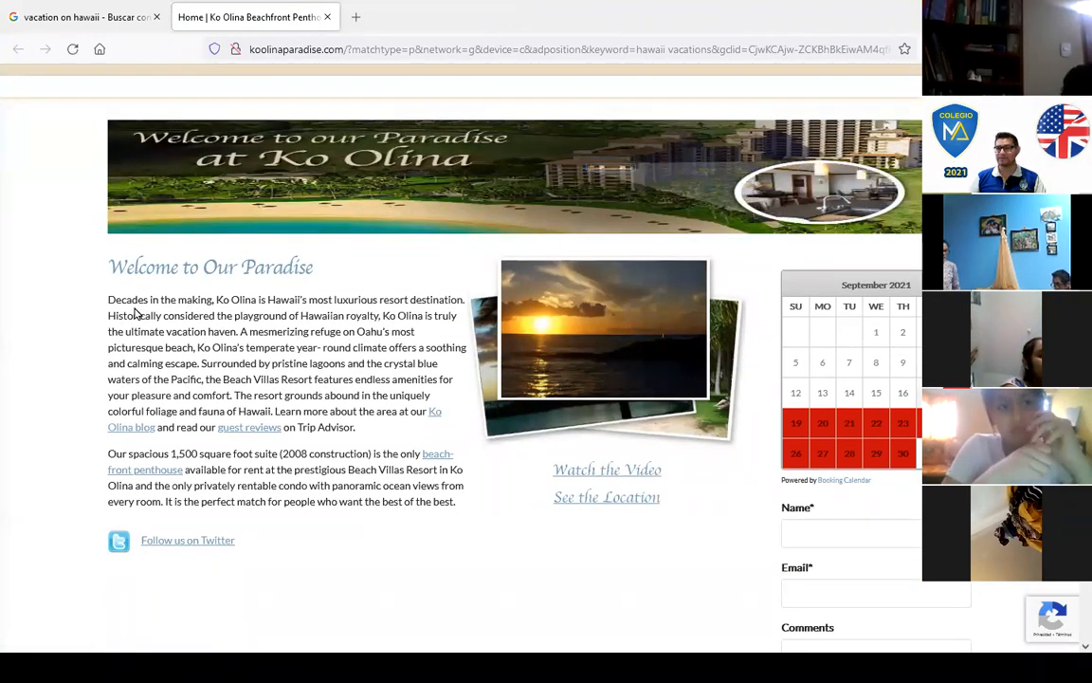
scroll("up", 3)
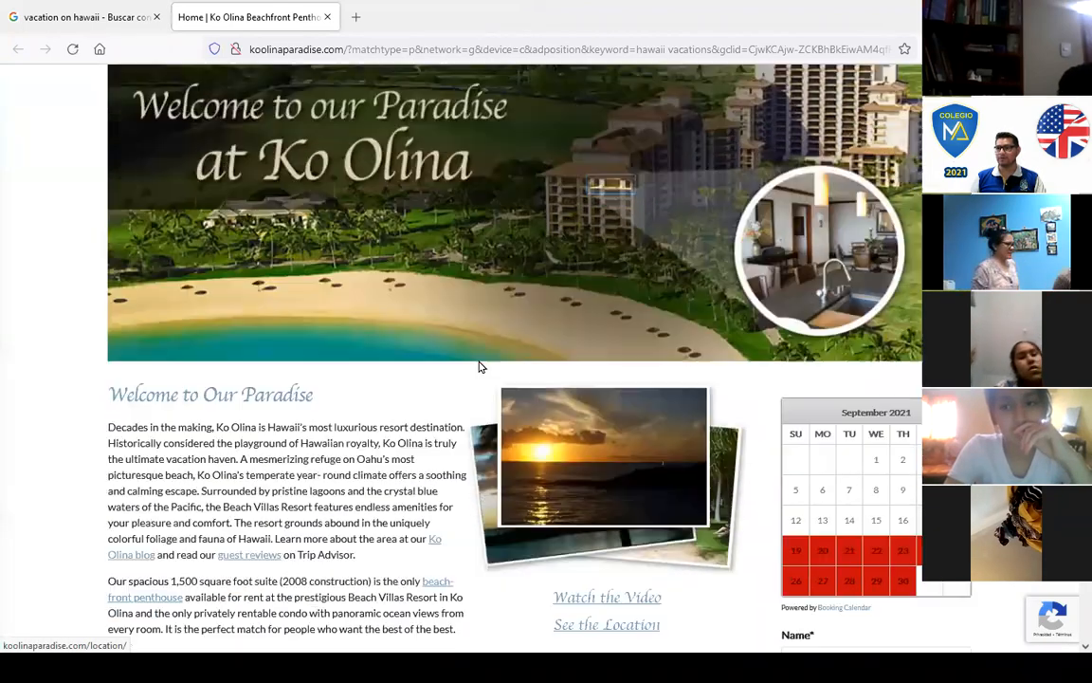
scroll("down", 3)
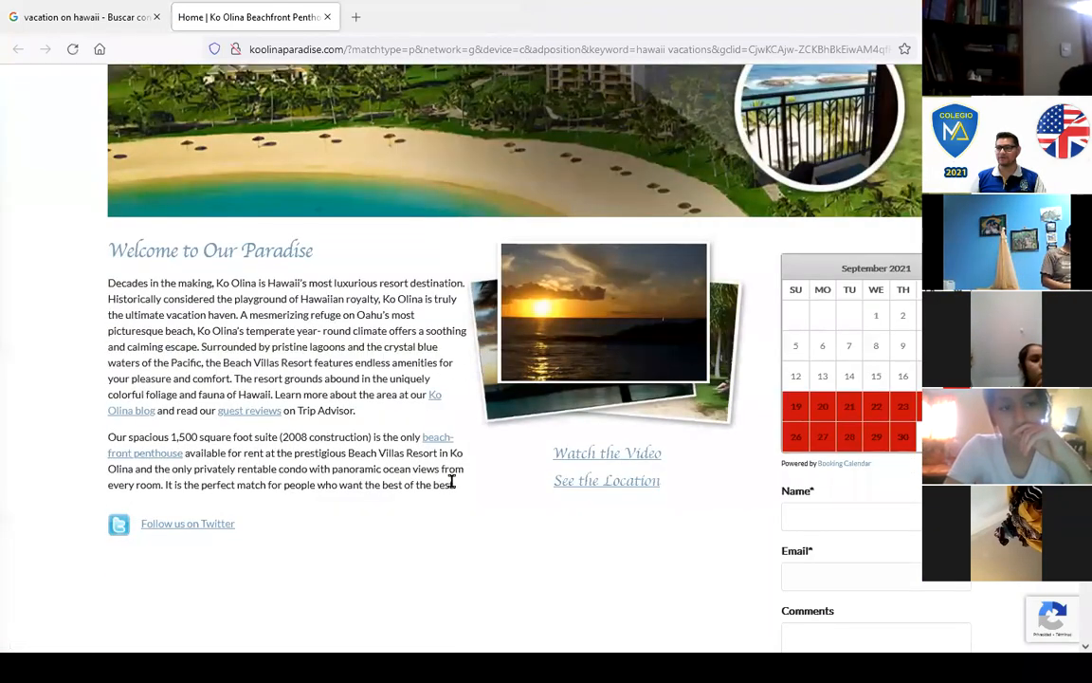
Step: Open the Ko Olina penthouse location page and scroll through its photos
left_click(606, 480)
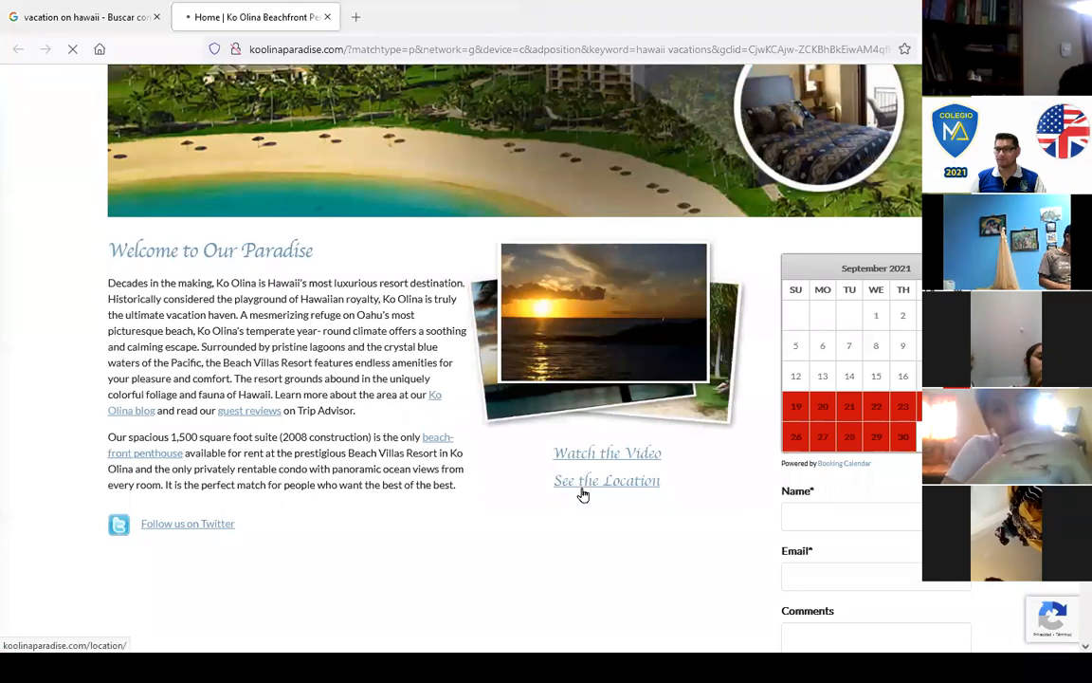
left_click(607, 480)
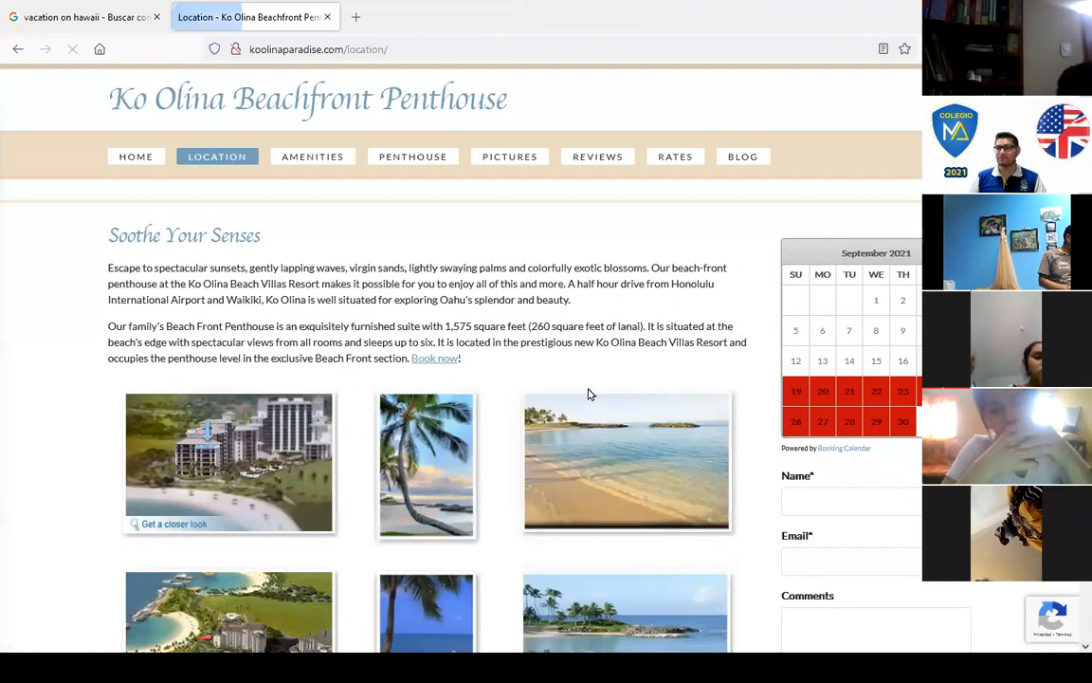
scroll("down", 3)
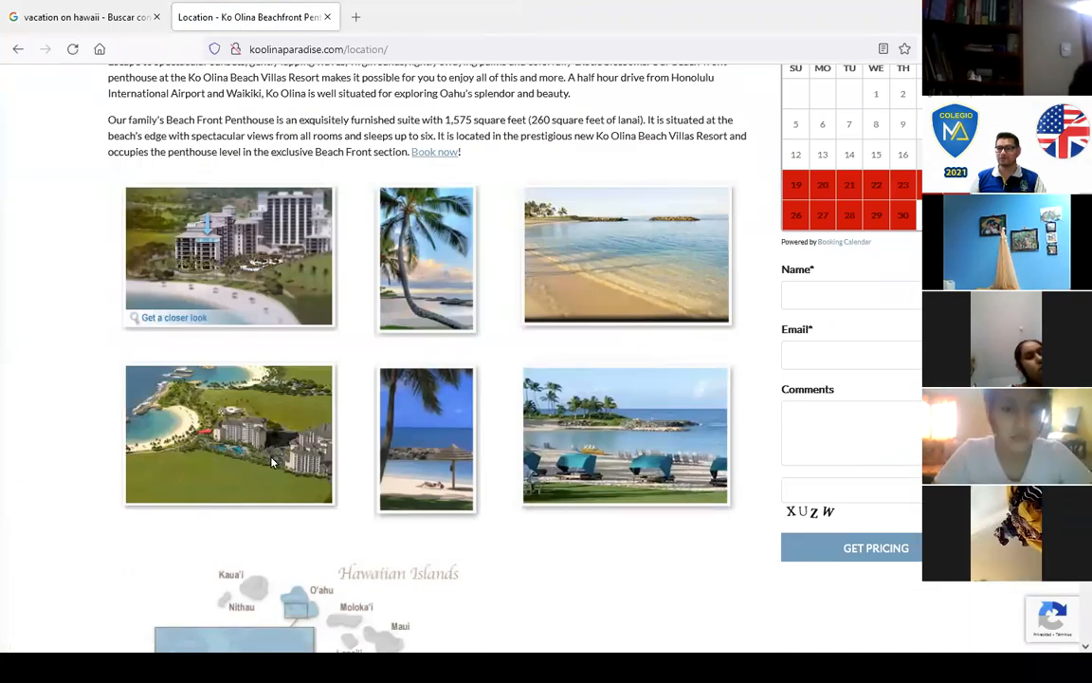
scroll("down", 3)
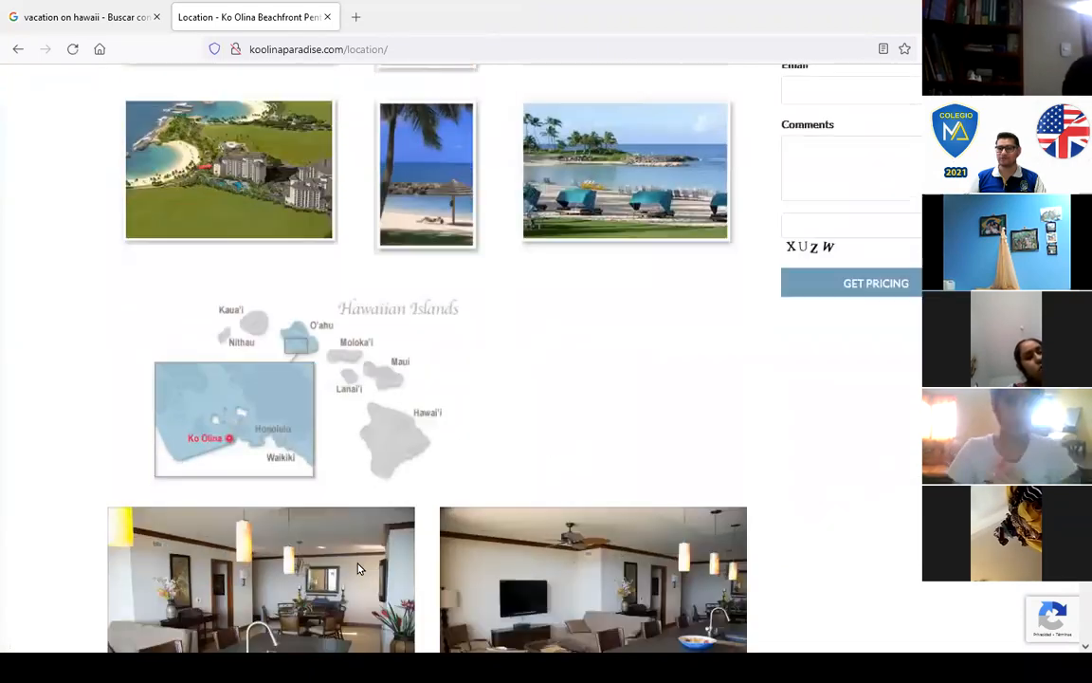
scroll("down", 3)
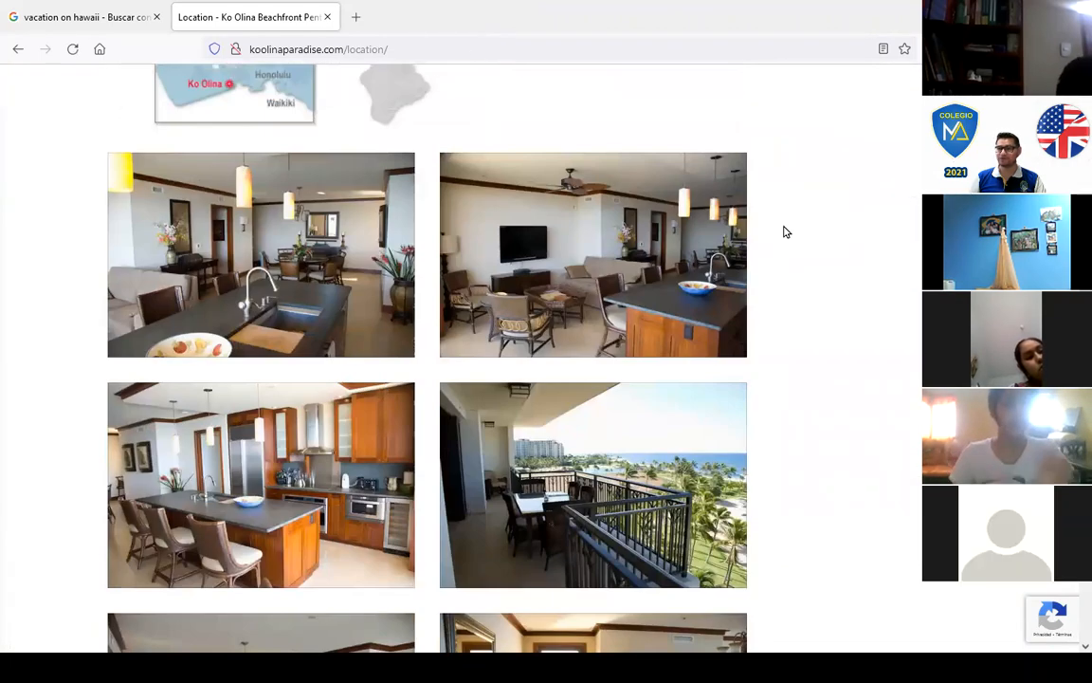
scroll("down", 3)
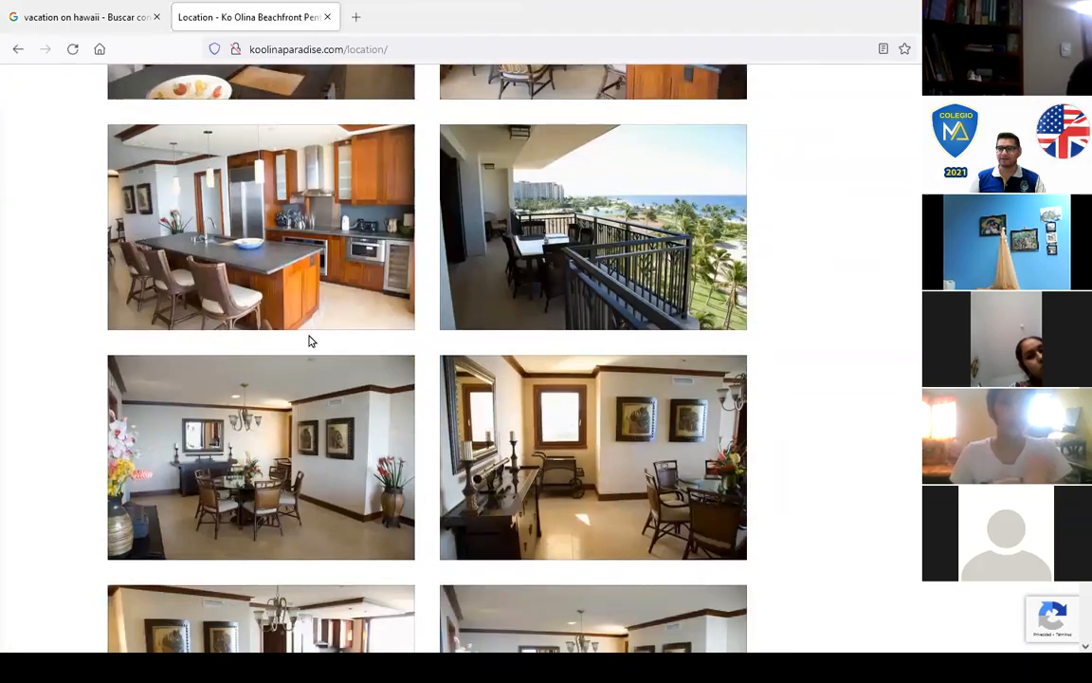
scroll("down", 3)
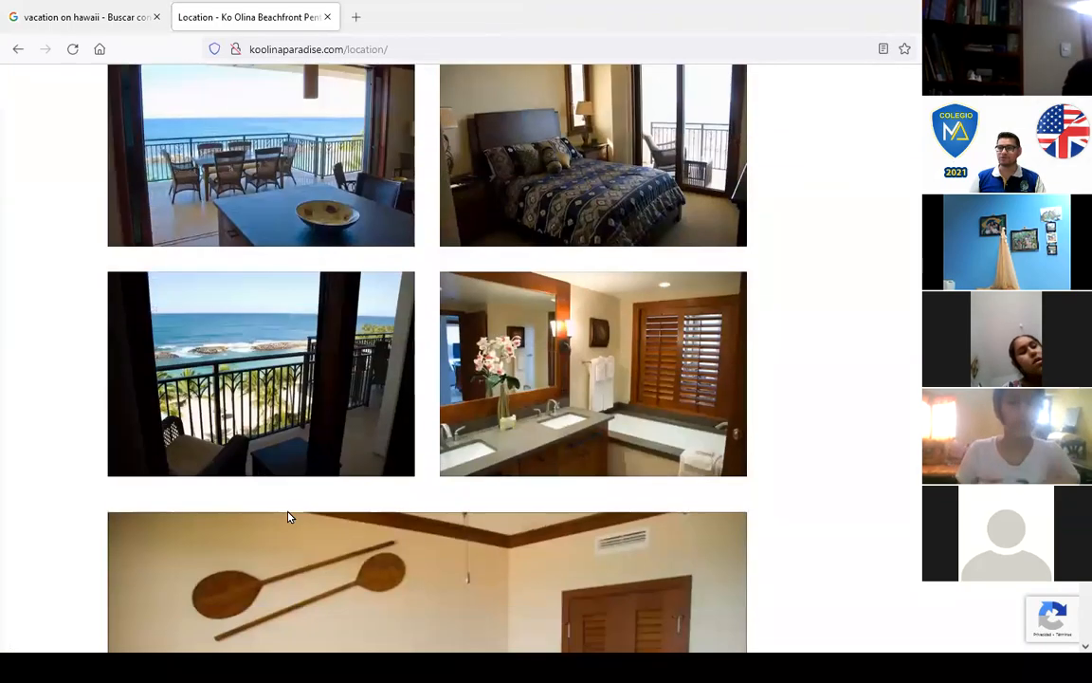
scroll("down", 3)
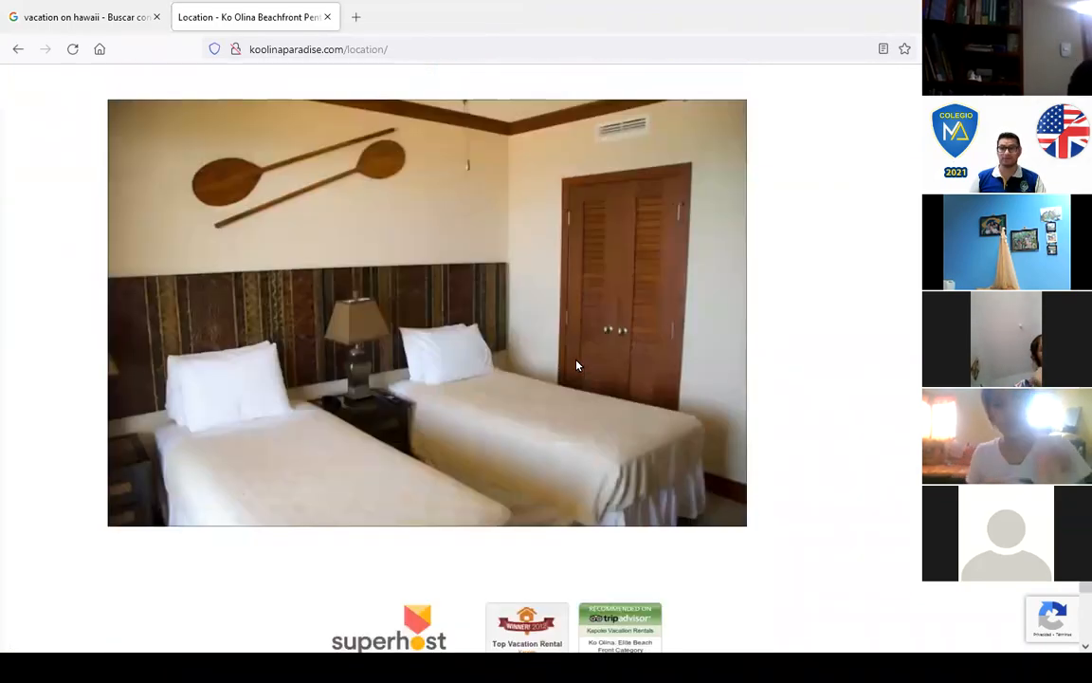
scroll("down", 3)
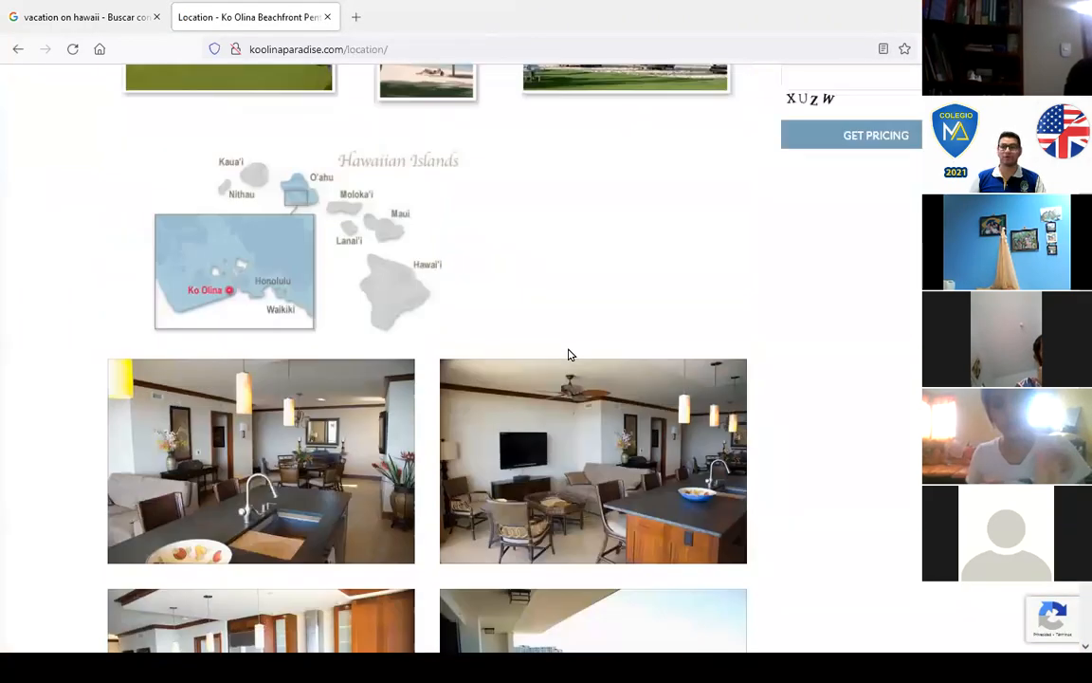
scroll("up", 3)
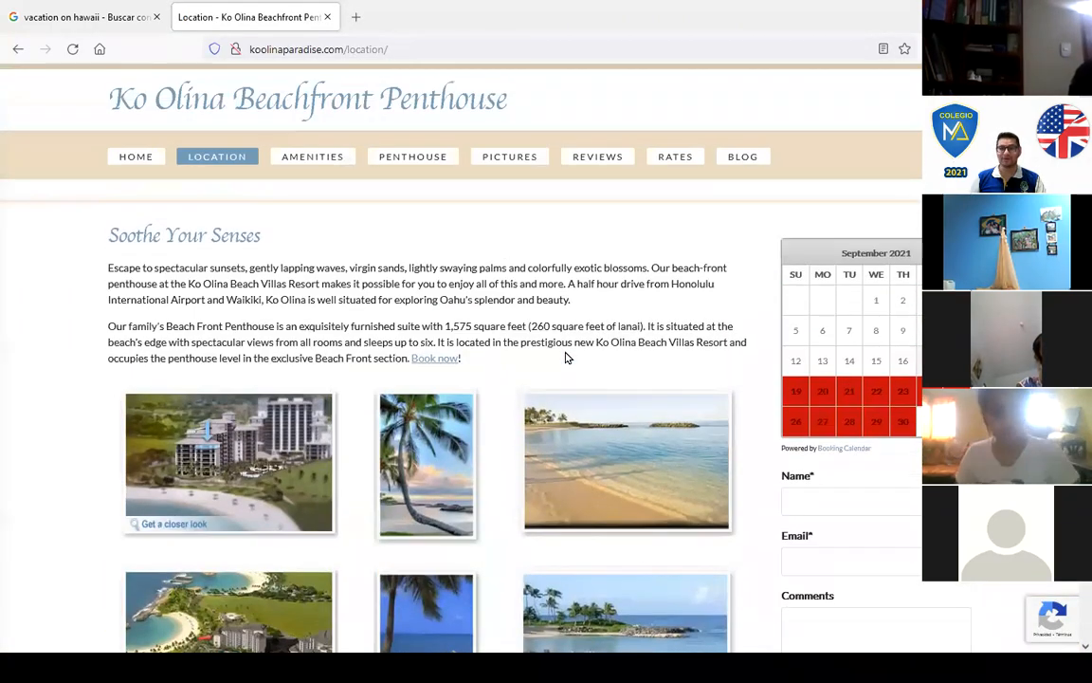
scroll("down", 3)
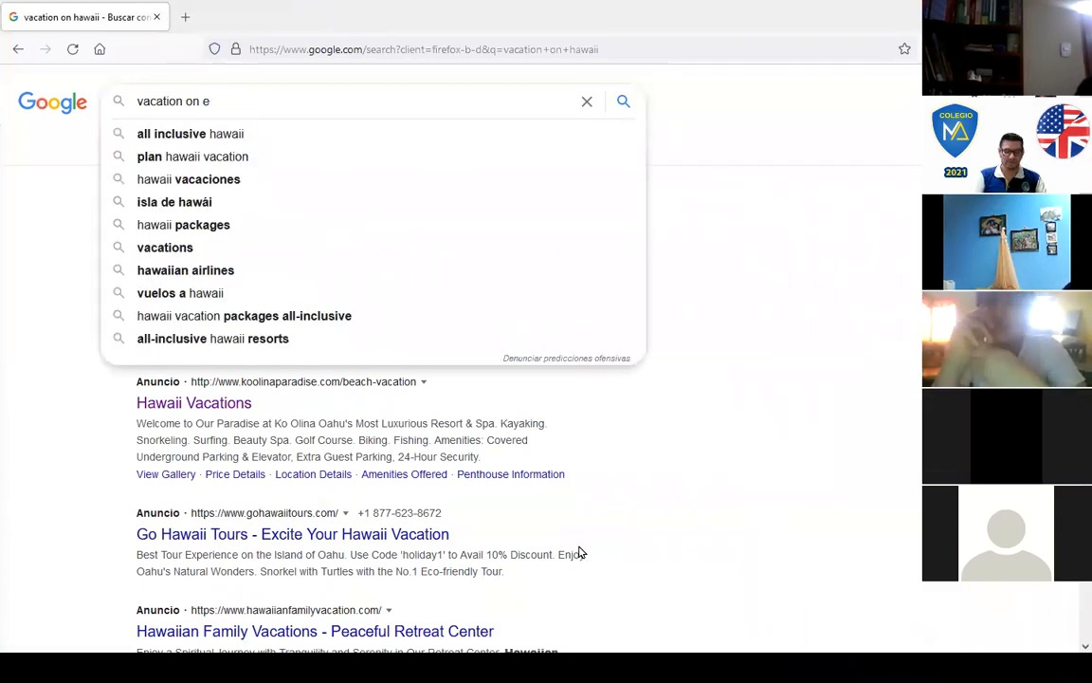
Step: Search Google for 'vacation egypt' and open the Makarem hotels Forth Night for Free ad
type("vacation egypt")
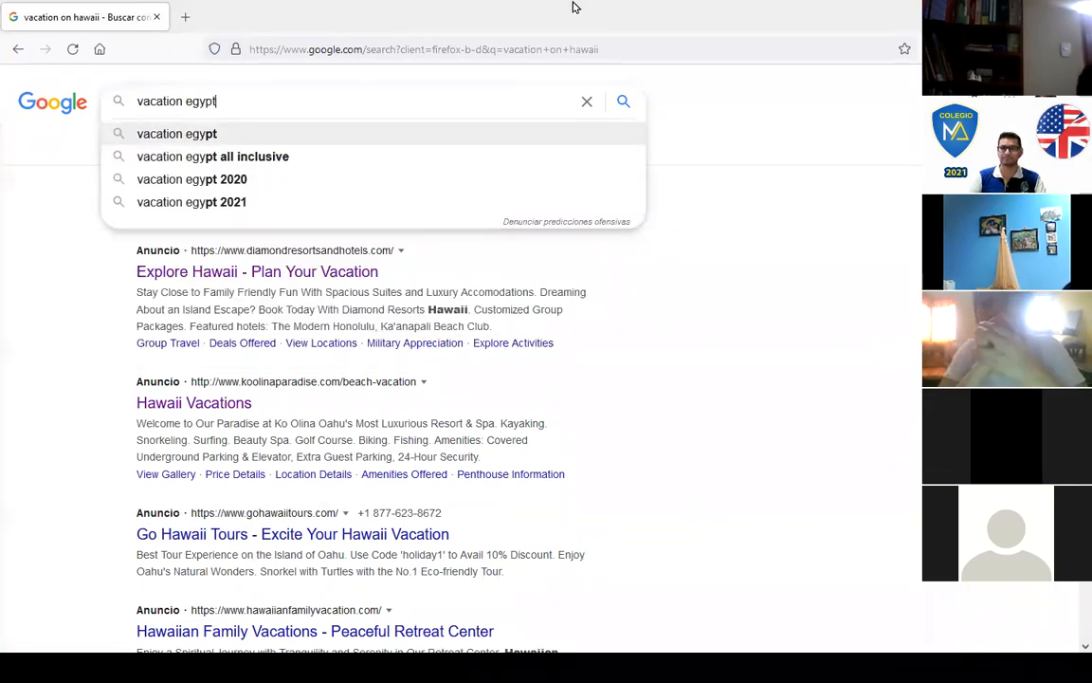
key("Return")
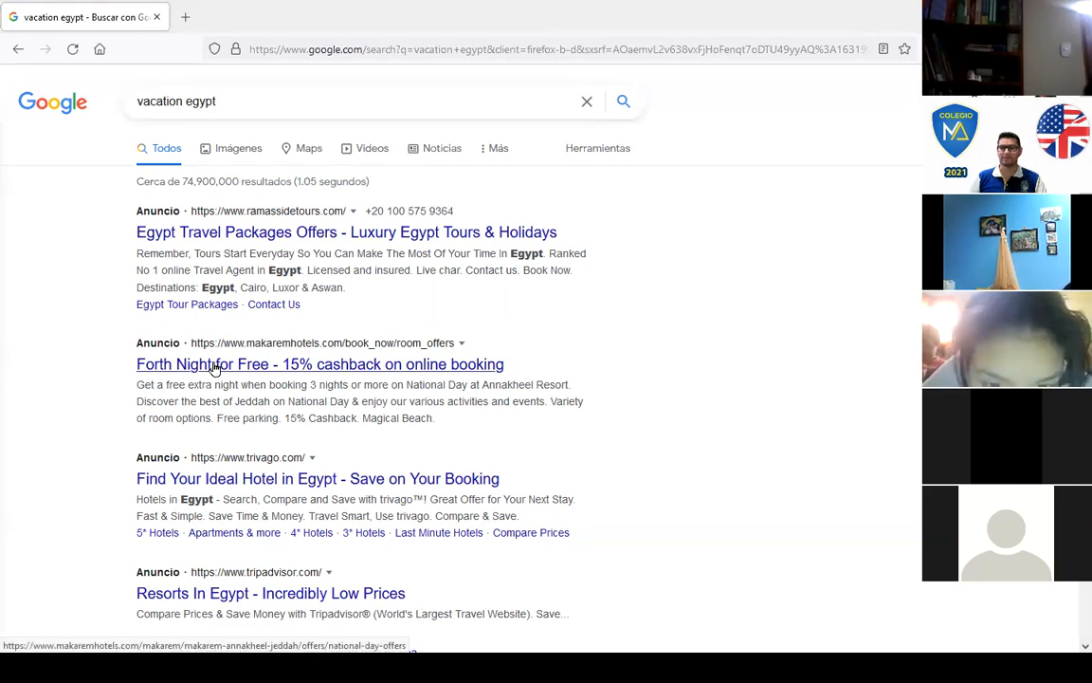
left_click(319, 364)
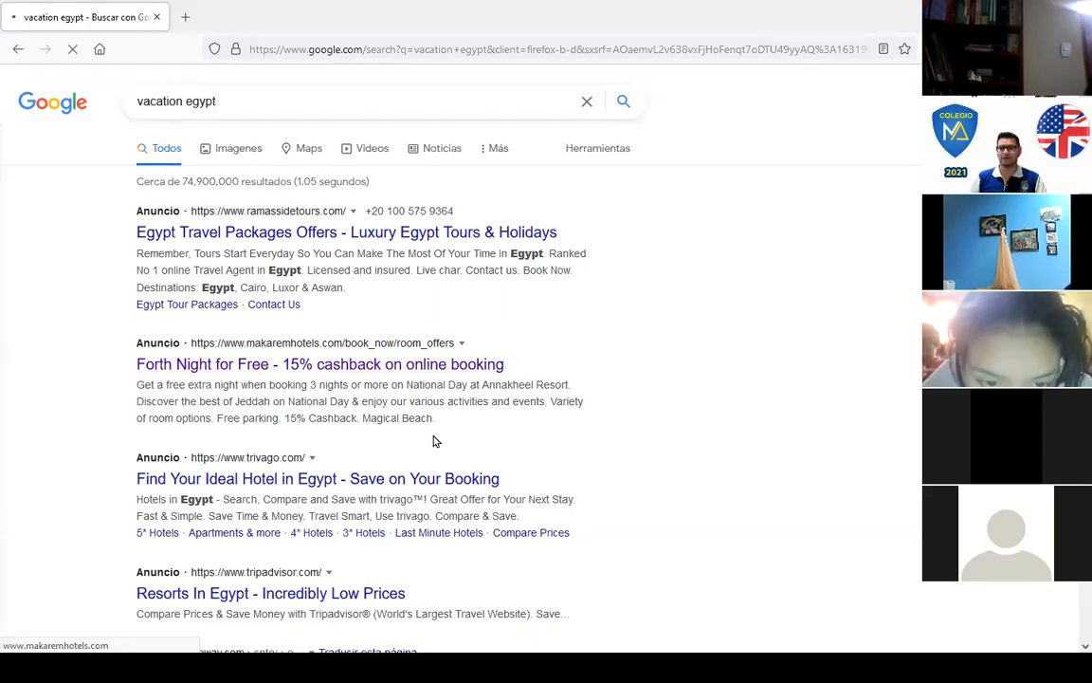
left_click(319, 364)
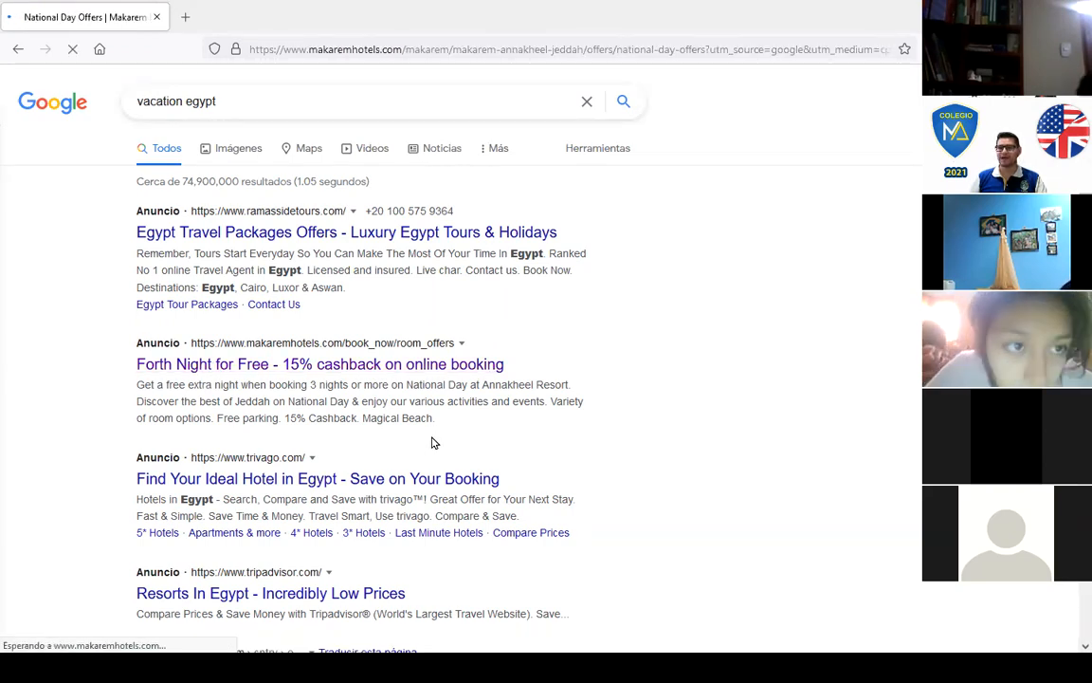
Step: Scroll the Makarem National Day offers list and explore the National Day Lunch offer
left_click(319, 364)
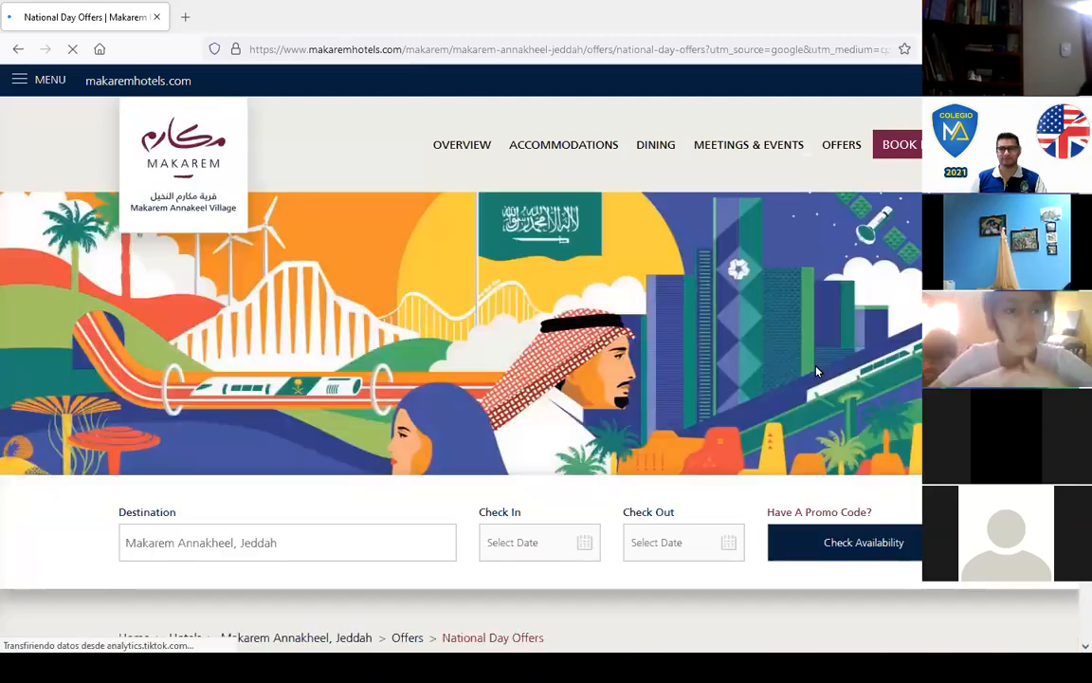
scroll("down", 3)
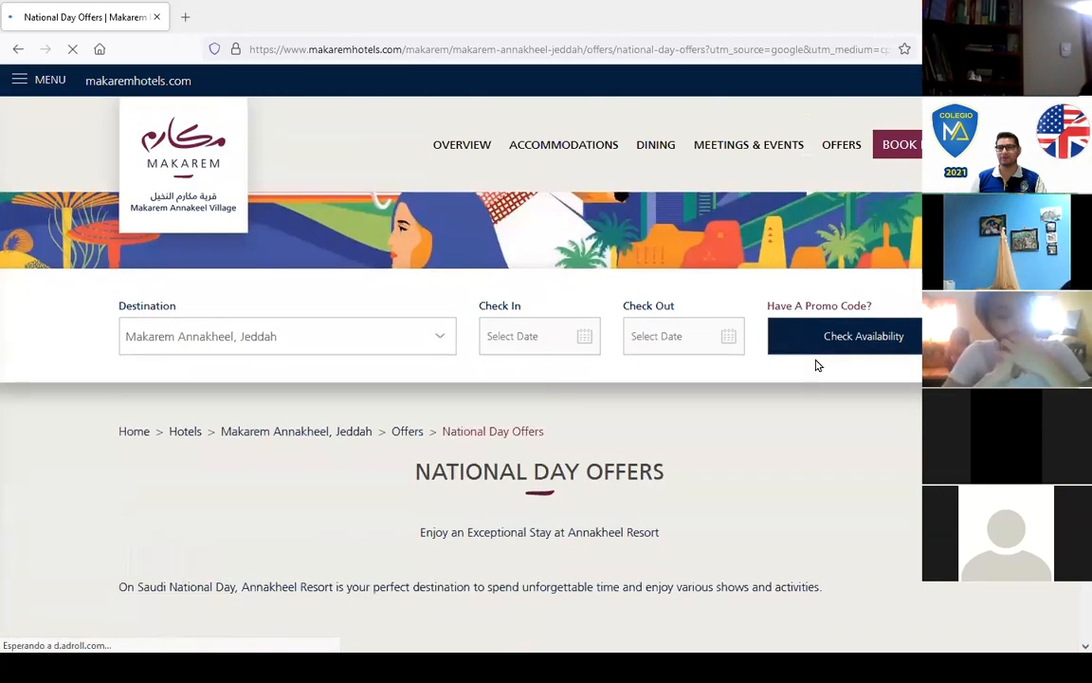
scroll("down", 3)
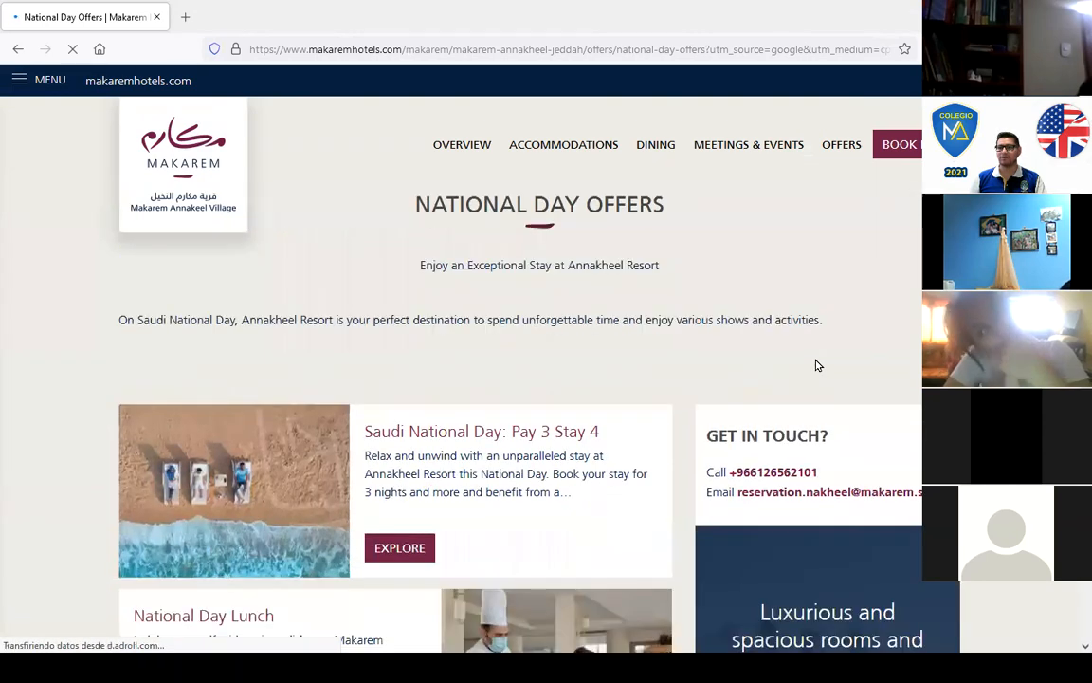
scroll("down", 3)
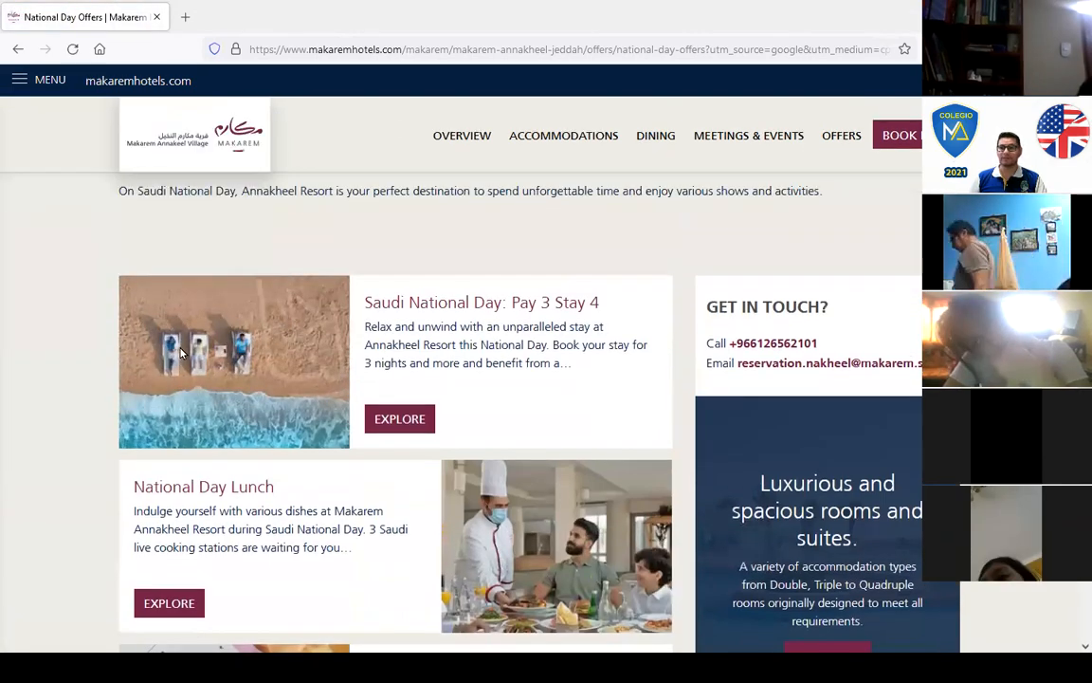
mouse_move(318, 324)
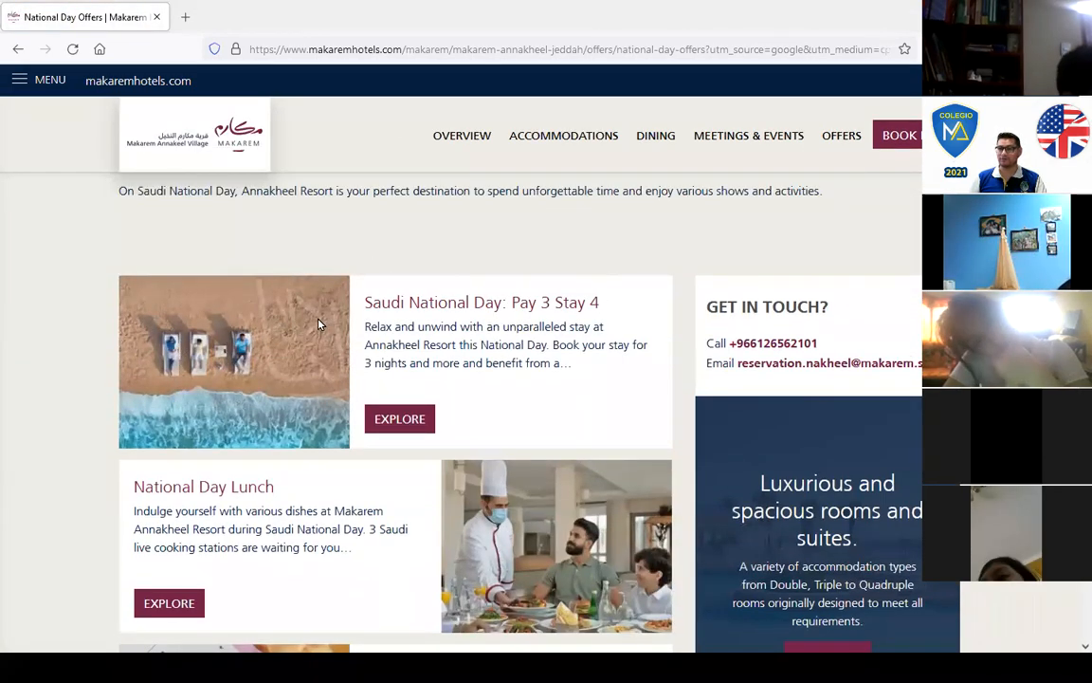
mouse_move(489, 311)
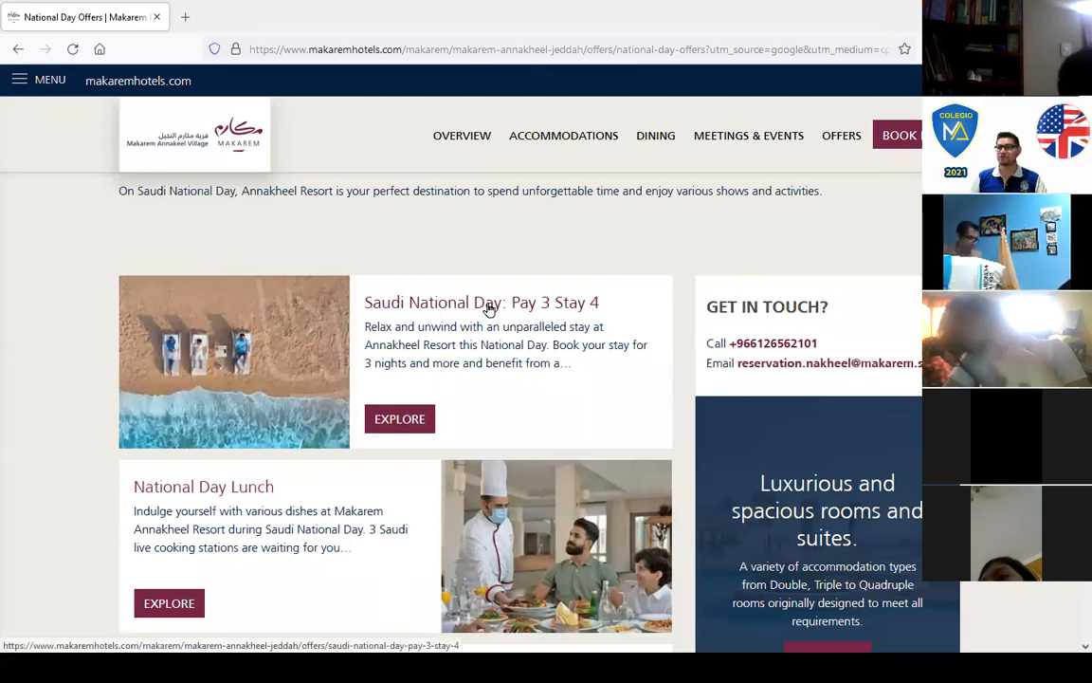
scroll("down", 3)
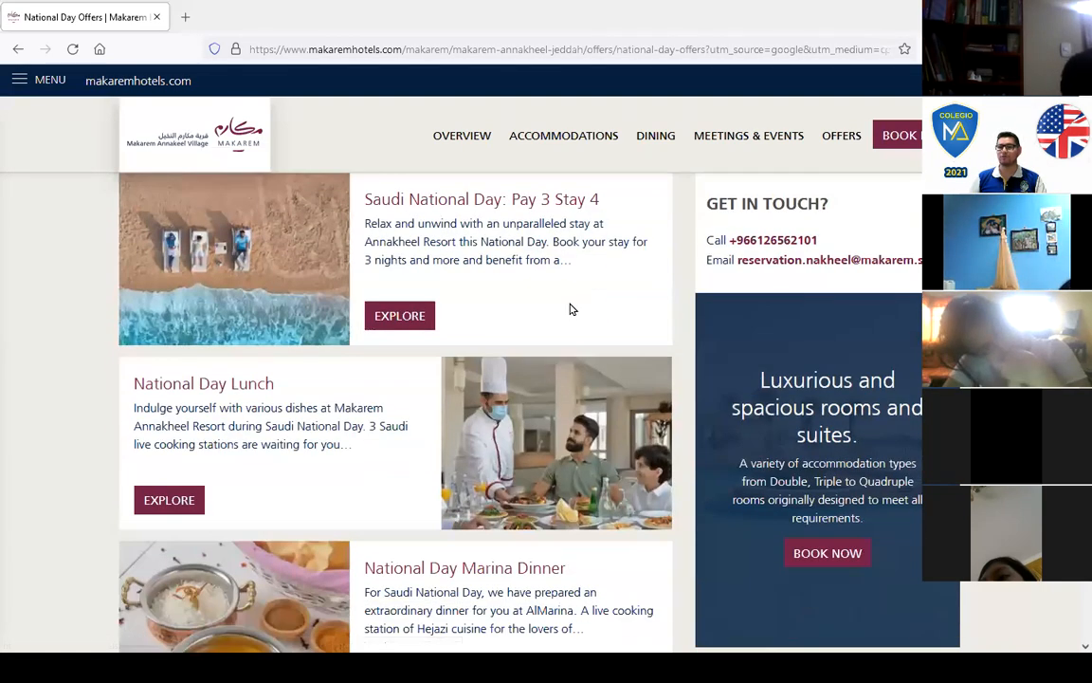
scroll("down", 3)
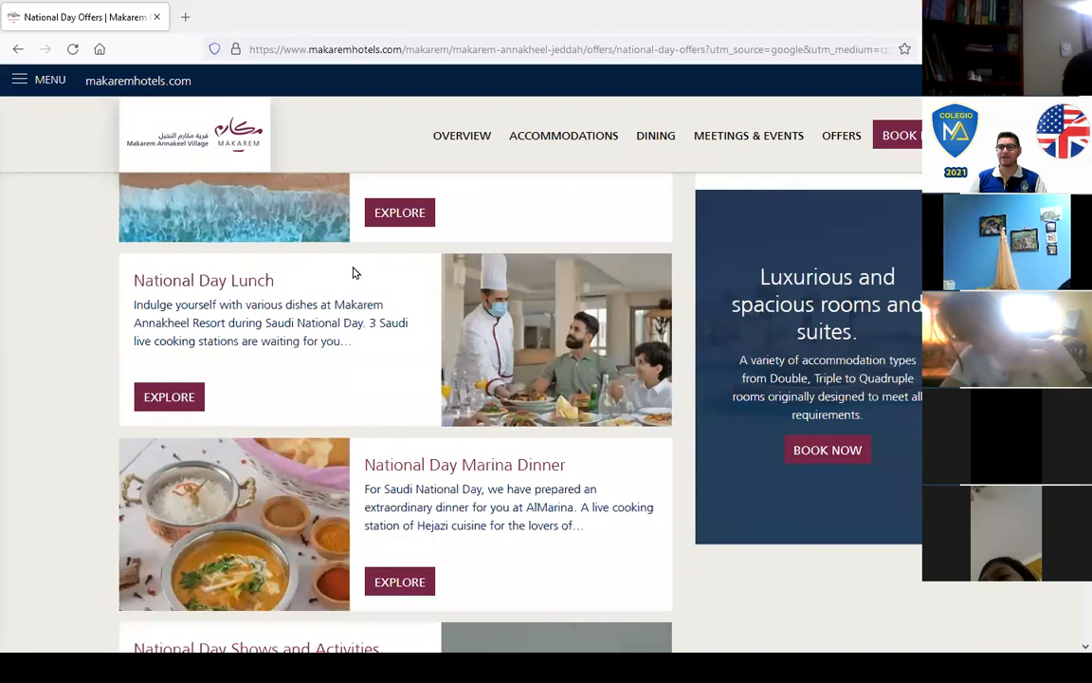
scroll("down", 3)
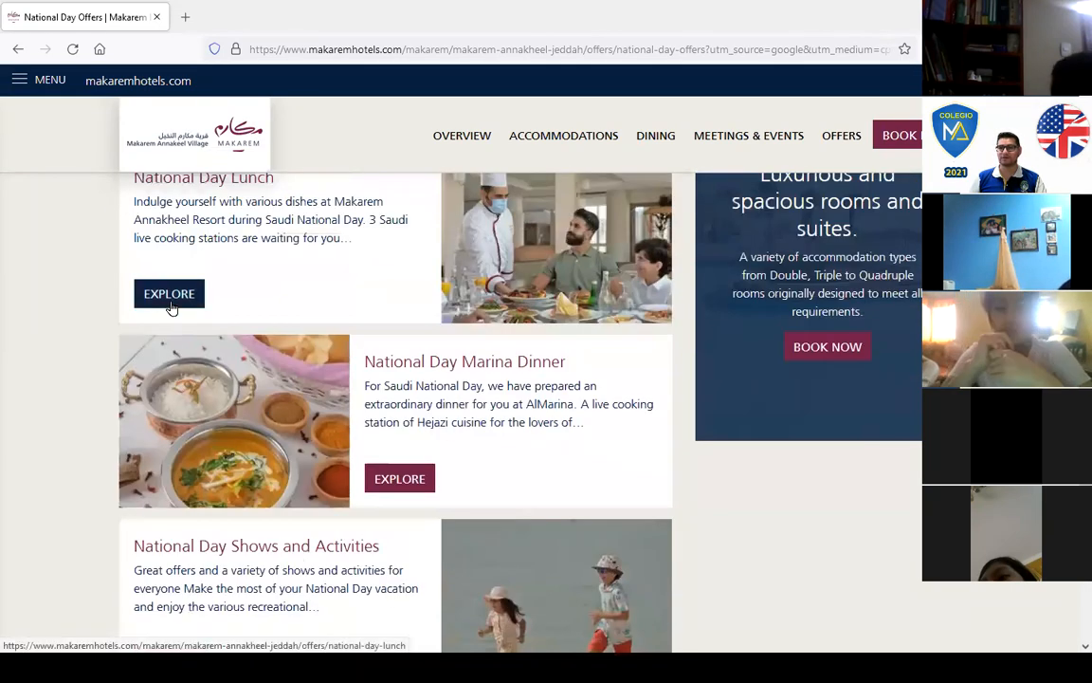
left_click(168, 292)
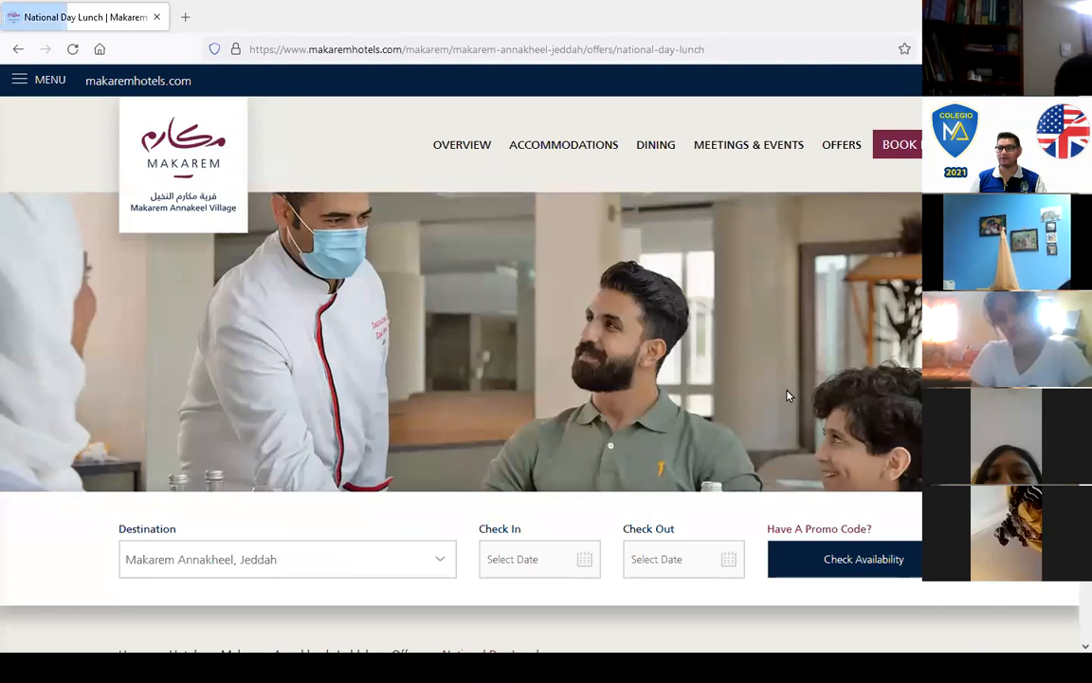
Step: Read the National Day Lunch details and terms, then start booking with BOOK NOW
scroll("down", 3)
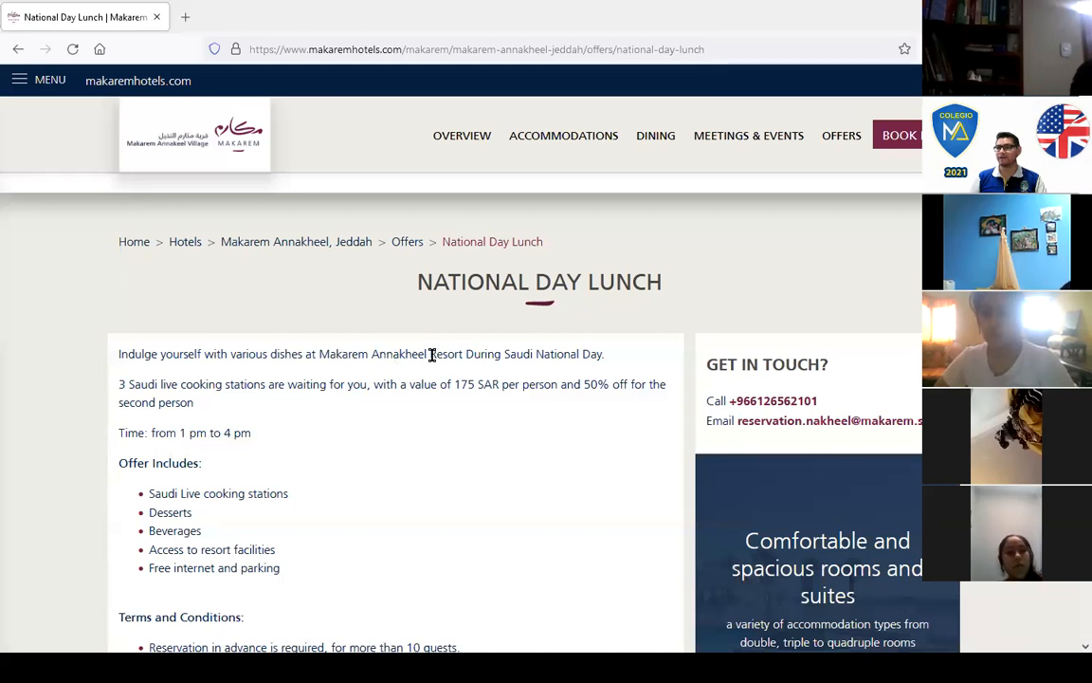
mouse_move(439, 435)
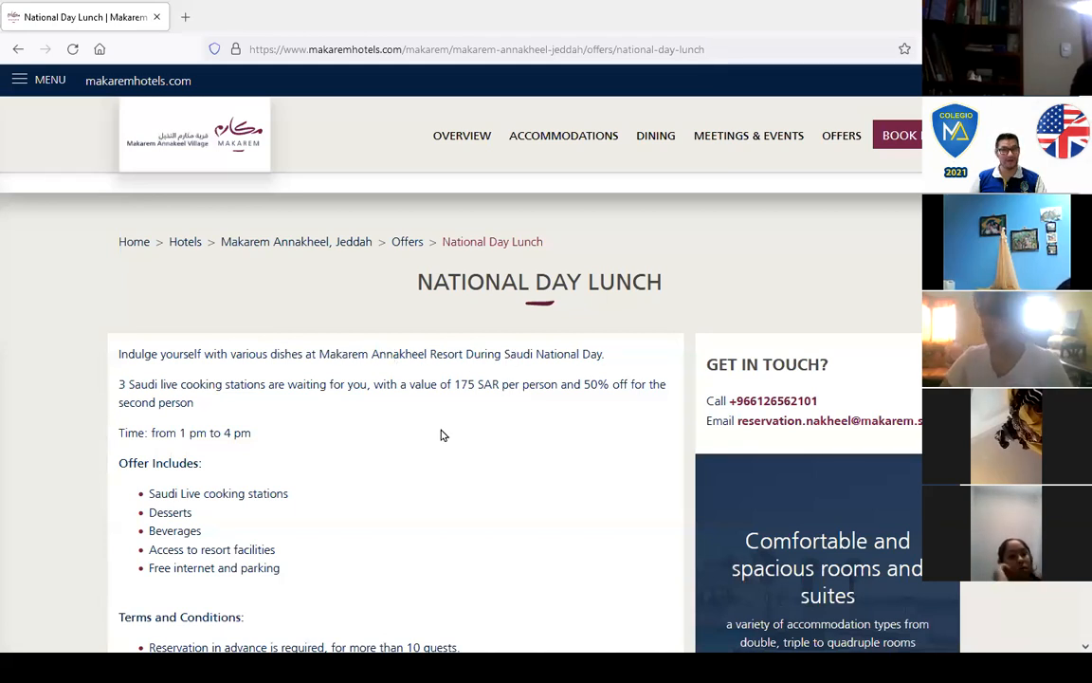
scroll("down", 3)
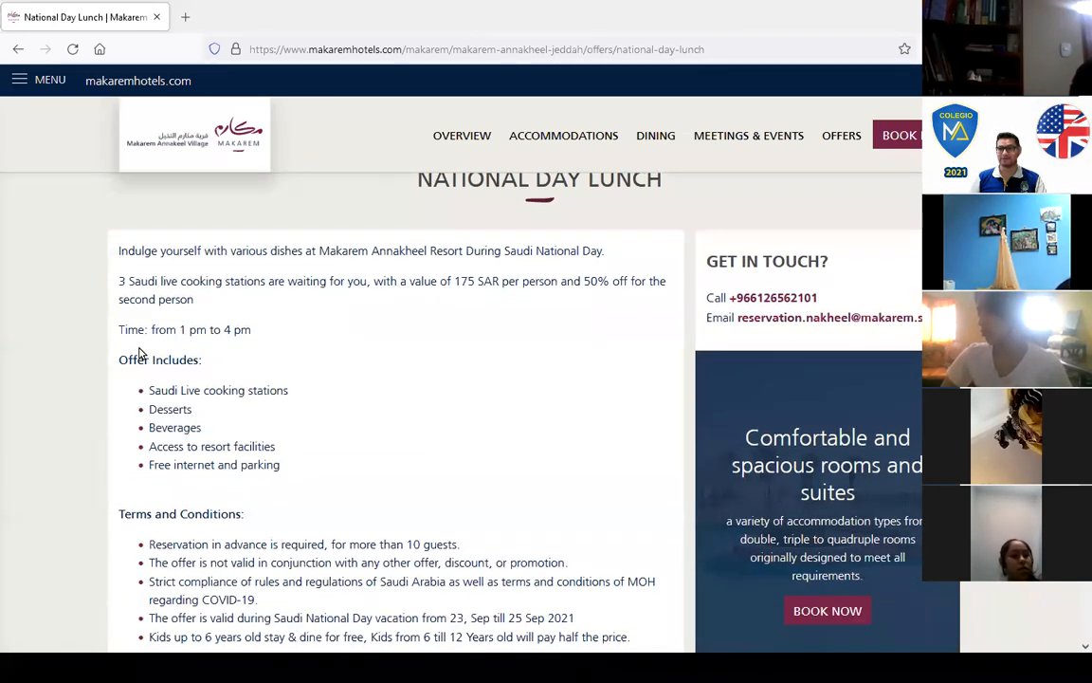
mouse_move(301, 396)
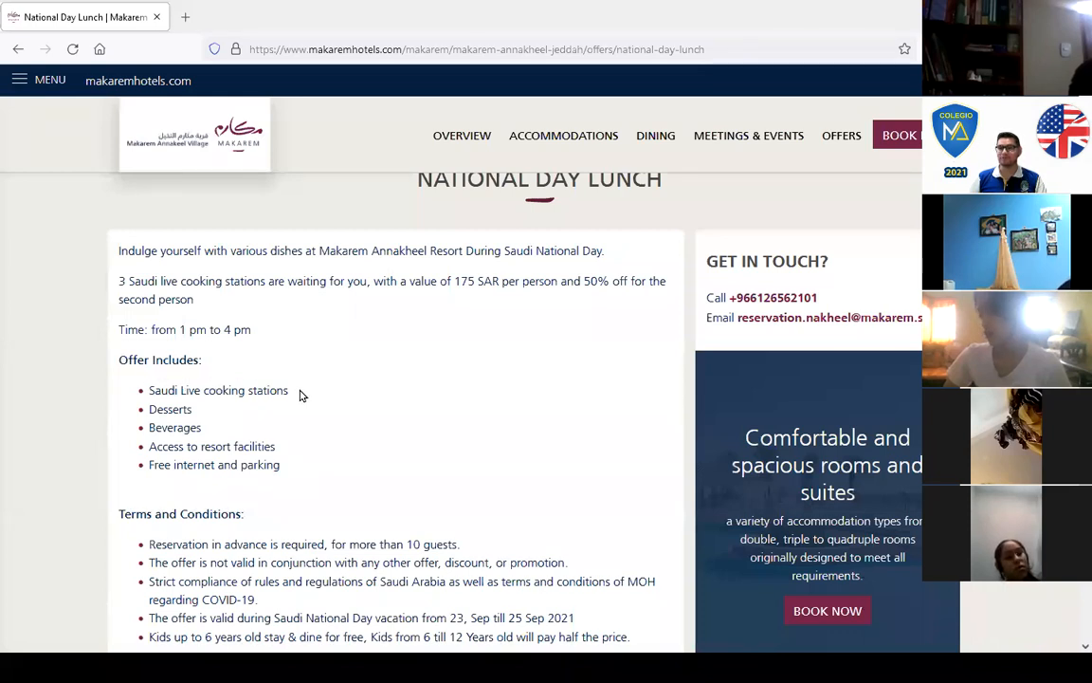
mouse_move(207, 449)
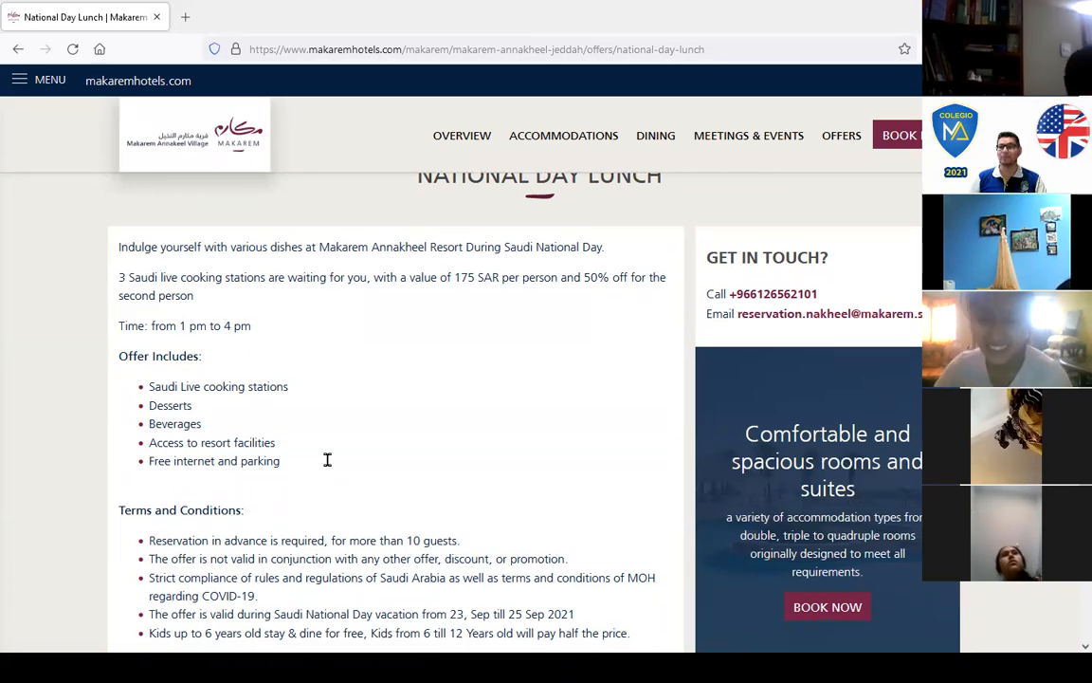
scroll("up", 3)
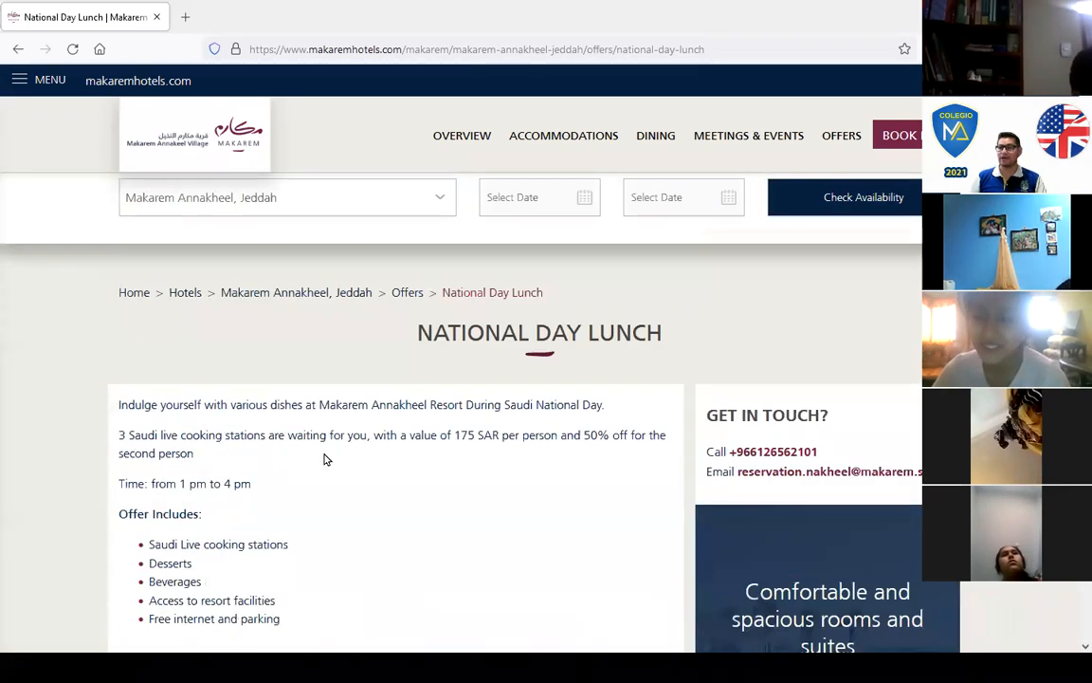
scroll("down", 3)
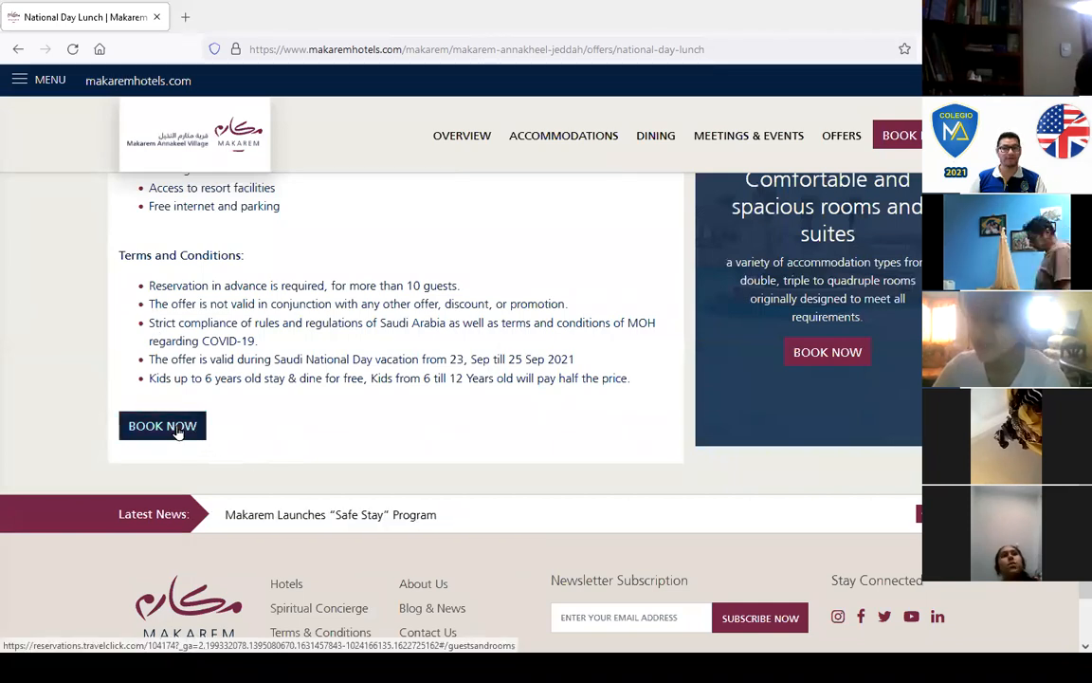
left_click(163, 425)
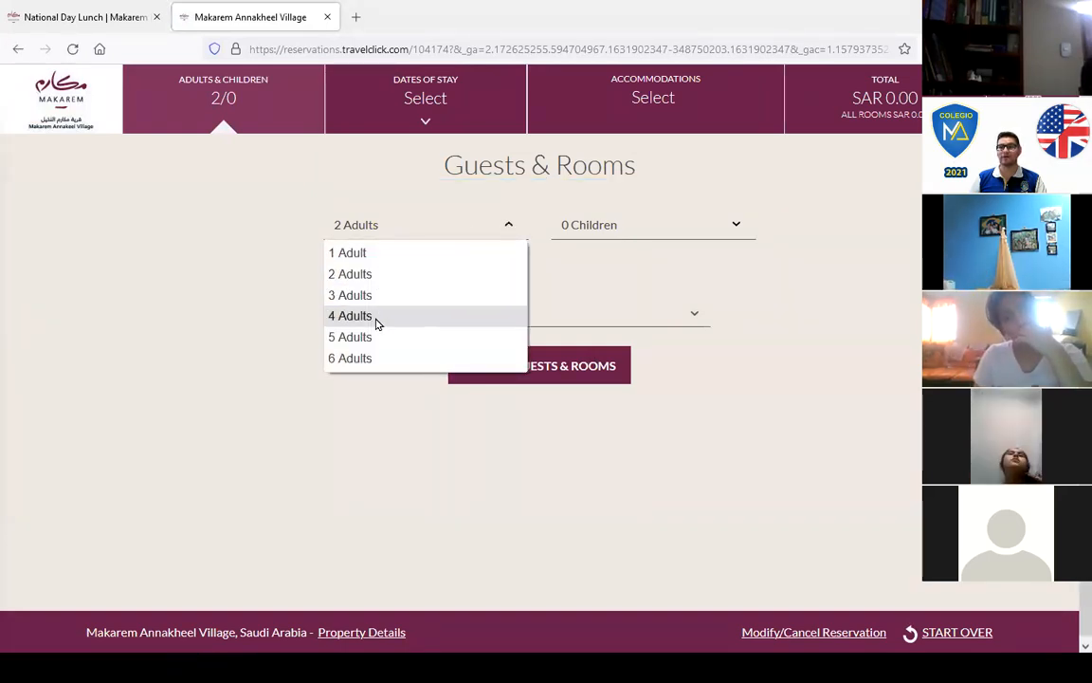
Step: Keep 0 children, add a second room, and set Room 1 to 3 adults
left_click(735, 224)
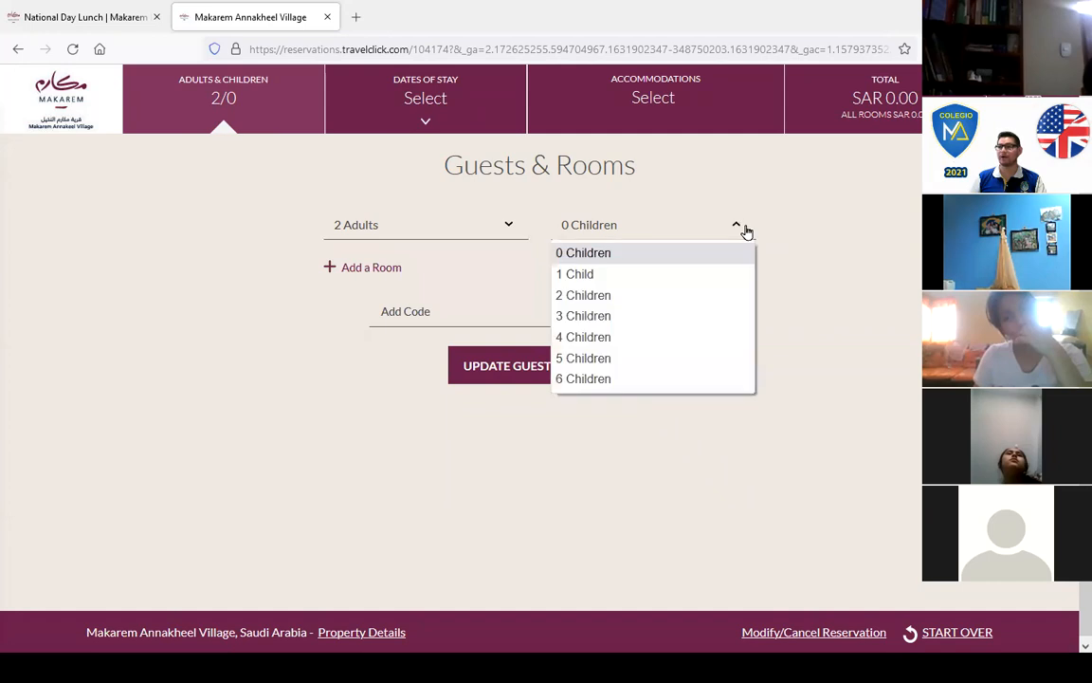
mouse_move(663, 255)
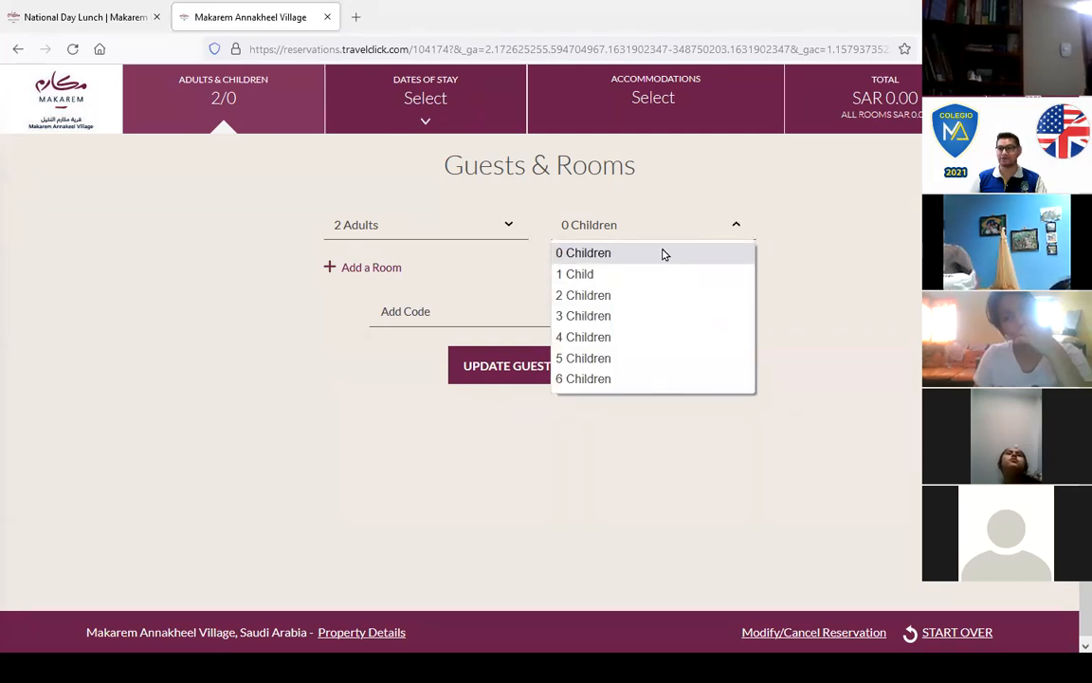
left_click(584, 252)
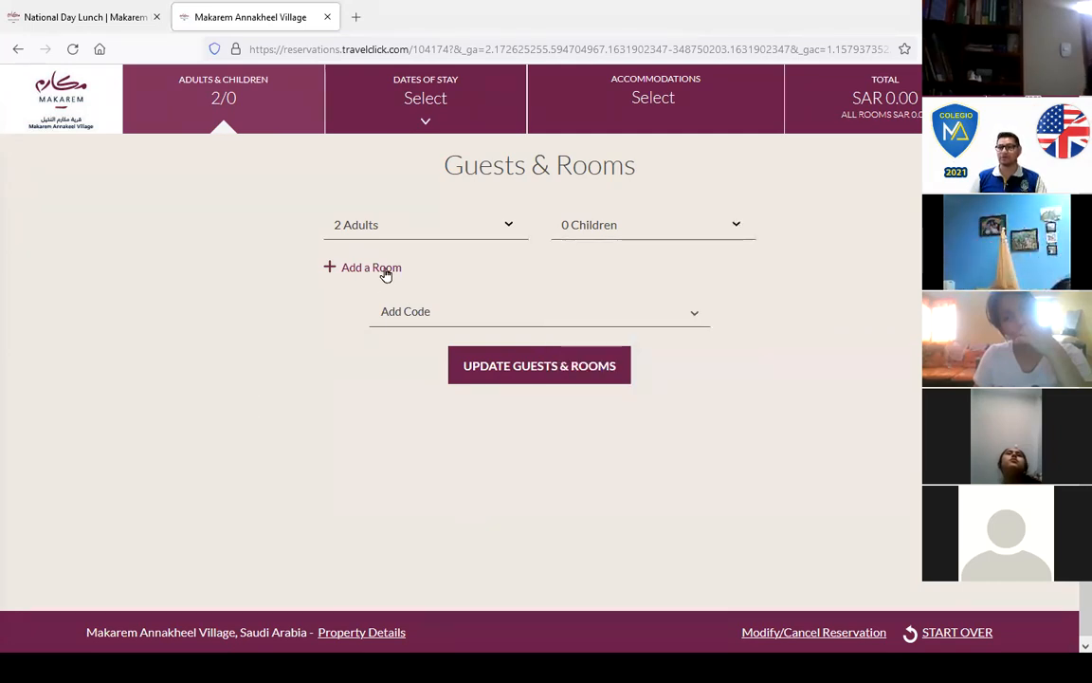
left_click(372, 267)
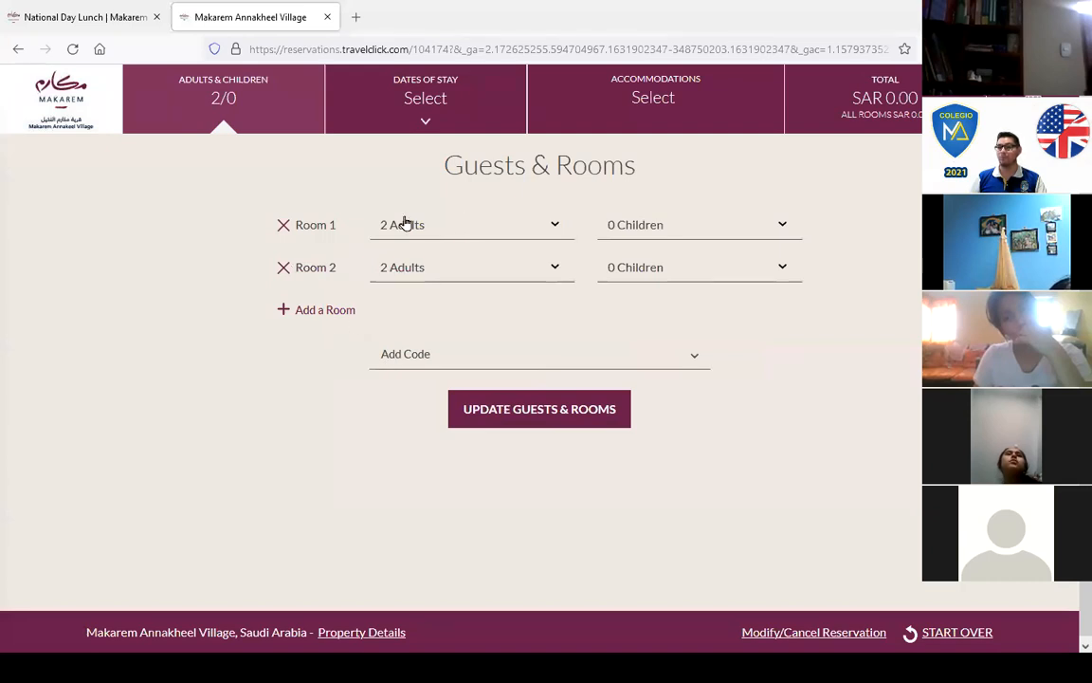
mouse_move(558, 239)
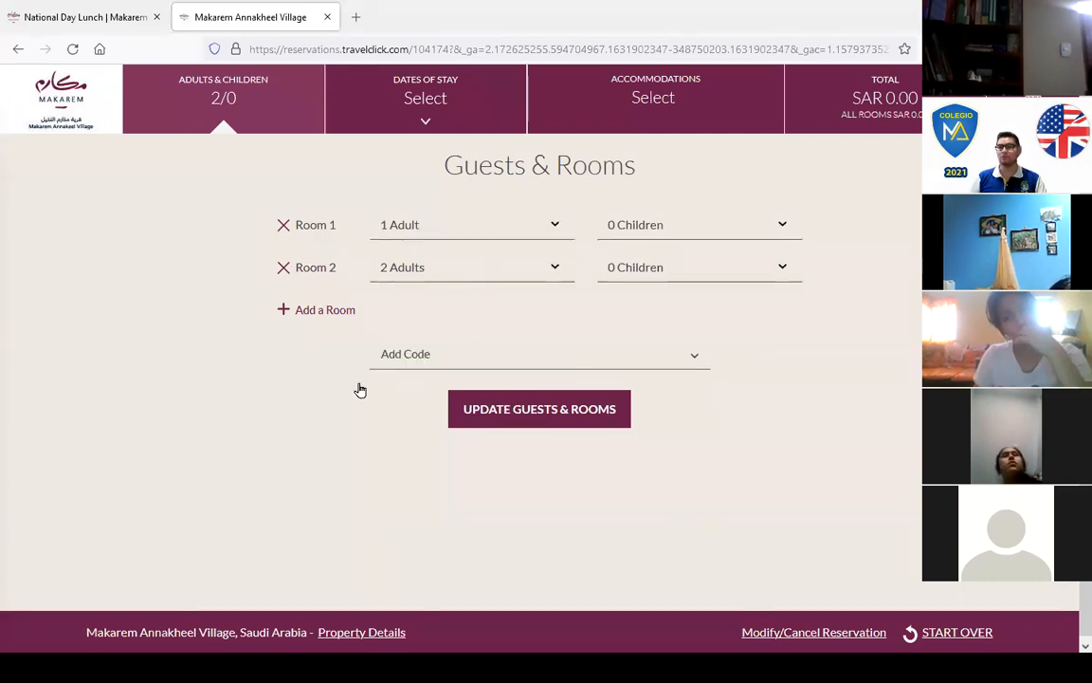
mouse_move(578, 266)
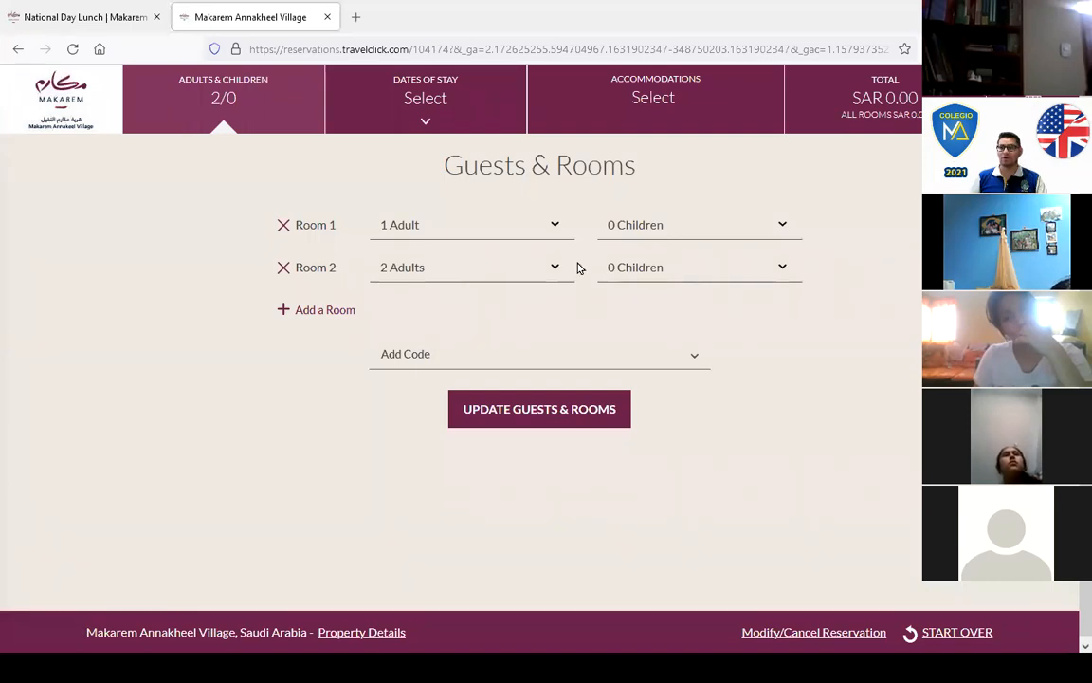
left_click(471, 224)
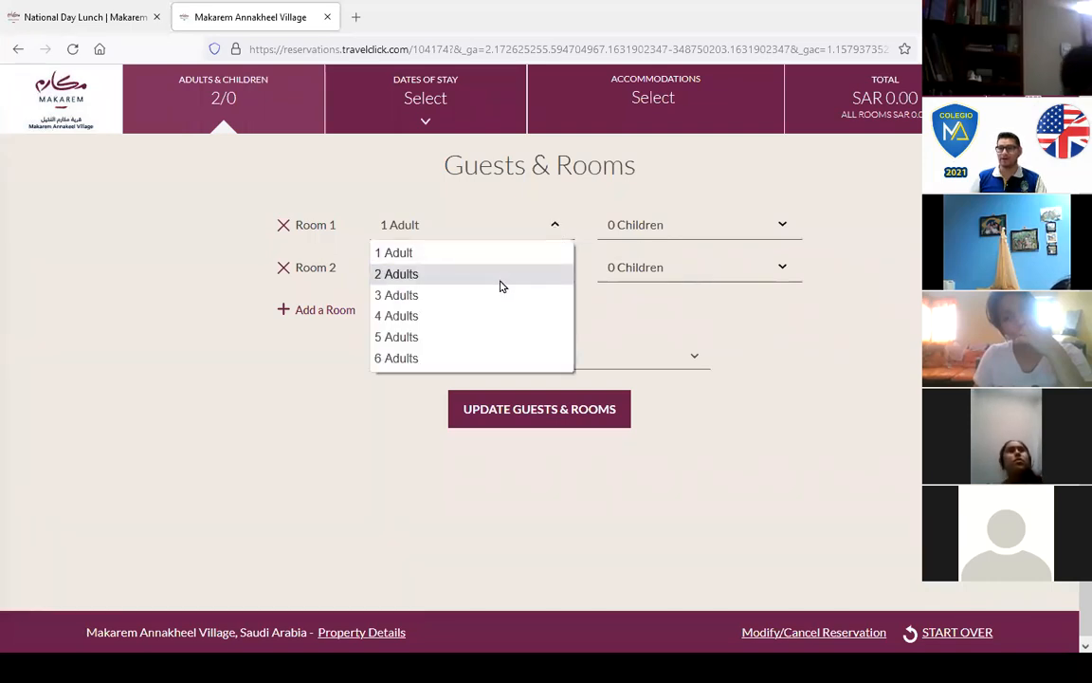
left_click(396, 296)
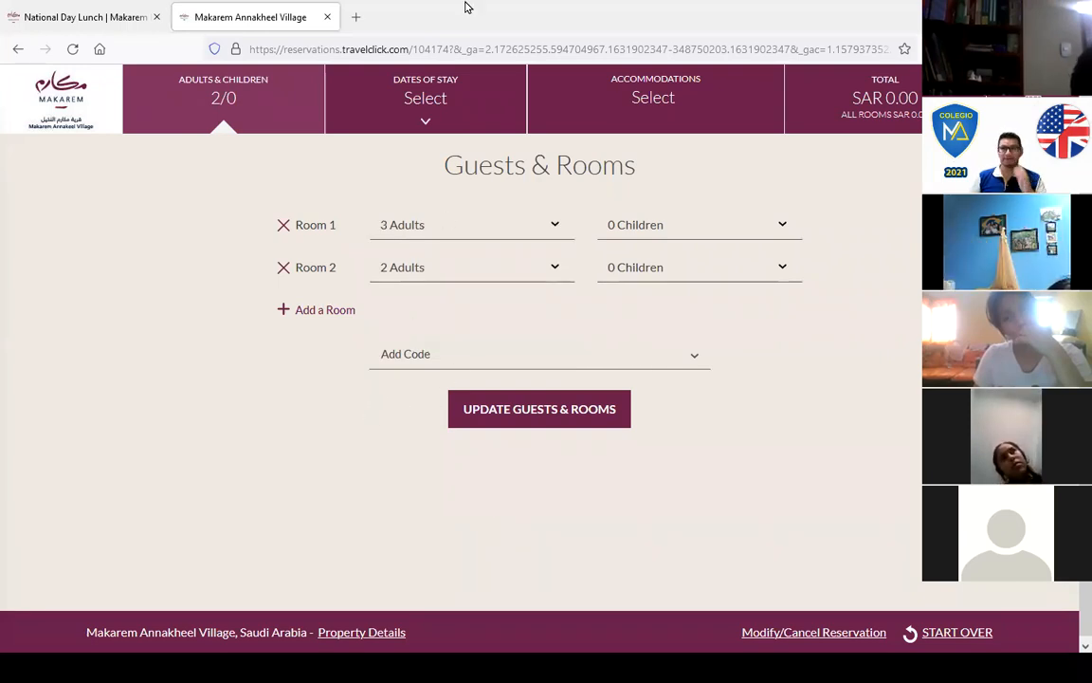
mouse_move(588, 21)
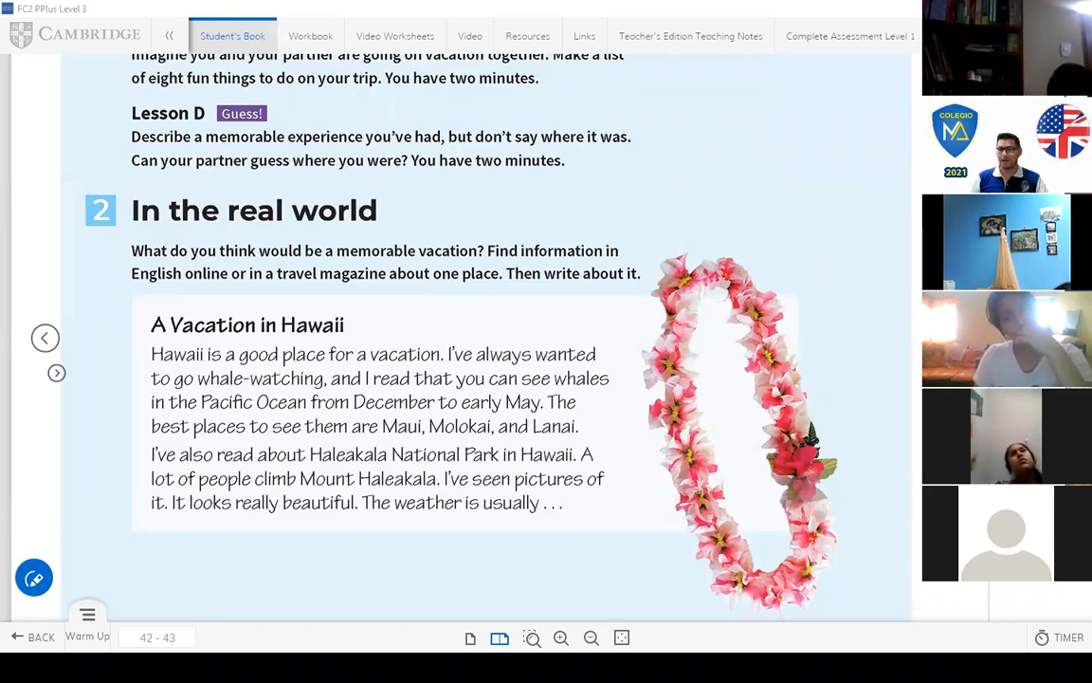
mouse_move(542, 527)
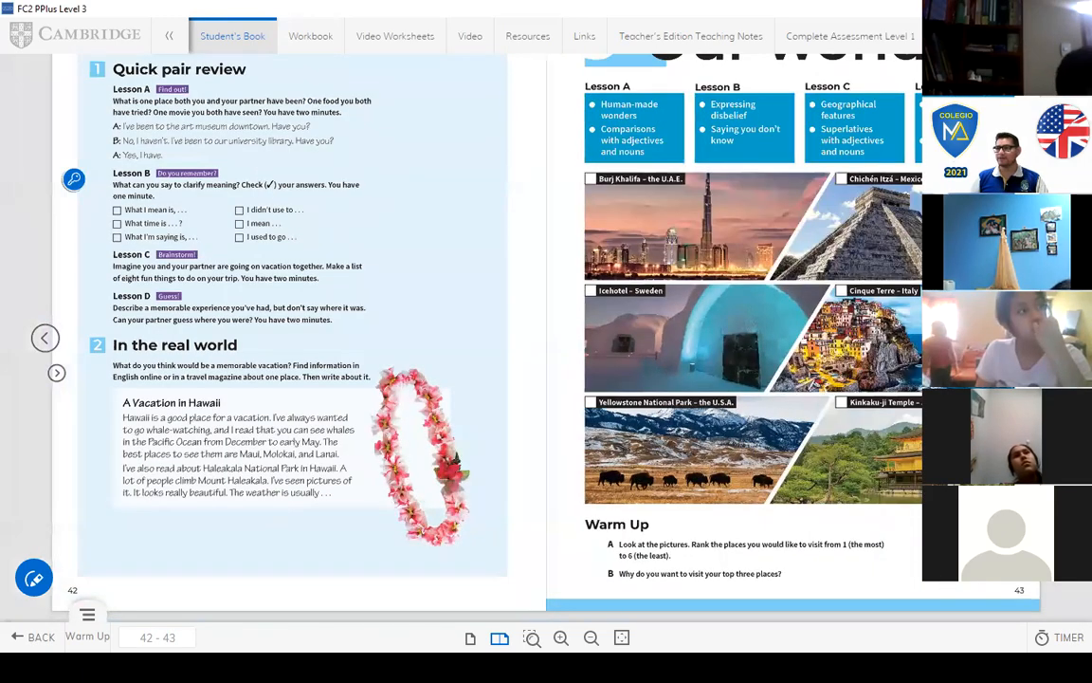
mouse_move(859, 258)
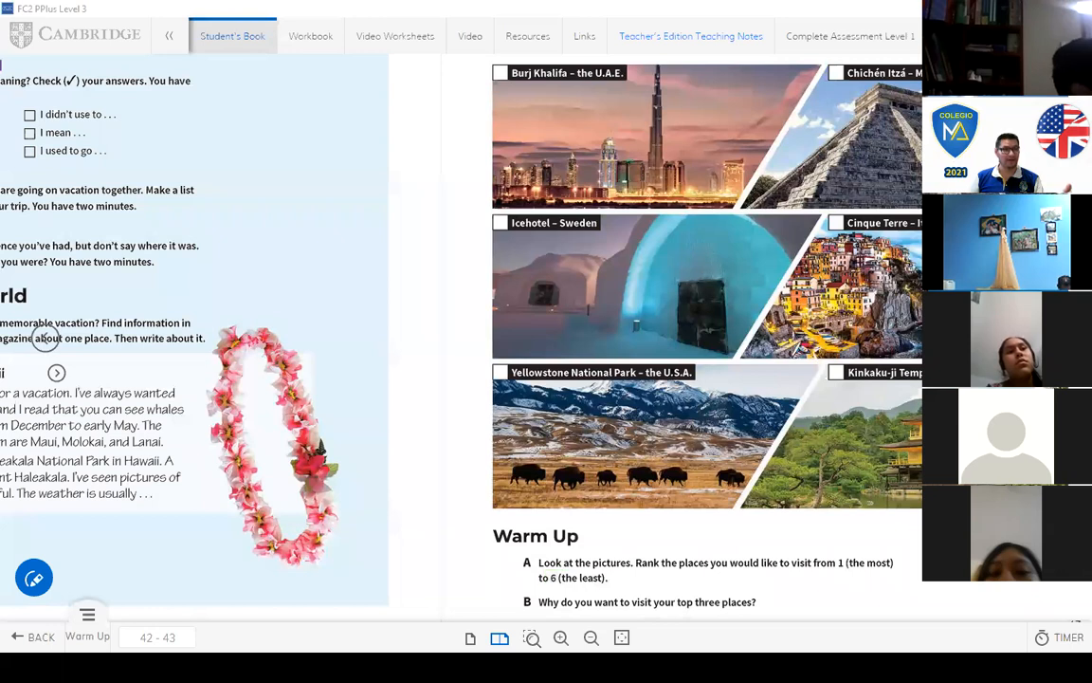
mouse_move(332, 381)
type("4")
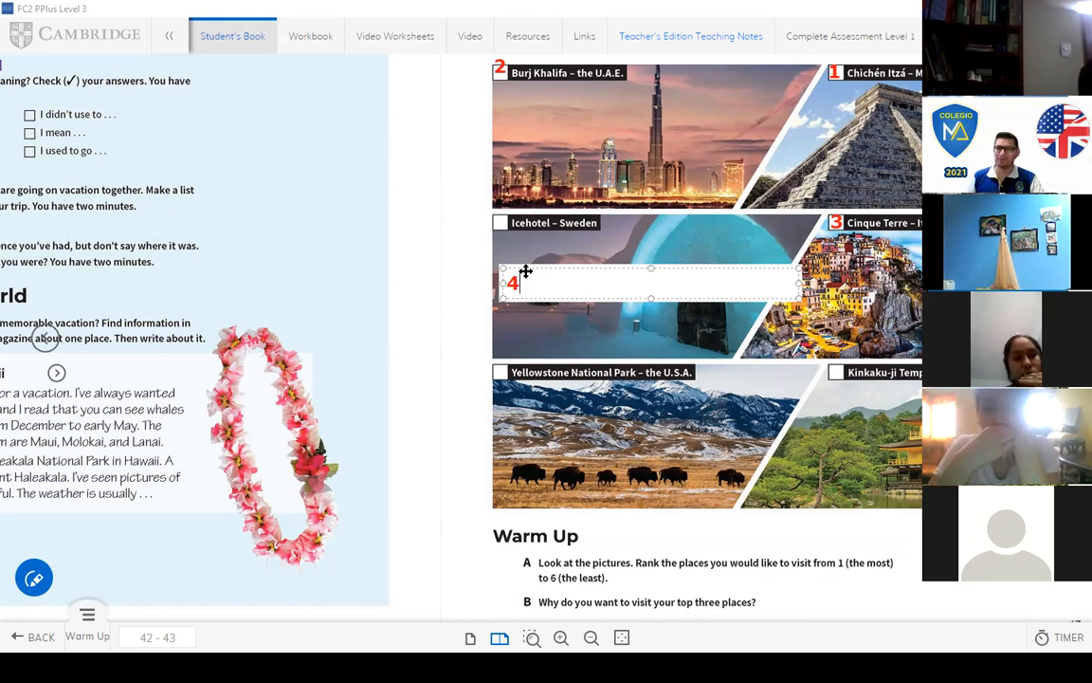
Step: Drag the number 4 onto the Icehotel photo and 5 onto Kinkaku-ji
left_click_drag(527, 273, 512, 211)
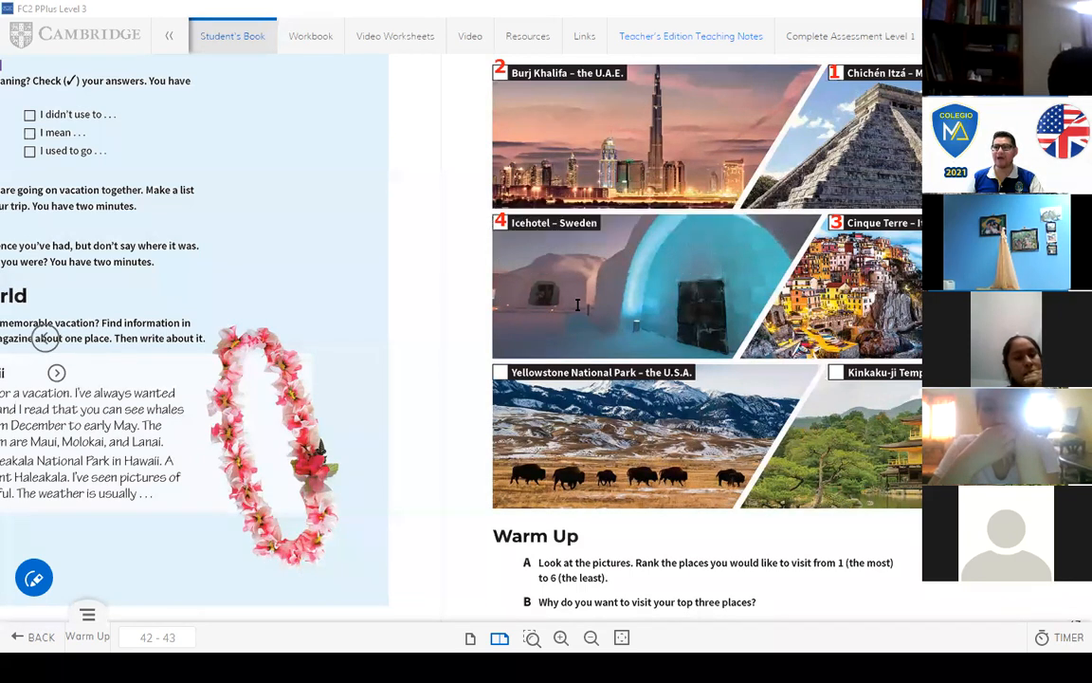
mouse_move(569, 311)
type("5")
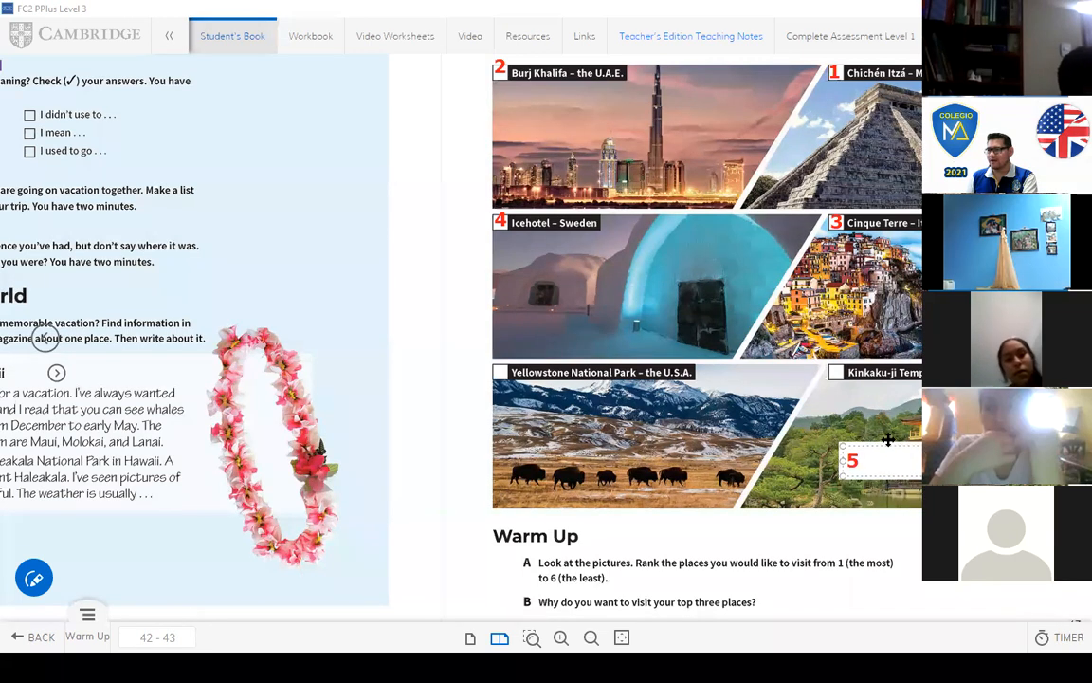
left_click_drag(852, 461, 834, 391)
type("6")
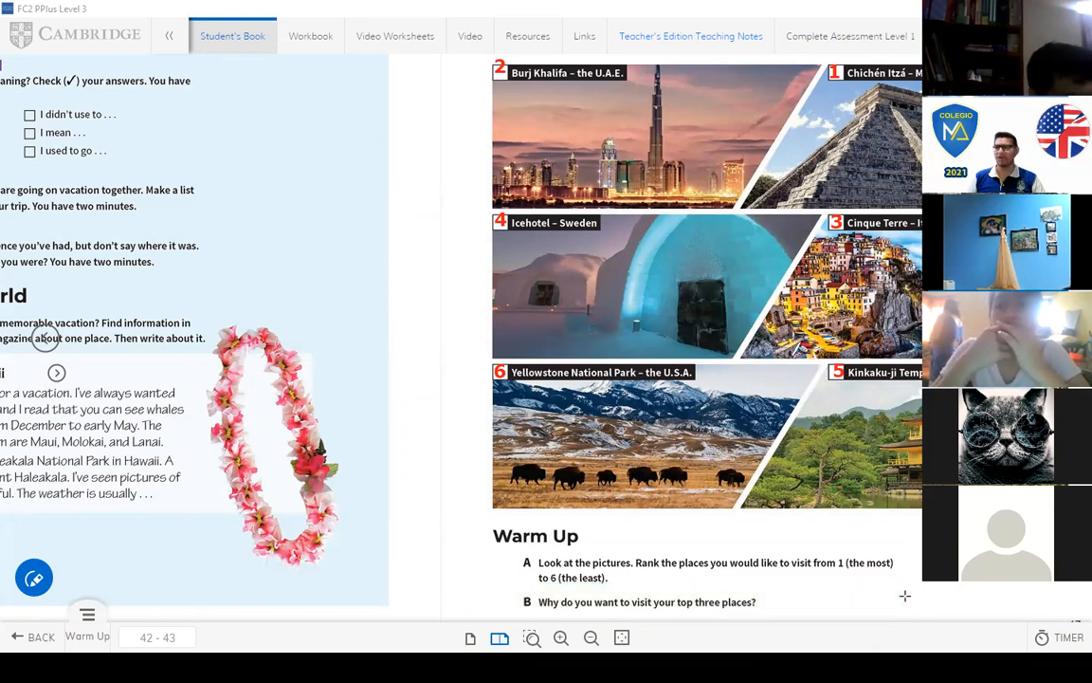
mouse_move(804, 46)
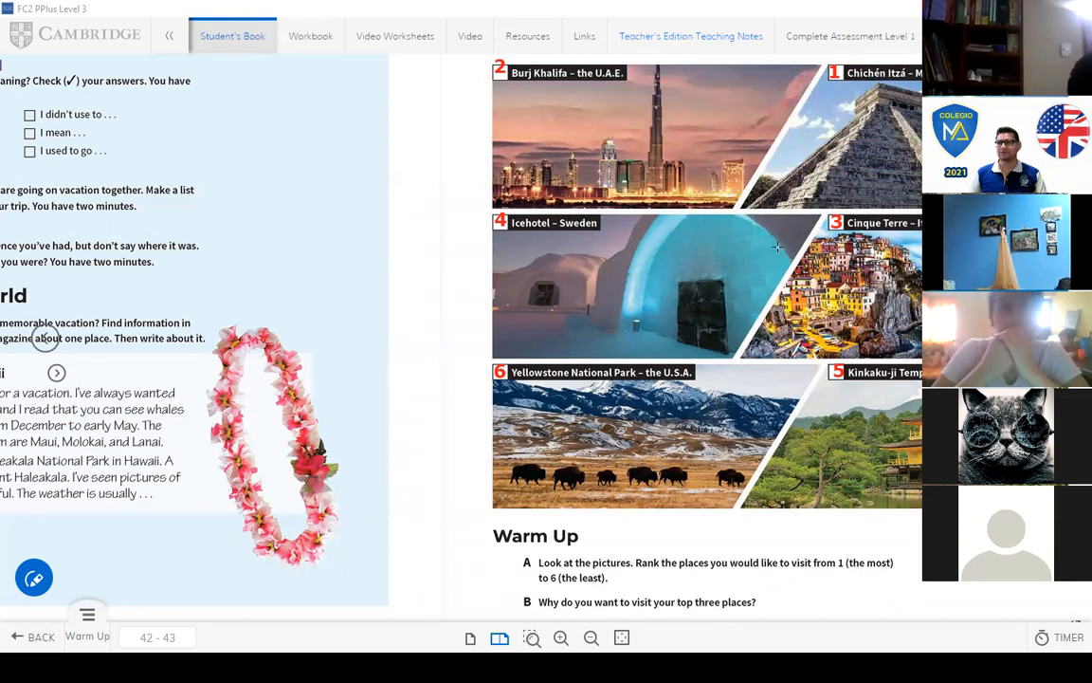
mouse_move(690, 239)
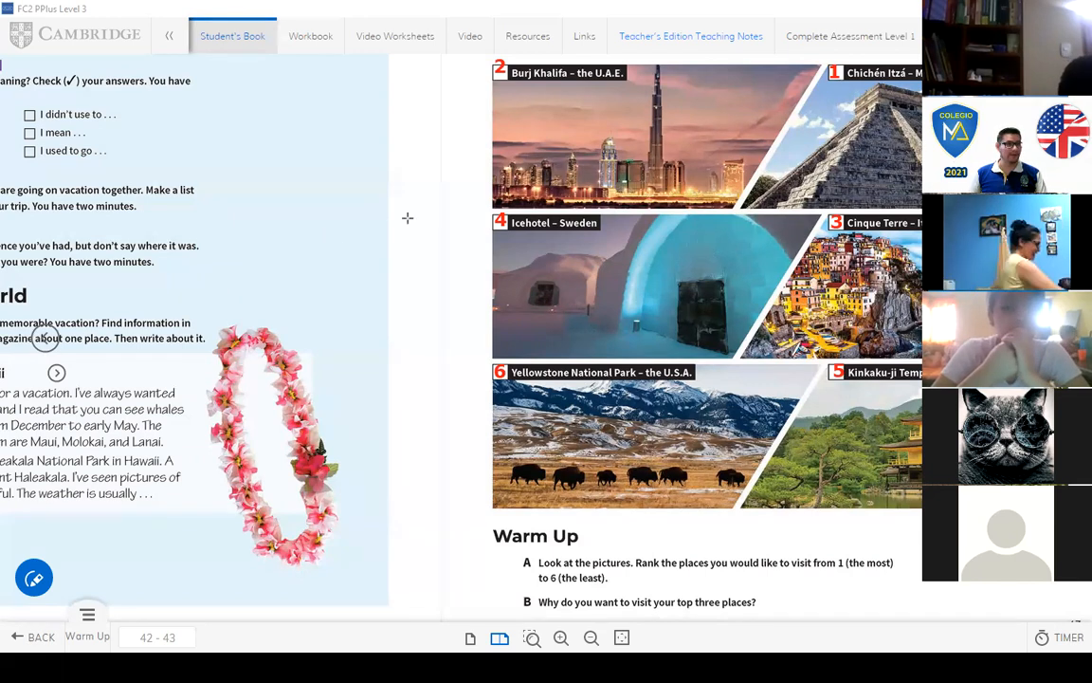
mouse_move(826, 11)
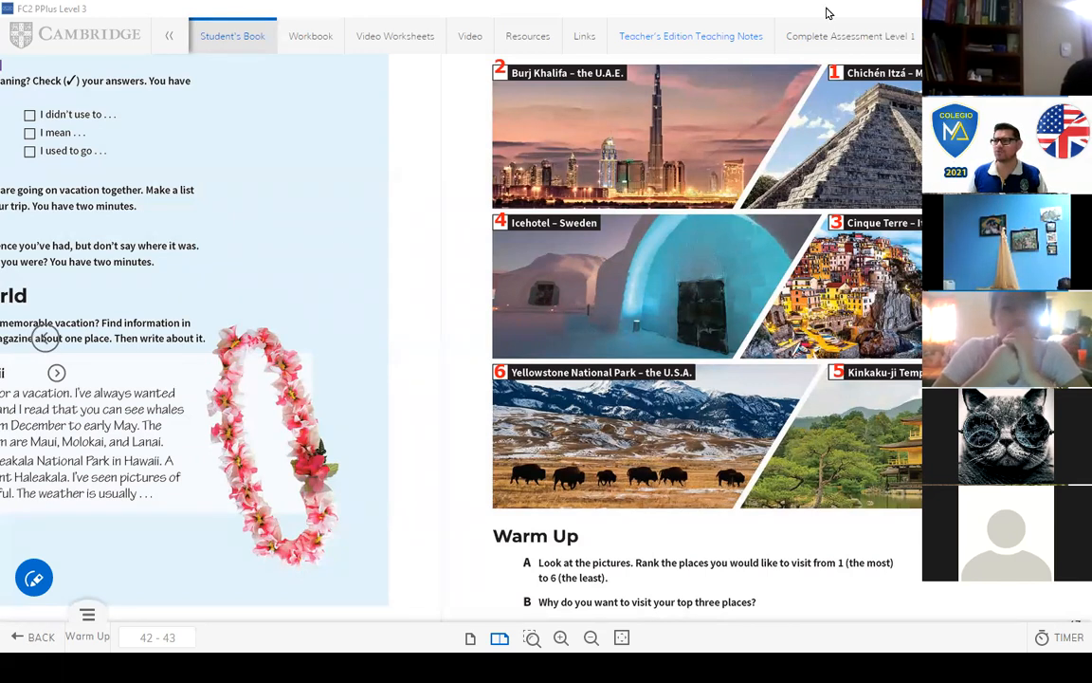
mouse_move(870, 48)
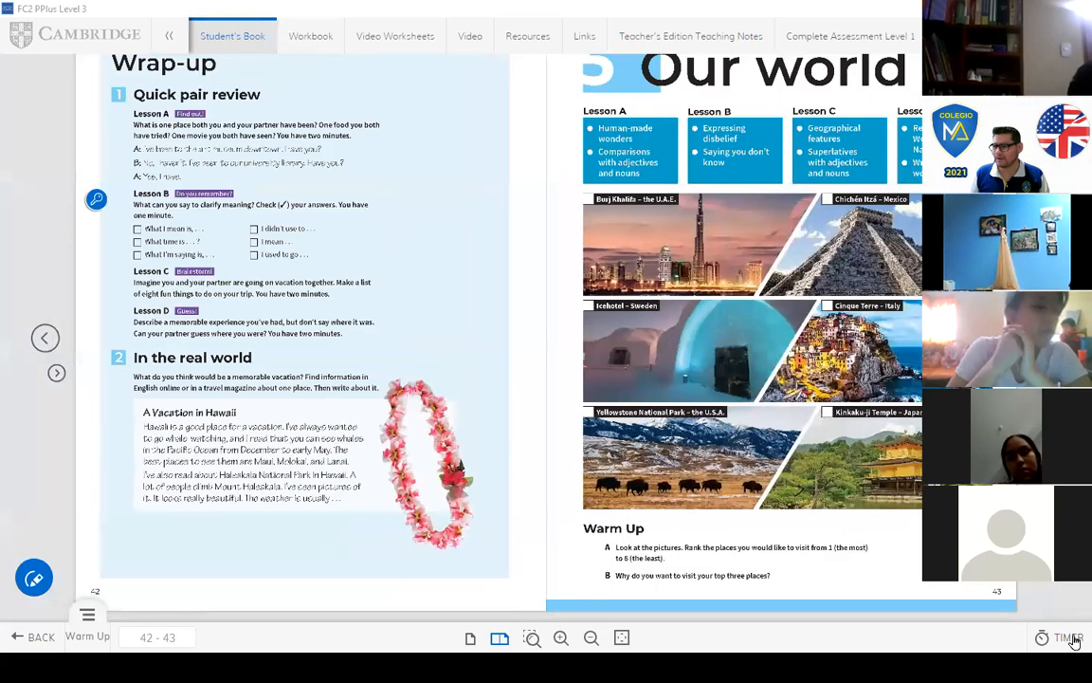
Step: Turn from pages 42–43 to the Vocabulary spread on pages 44–45
left_click(56, 371)
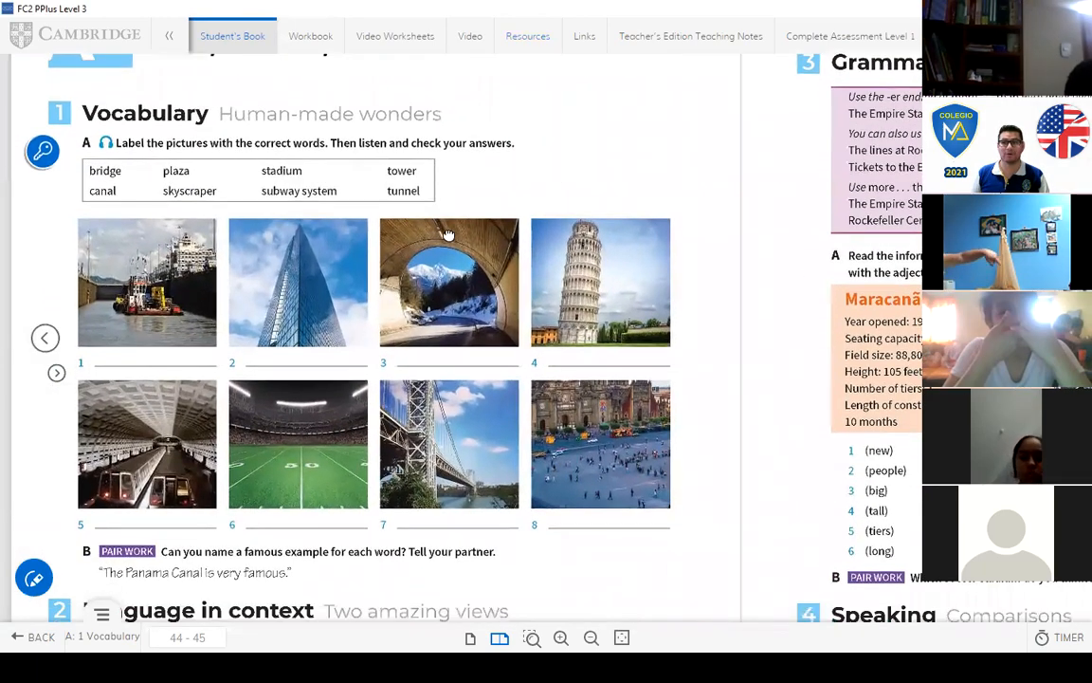
Step: Scroll the spread up to Vocabulary exercise 1A and its audio icon
scroll("up", 3)
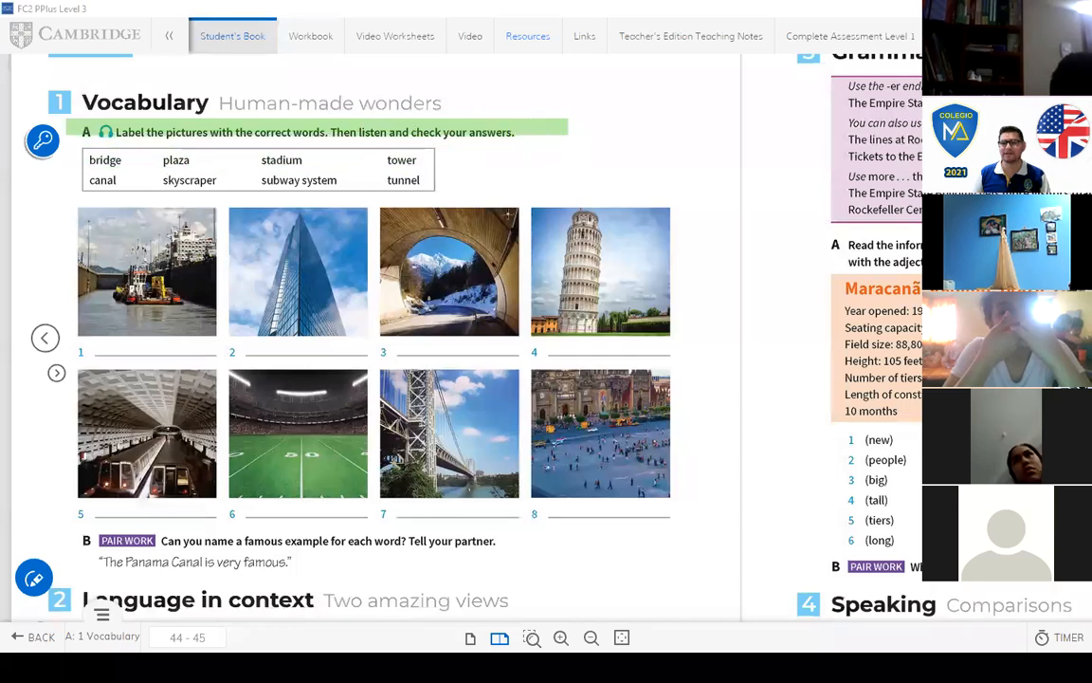
scroll("up", 3)
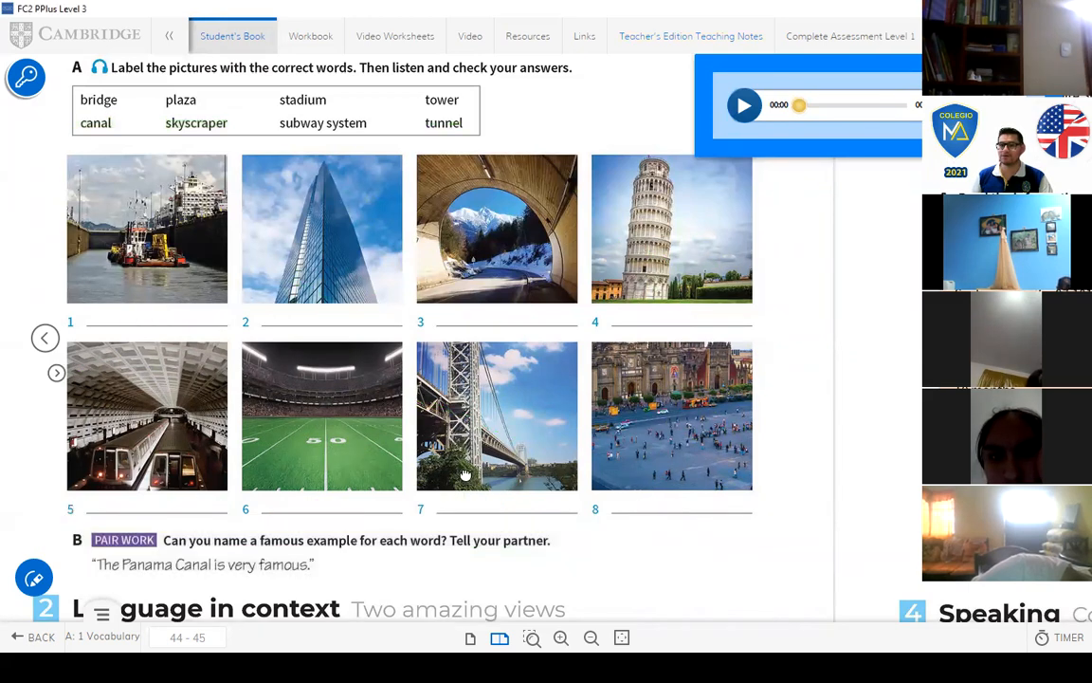
Step: Scroll to Language in context and load the exercise 2A reading audio
scroll("down", 3)
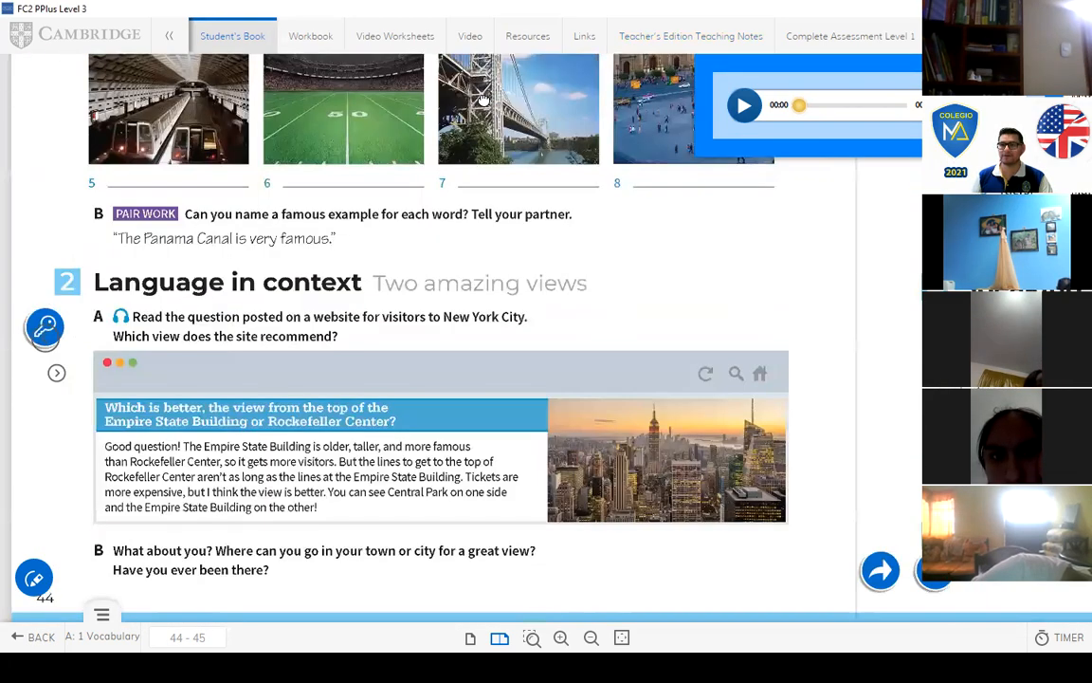
scroll("up", 3)
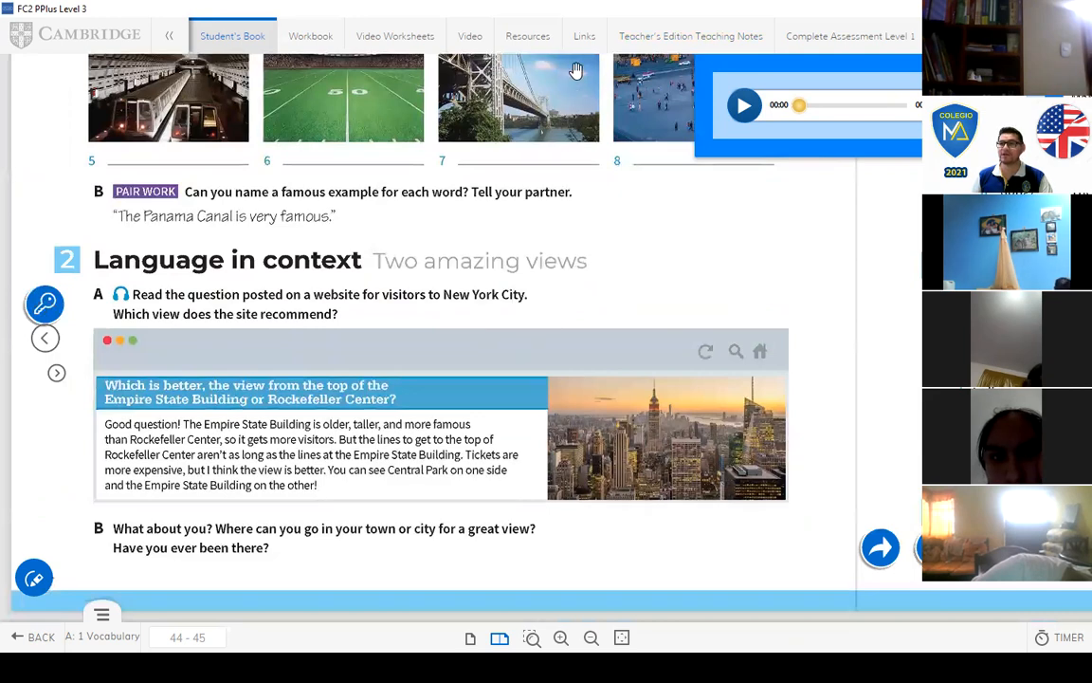
mouse_move(36, 212)
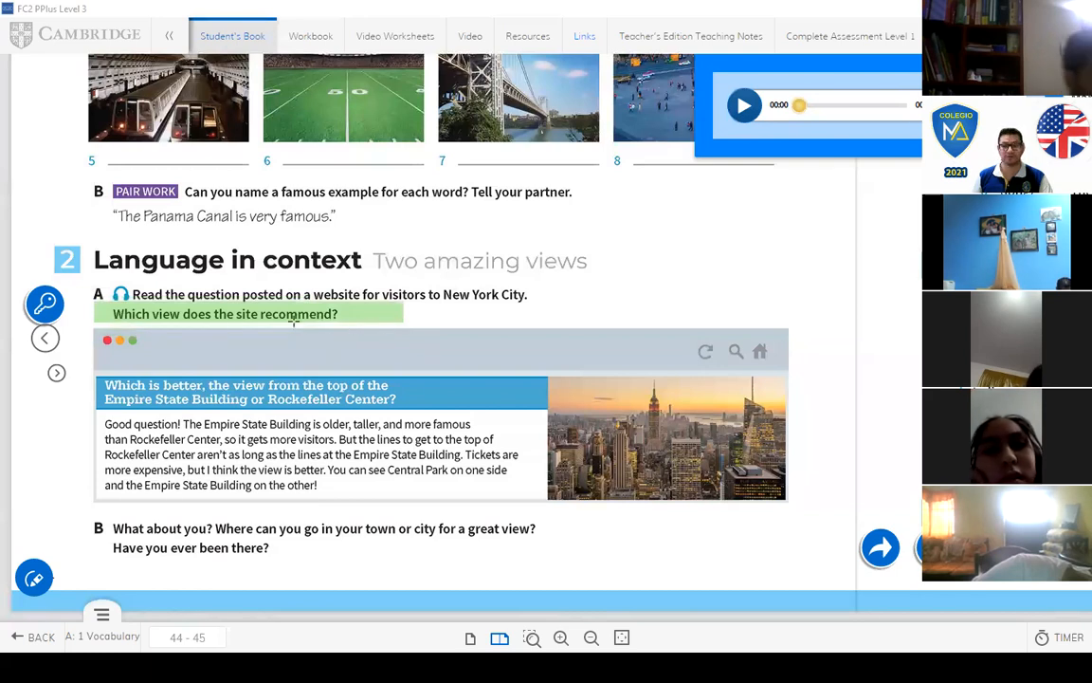
left_click(121, 294)
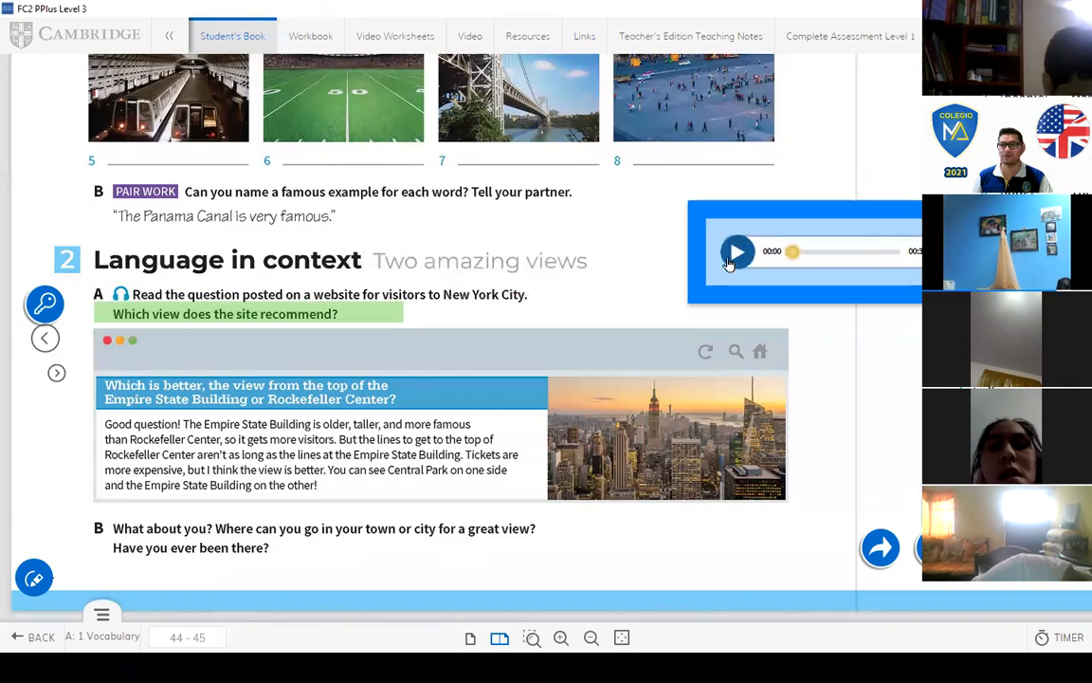
Step: Play the New York views recording through and stop it at the end
left_click(738, 251)
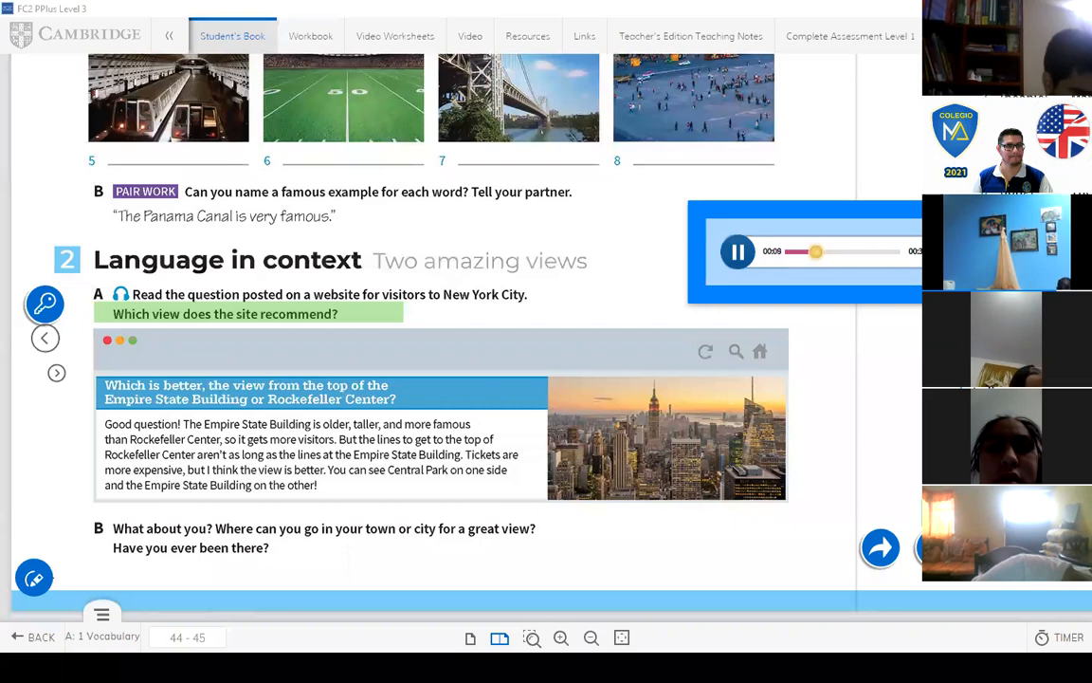
mouse_move(201, 275)
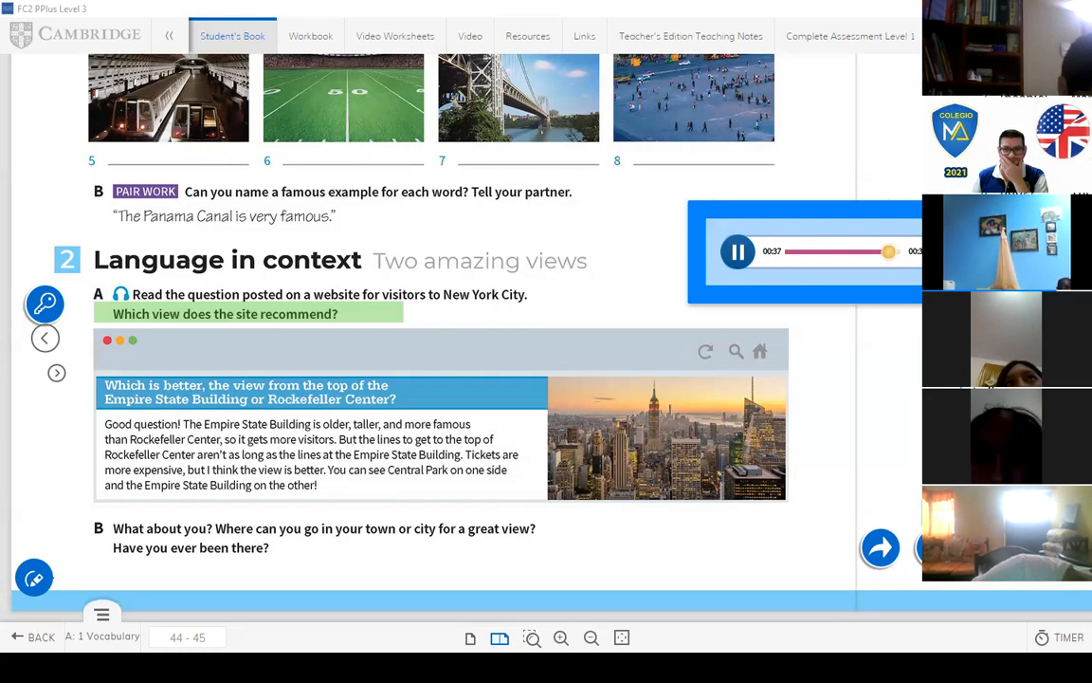
left_click(737, 250)
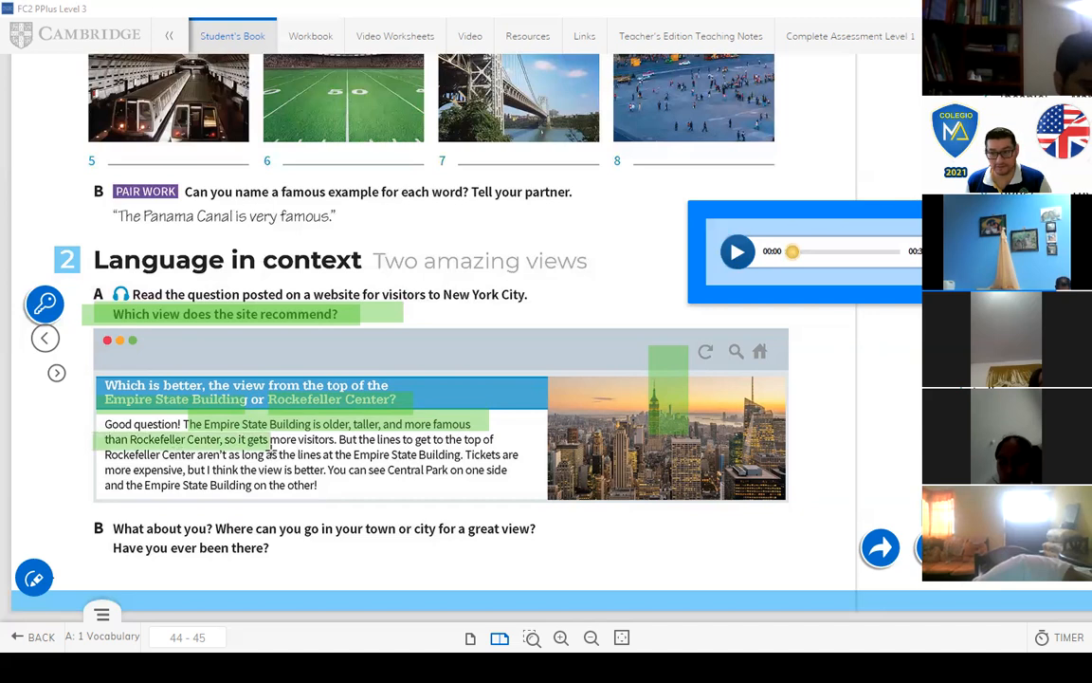
Step: Highlight the phrase "the view is better" in the website post
left_click(330, 442)
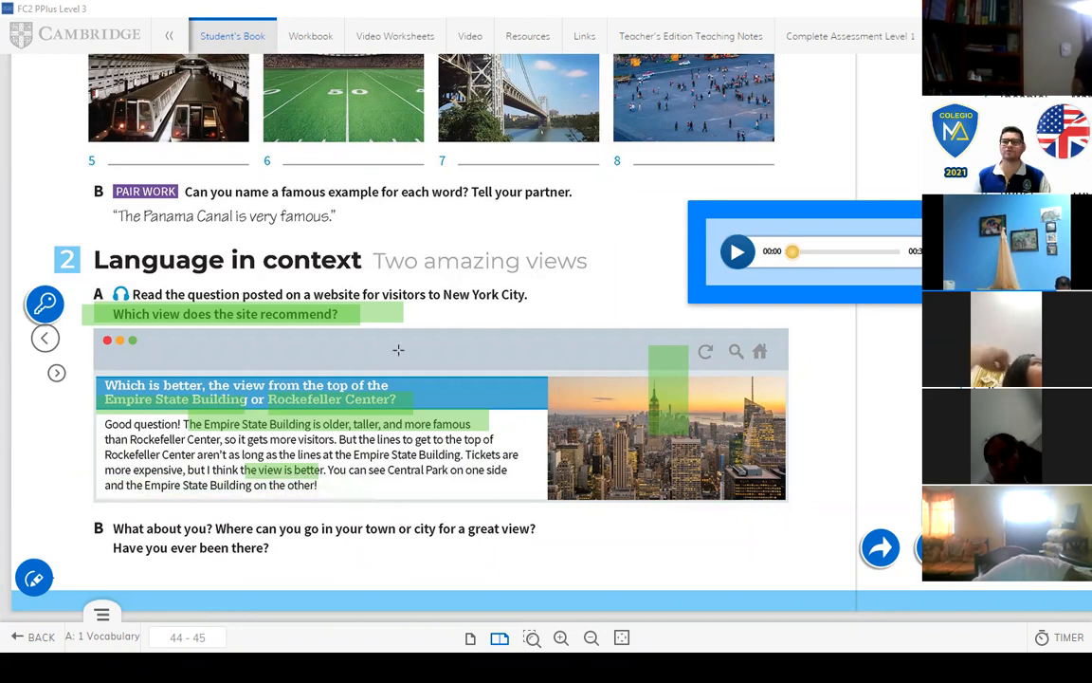
mouse_move(557, 51)
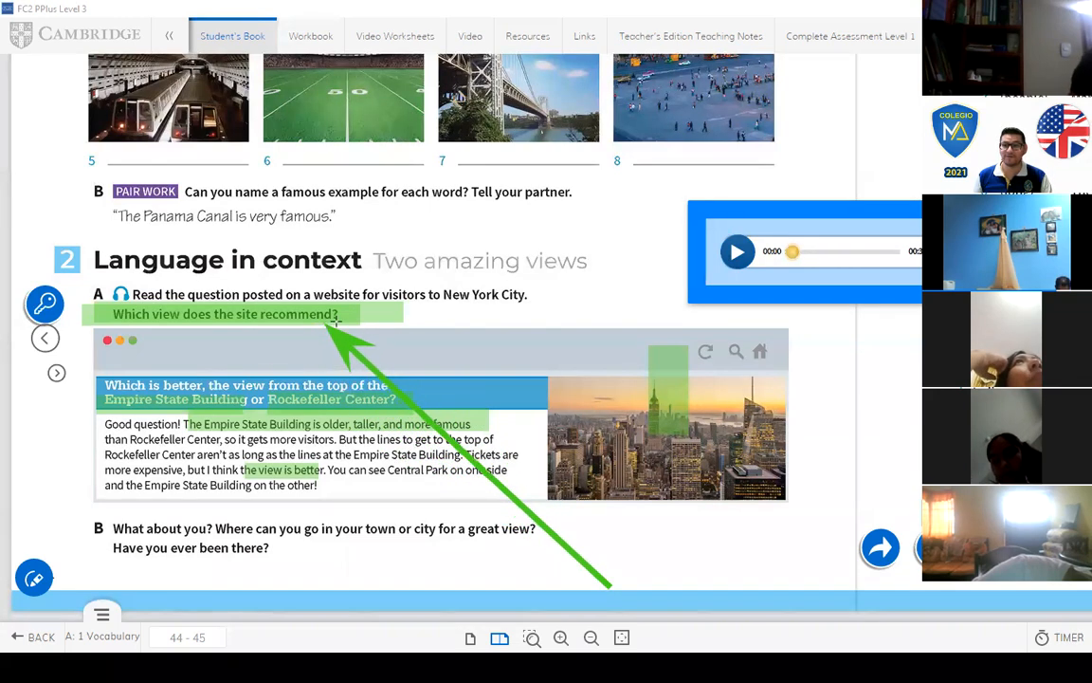
mouse_move(596, 53)
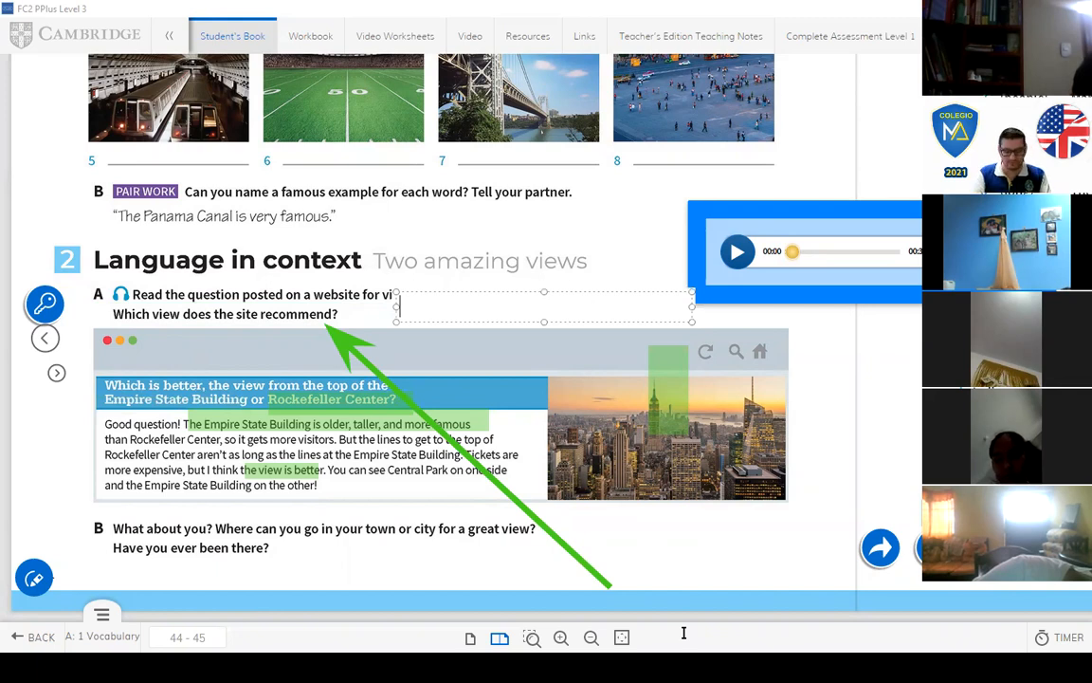
Step: Write "The Rockefeller Center" as the answer to question A, correcting a typo
type("Thw")
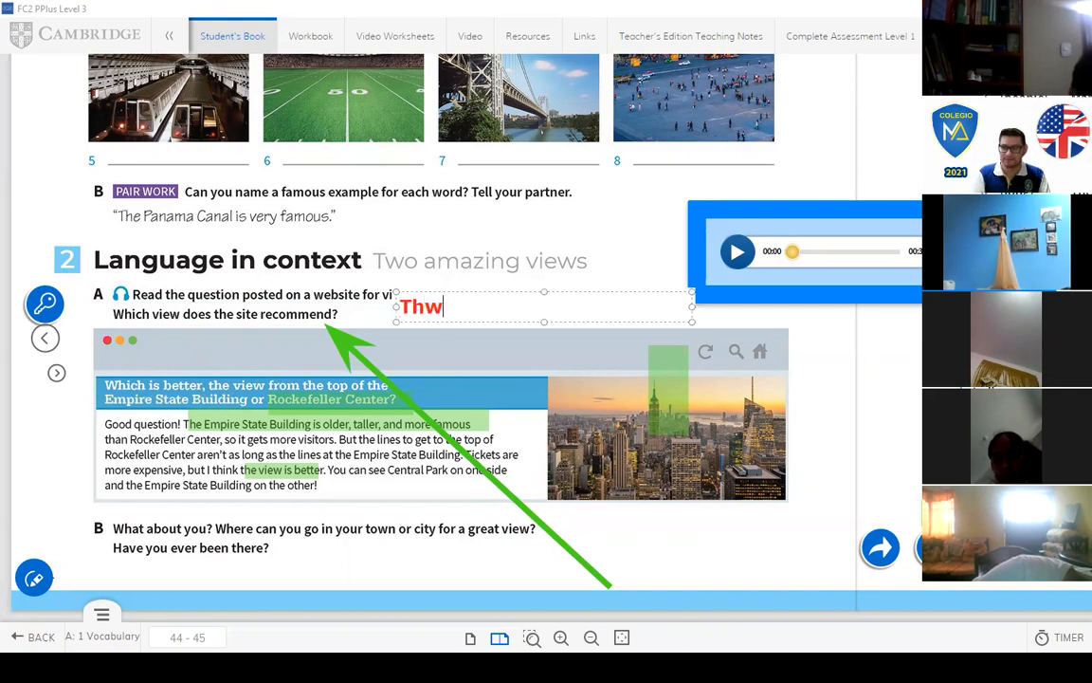
type("The ro")
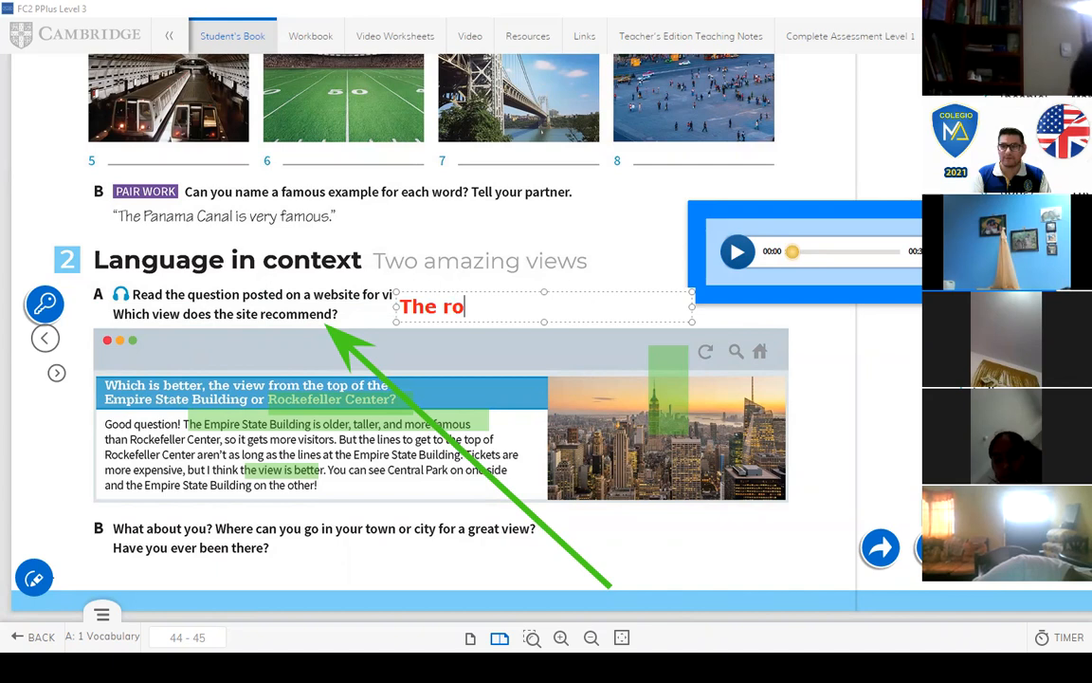
key("Backspace")
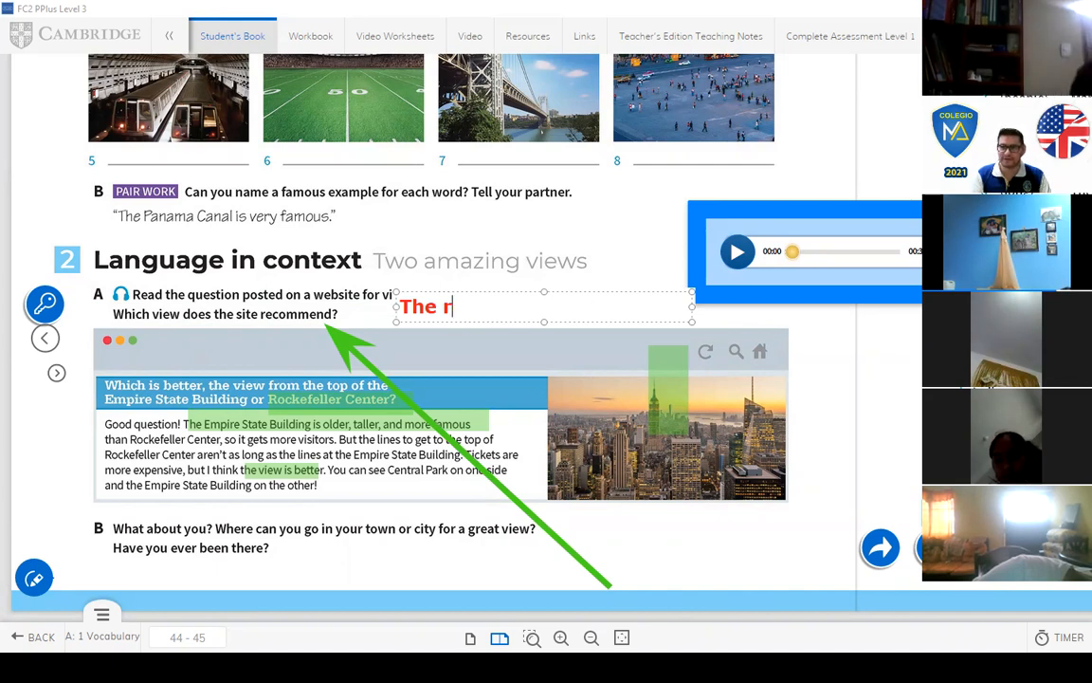
type("oc")
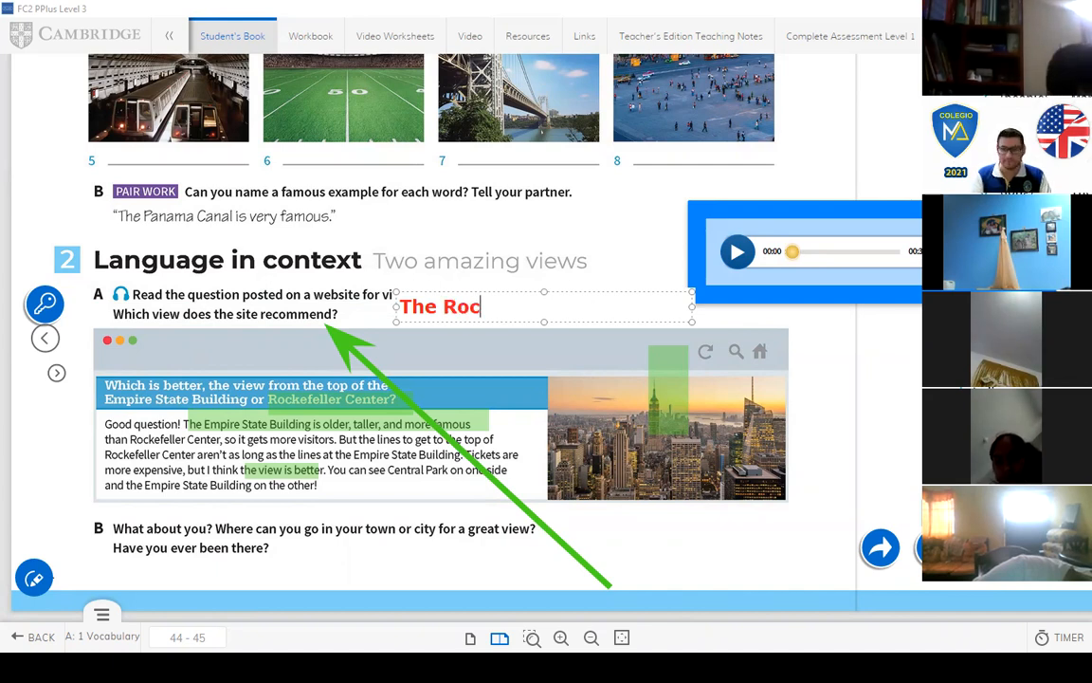
type("ker")
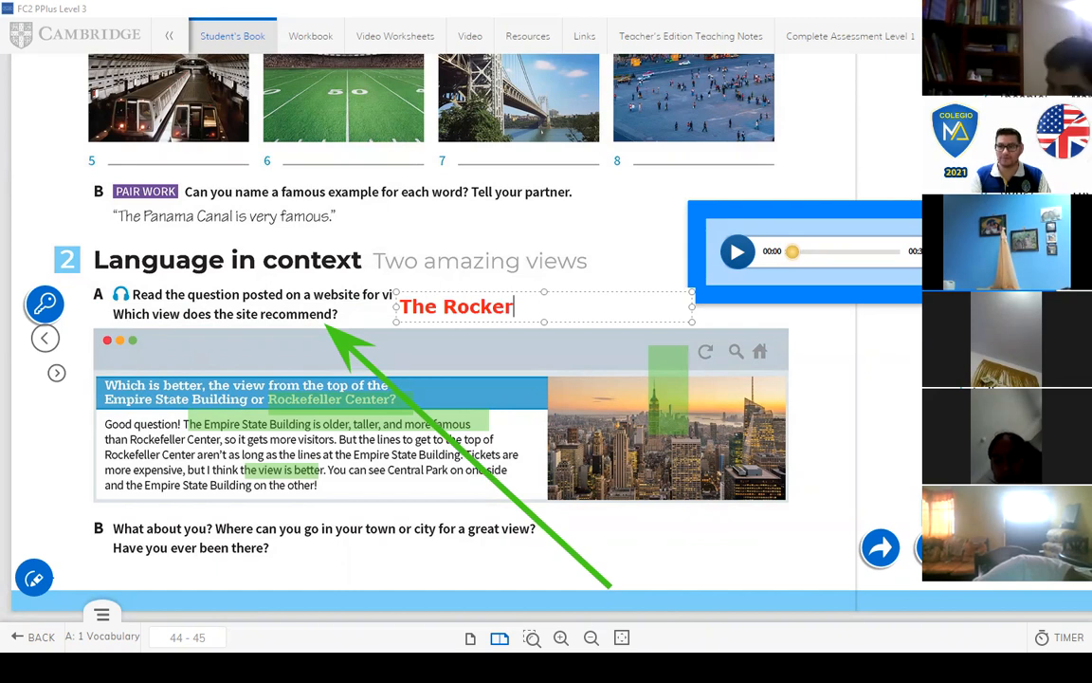
type("feller Ce")
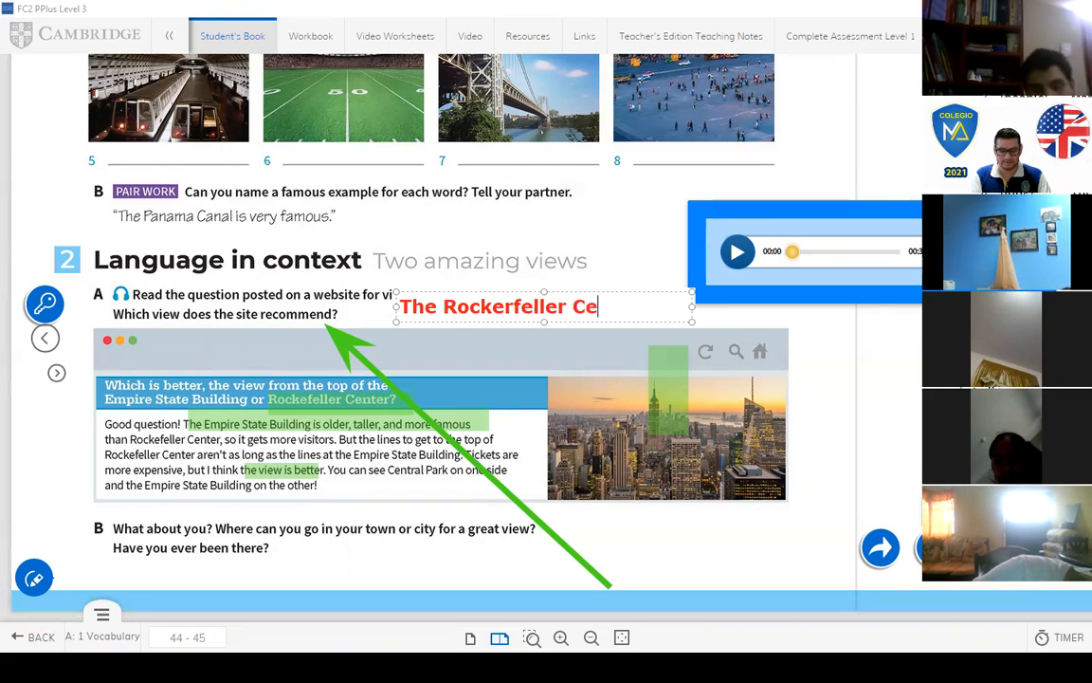
type("nter")
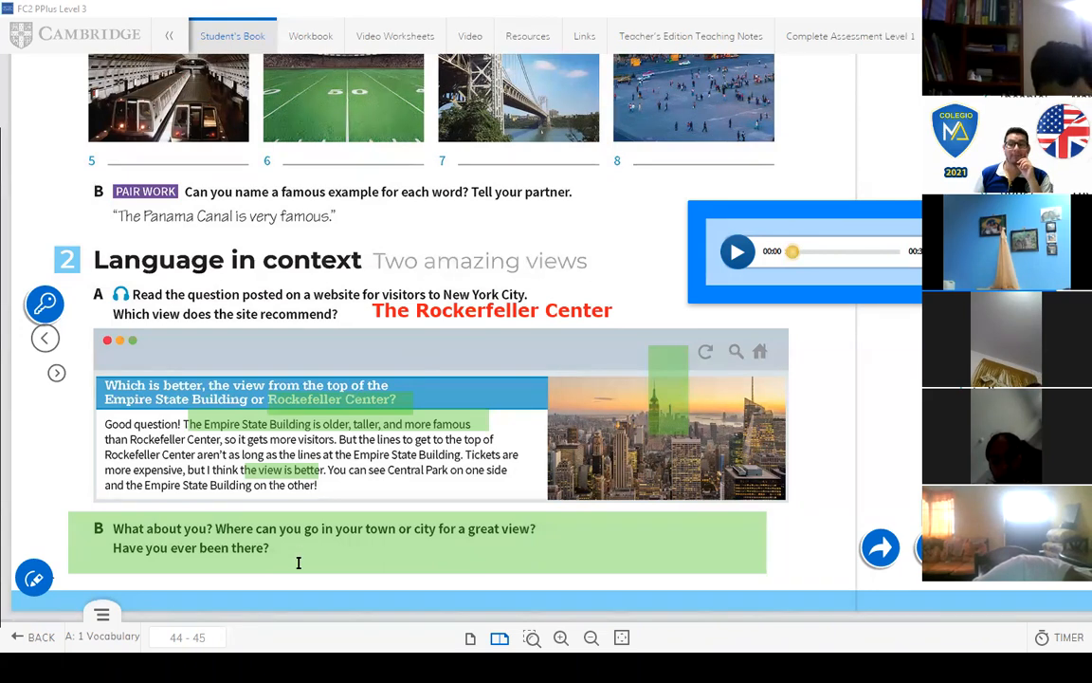
Step: Write "Marabamba" in red as the answer under question B
type("Ma")
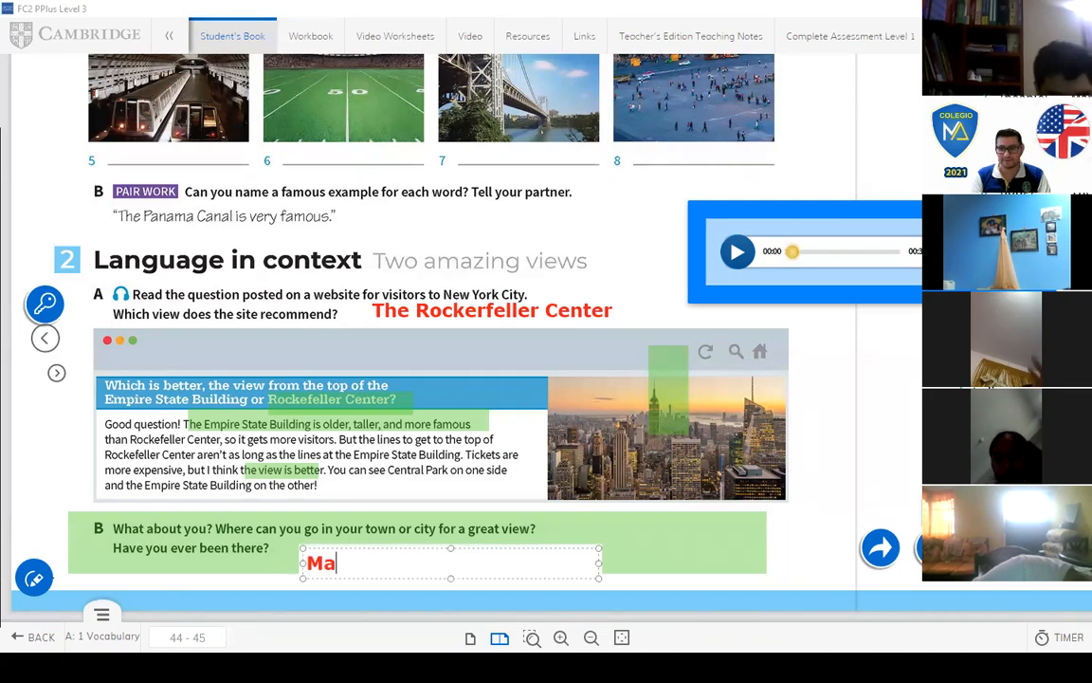
type("rabamba")
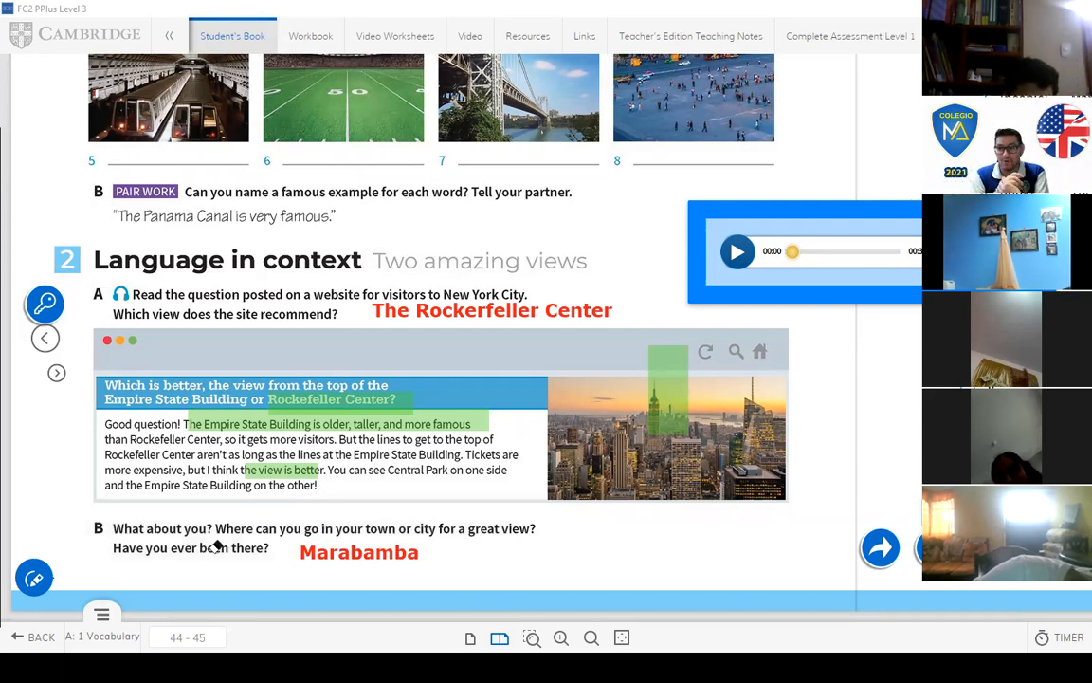
mouse_move(744, 387)
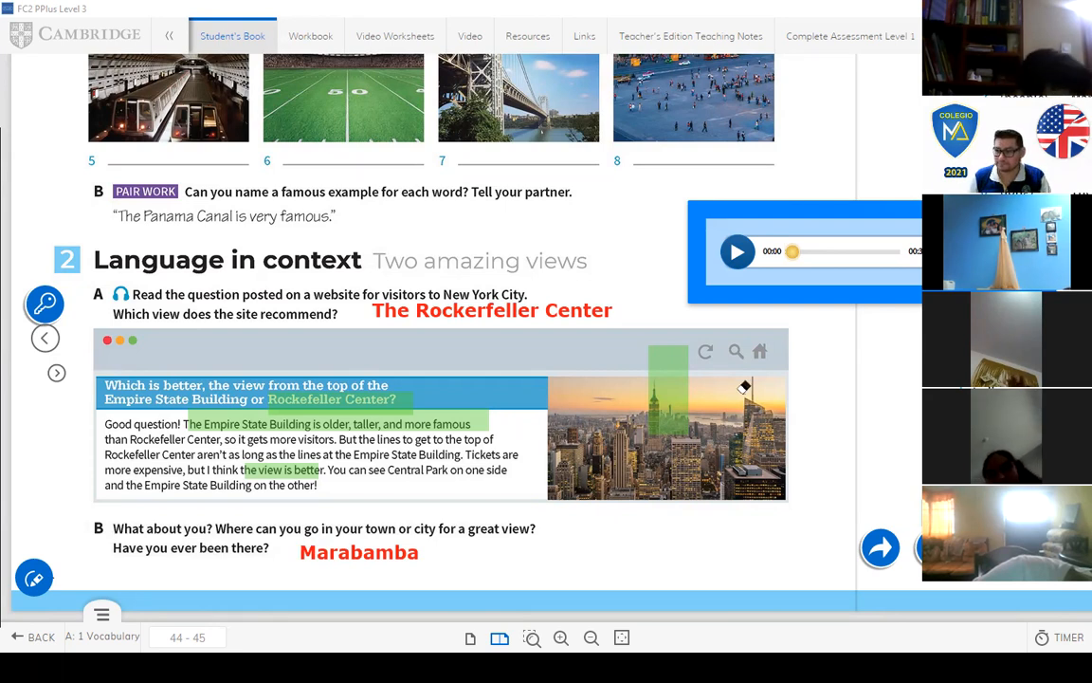